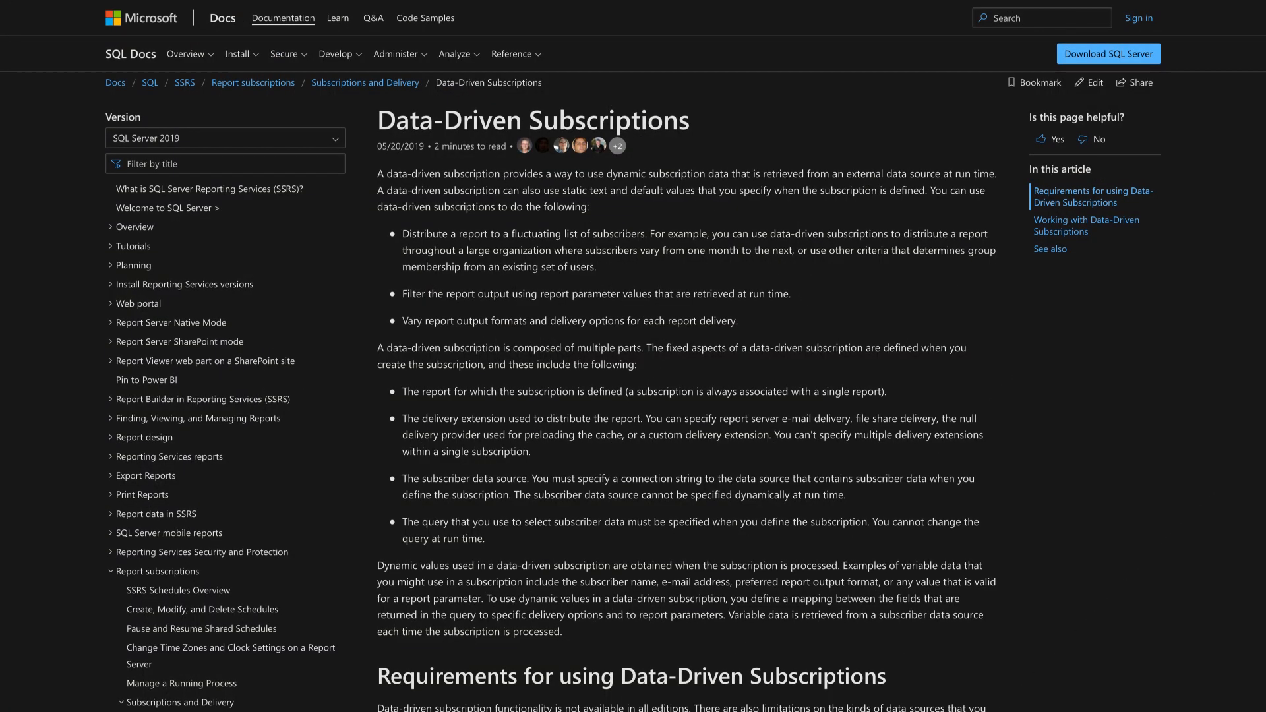
Give the GeoRole role a Geography filter [EmailAddress] = USERPRINCIPALNAME() in Manage roles.
{"action": "scroll", "scroll_direction": "down", "scroll_amount": 3}
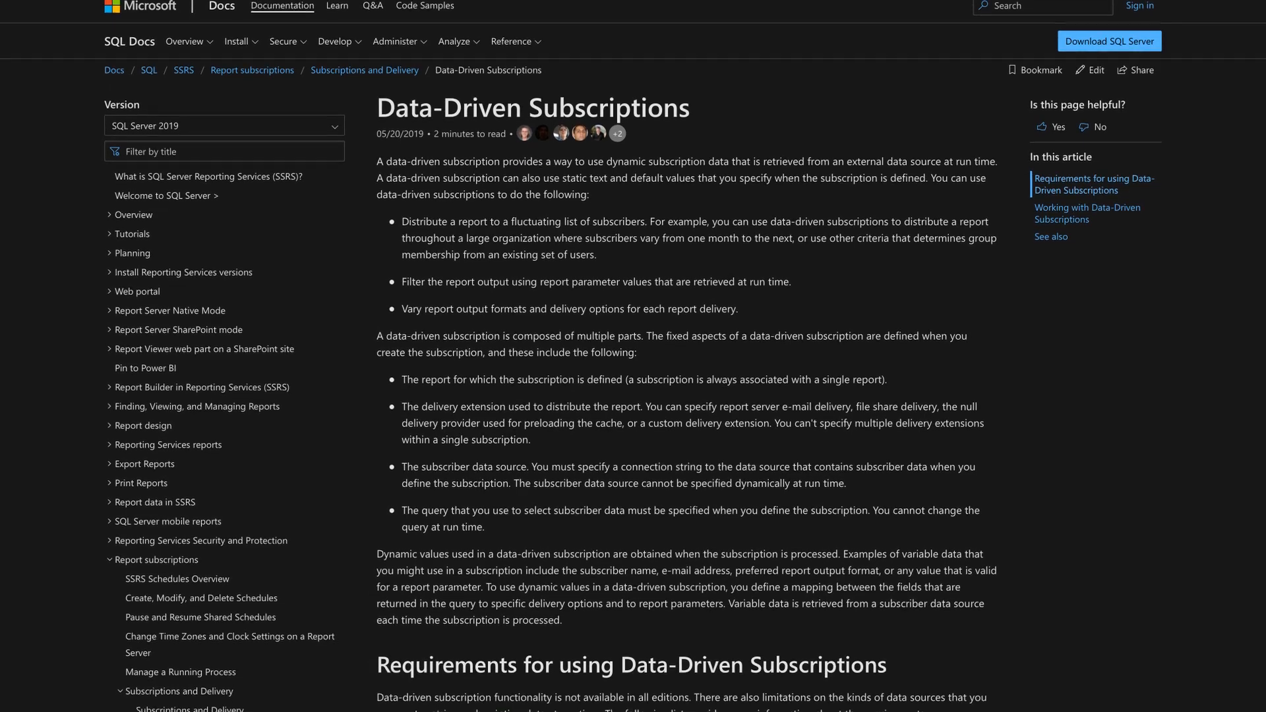
{"action": "scroll", "scroll_direction": "down", "scroll_amount": 3}
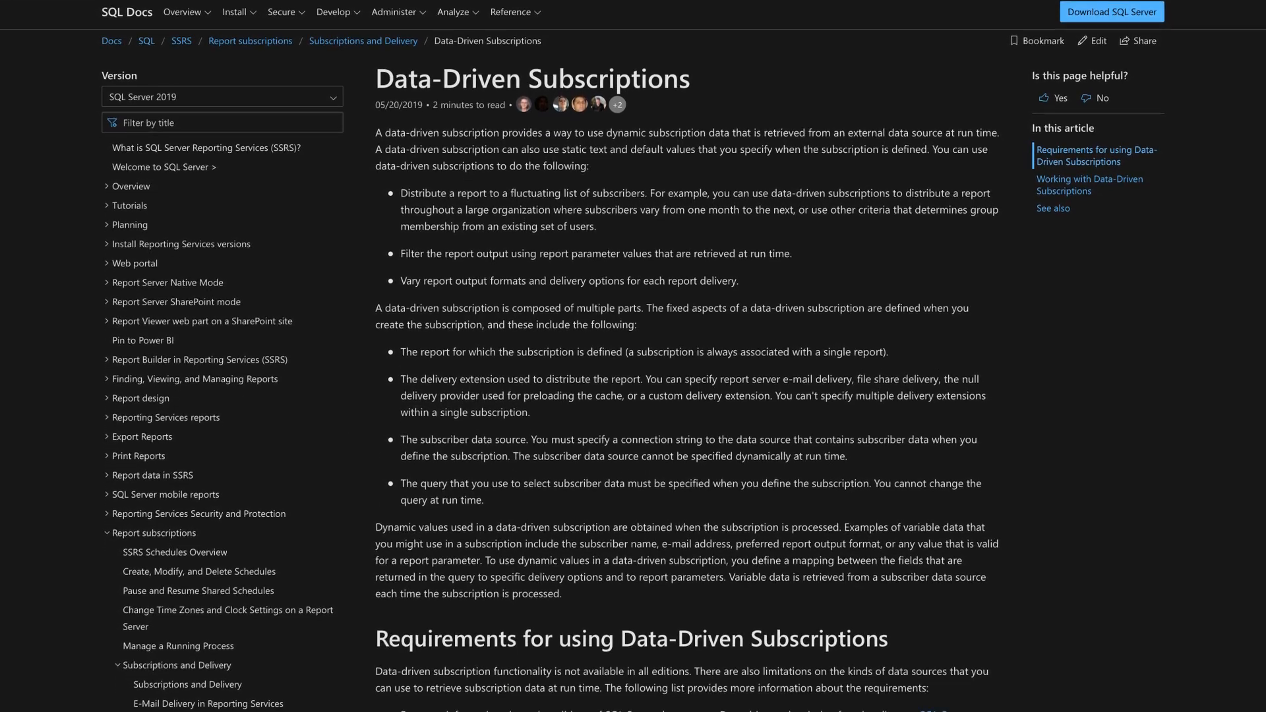
{"action": "scroll", "scroll_direction": "down", "scroll_amount": 3}
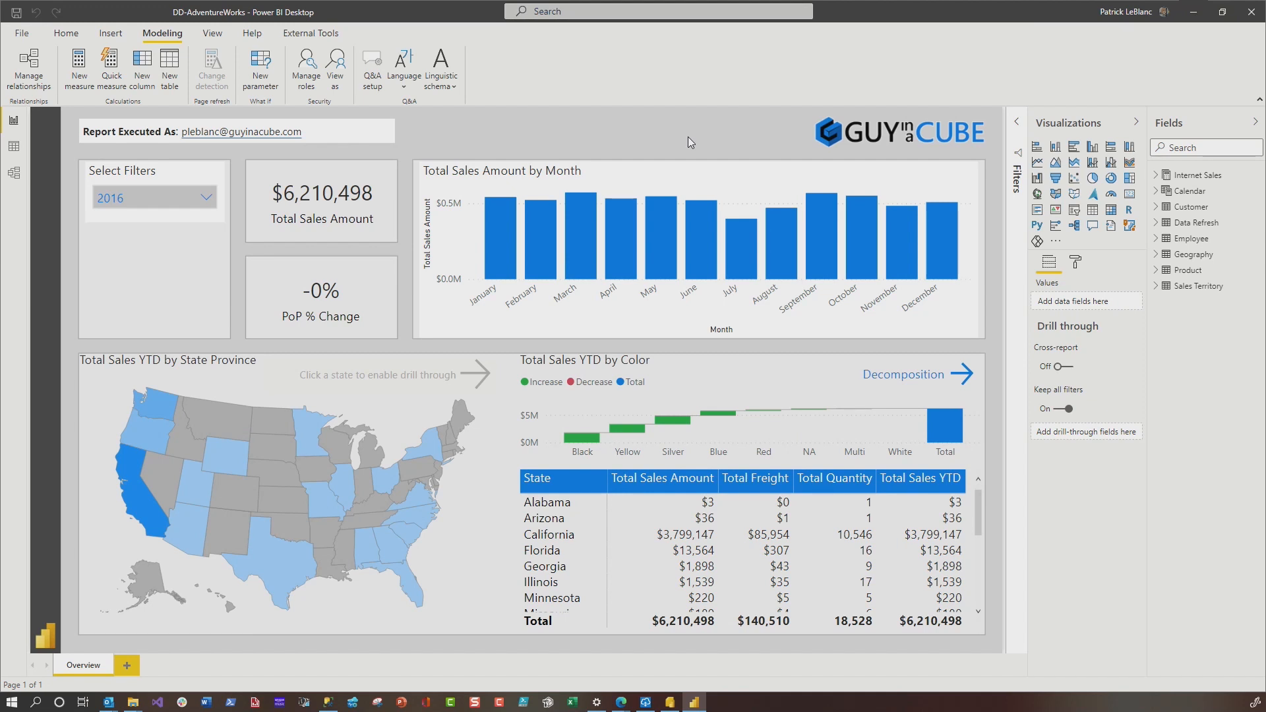
{"action": "mouse_move", "coordinate": [556, 111]}
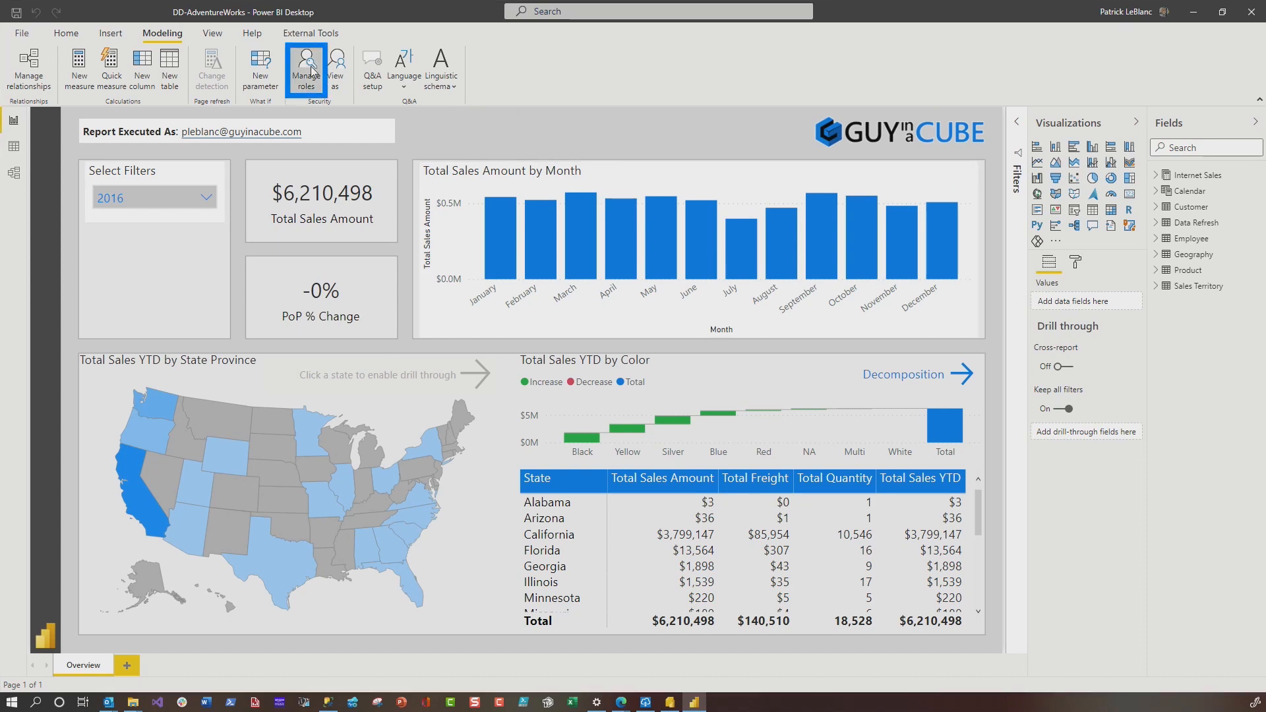
{"action": "left_click", "coordinate": [310, 62]}
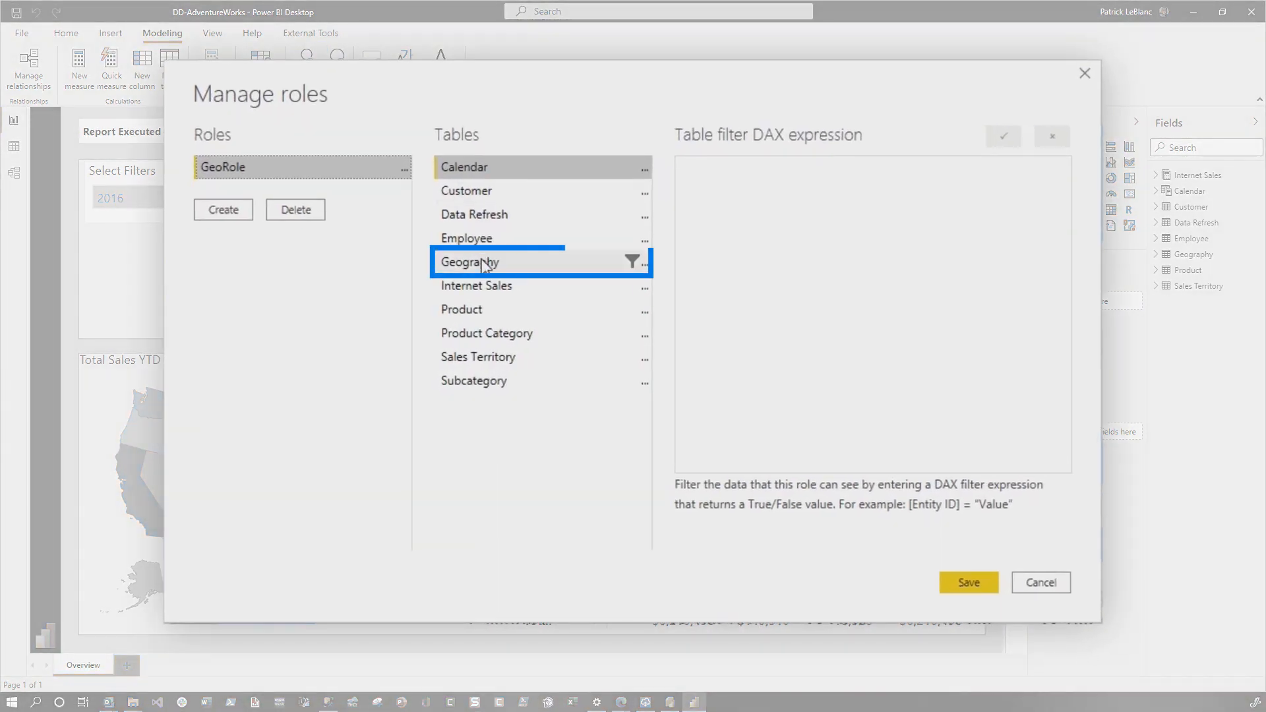
{"action": "type", "text": "[EmailAddress] = USERPRINCIPALNAME()"}
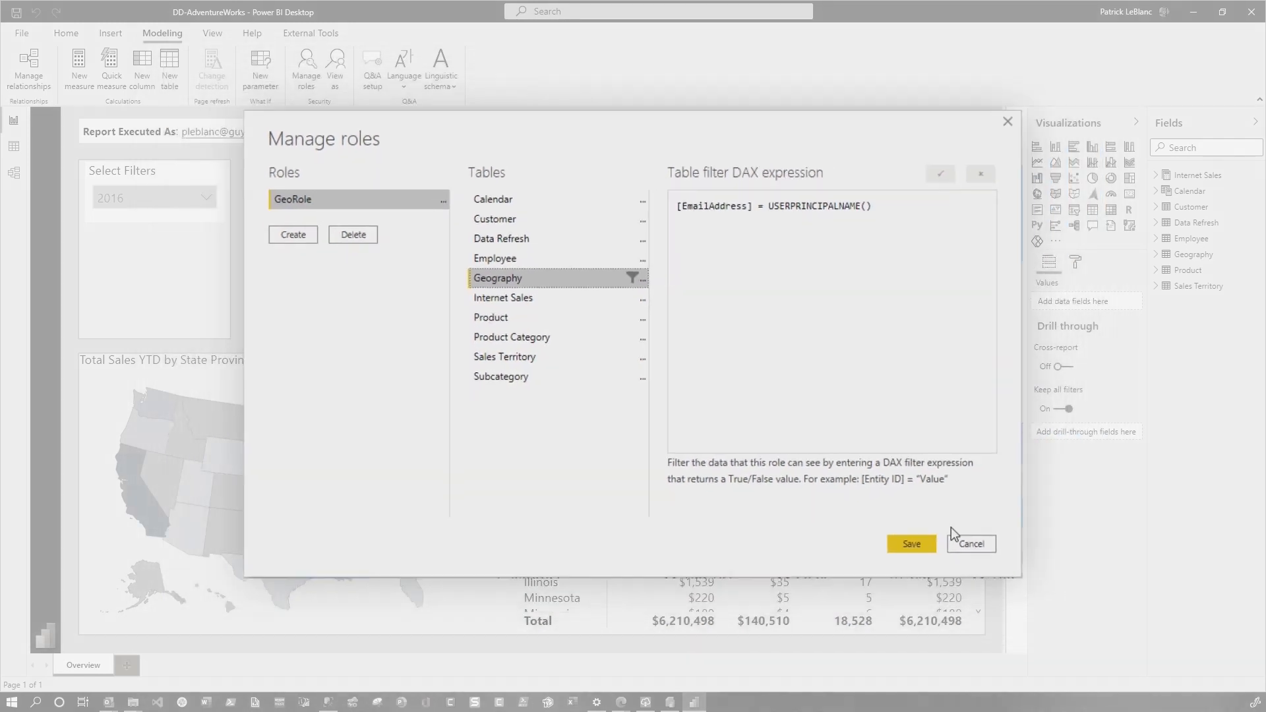
{"action": "left_click", "coordinate": [970, 543]}
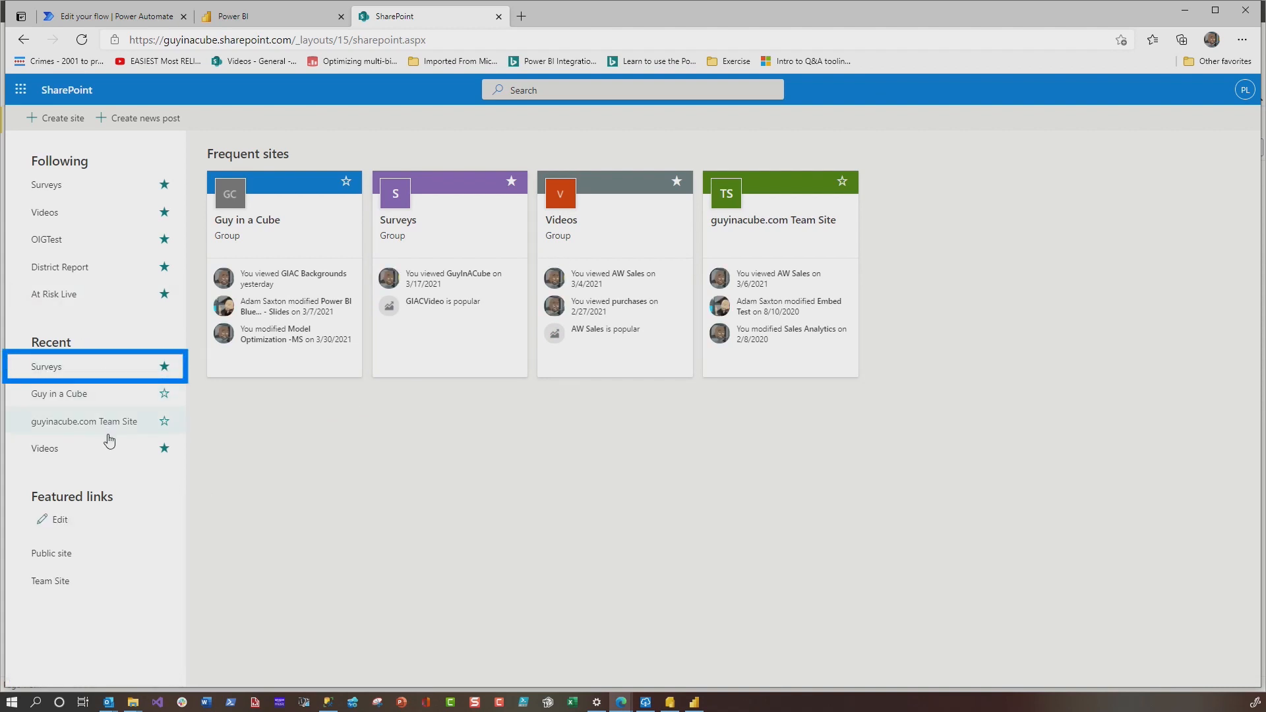
Set the Mrs entry's Role to GeoRole in the Data Driven List via grid view editing.
{"action": "left_click", "coordinate": [46, 367]}
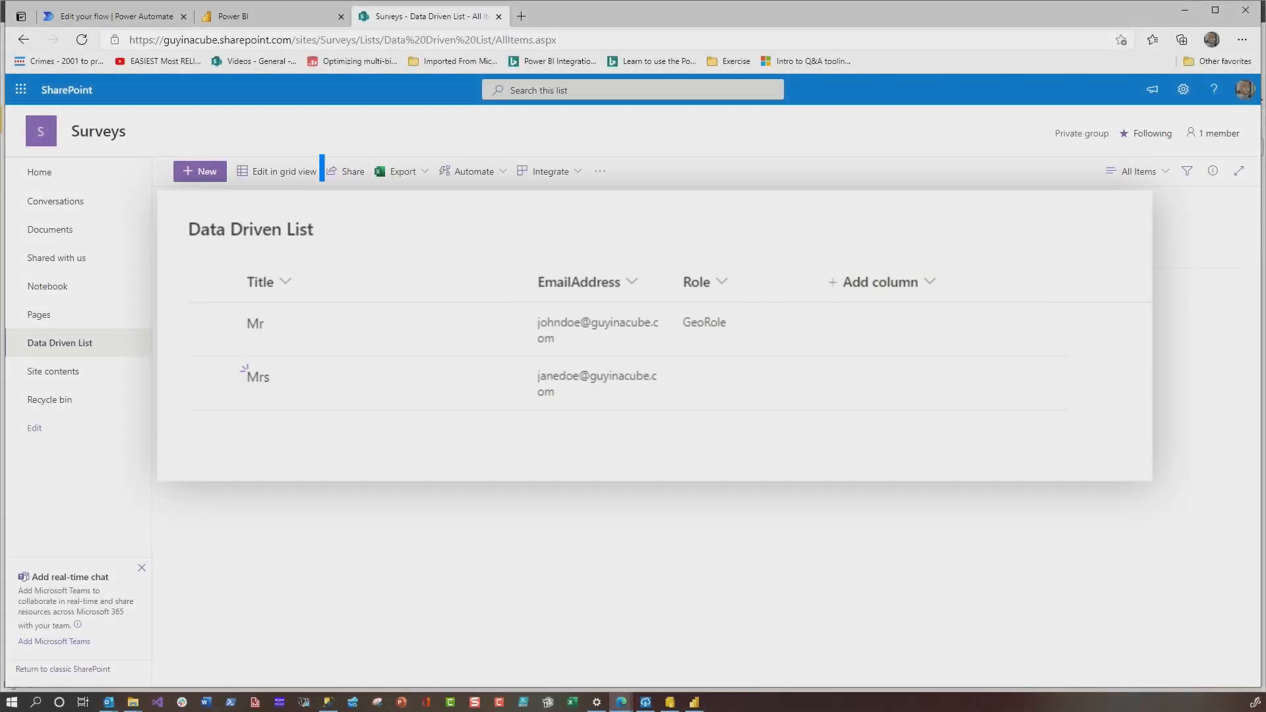
{"action": "left_click", "coordinate": [275, 170]}
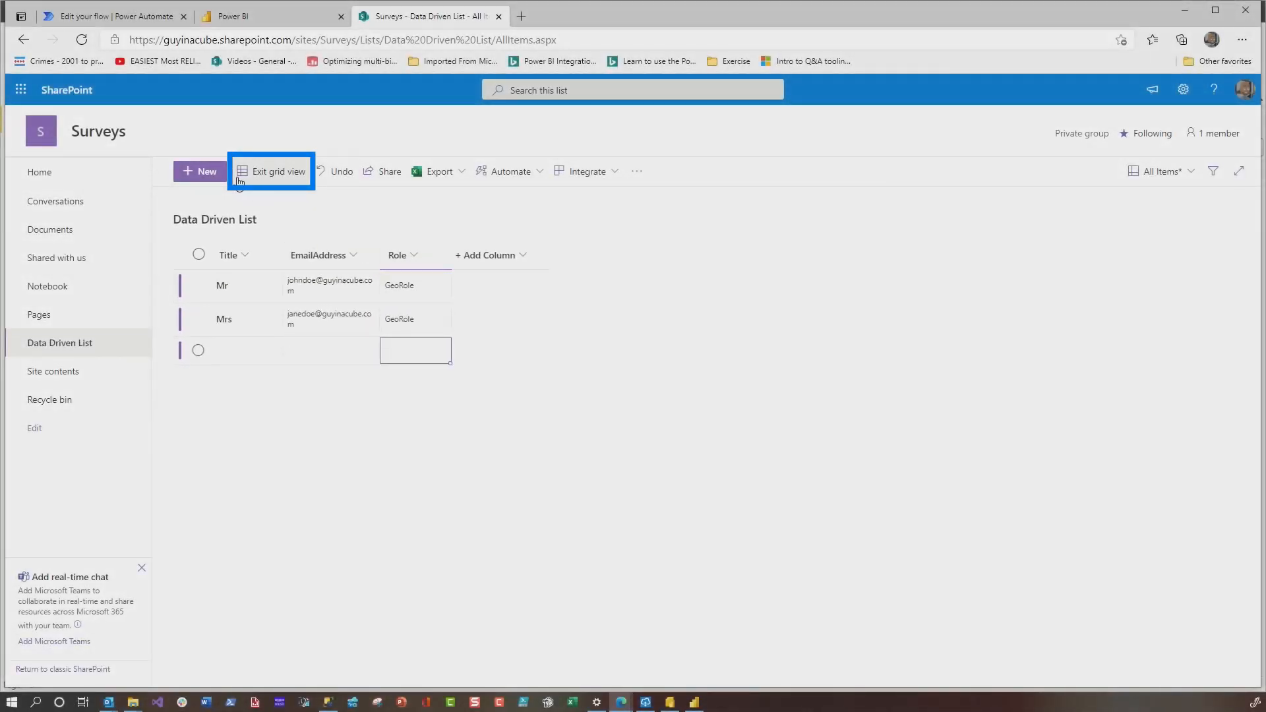
{"action": "left_click", "coordinate": [274, 172]}
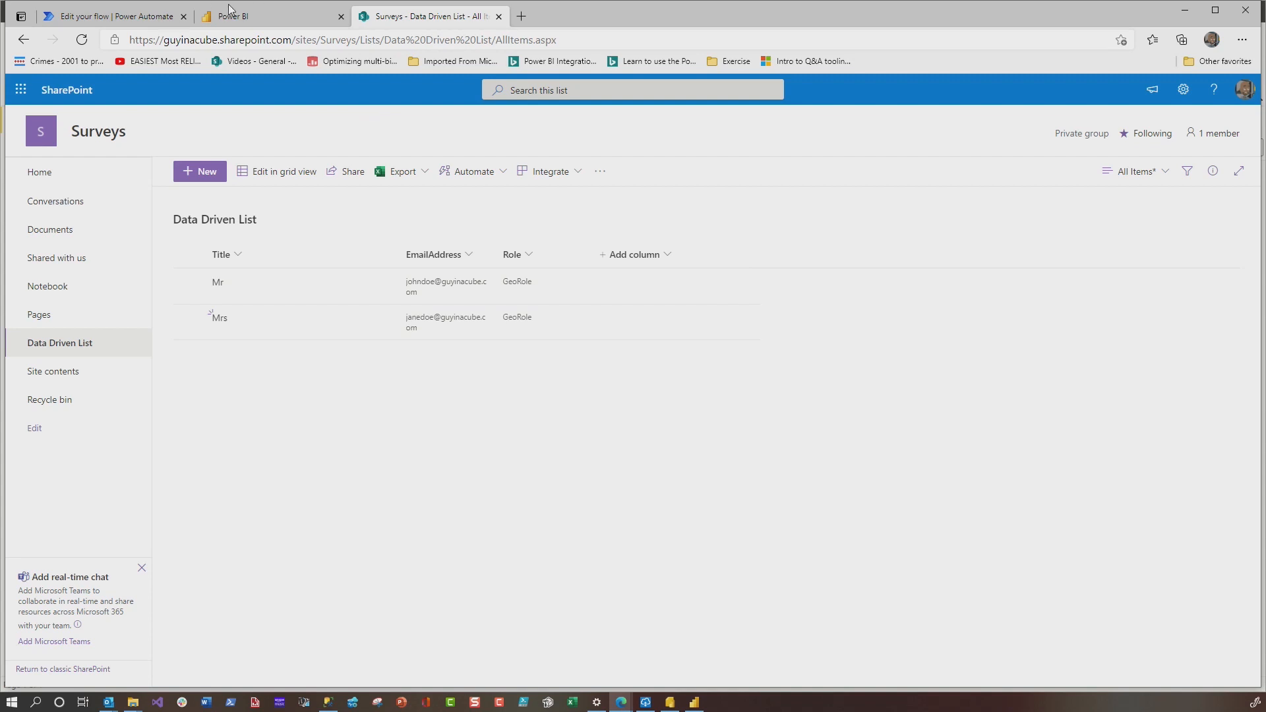
Create scheduled cloud flow 'Email a Power BI report to everyone in the List', starting 03:30 PM, repeating every 1 Day.
{"action": "left_click", "coordinate": [99, 16]}
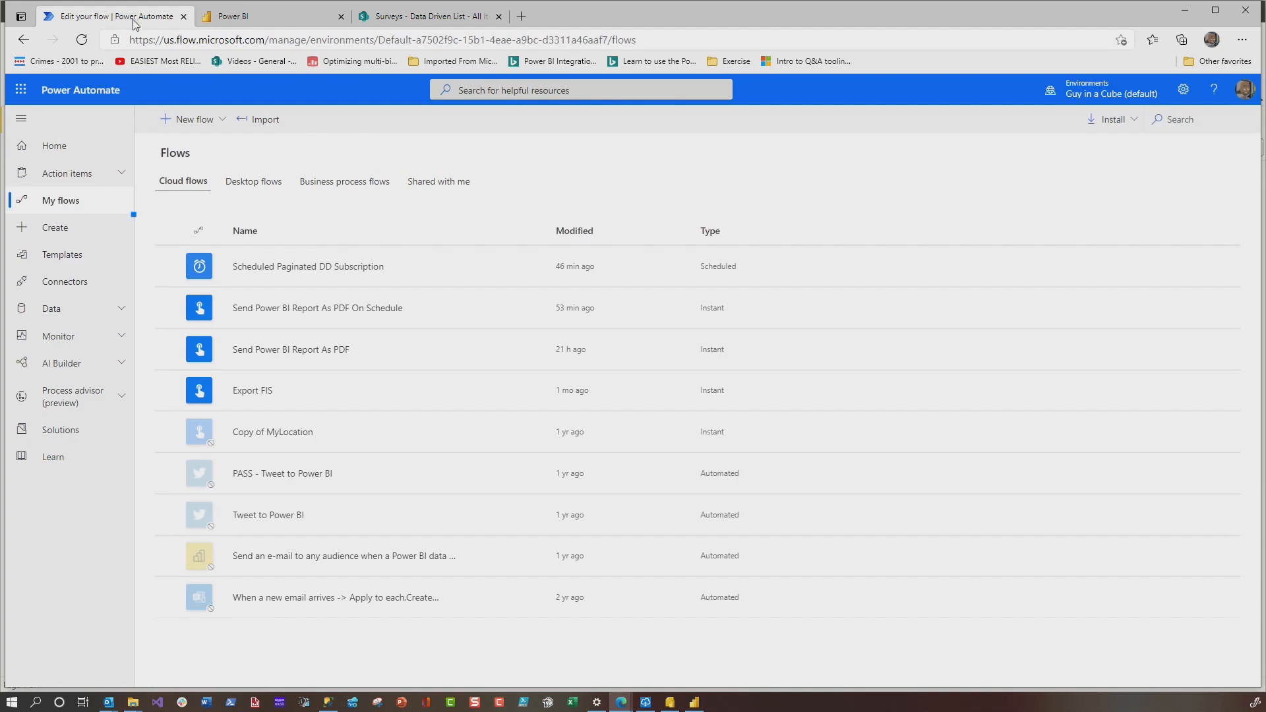
{"action": "left_click", "coordinate": [55, 227]}
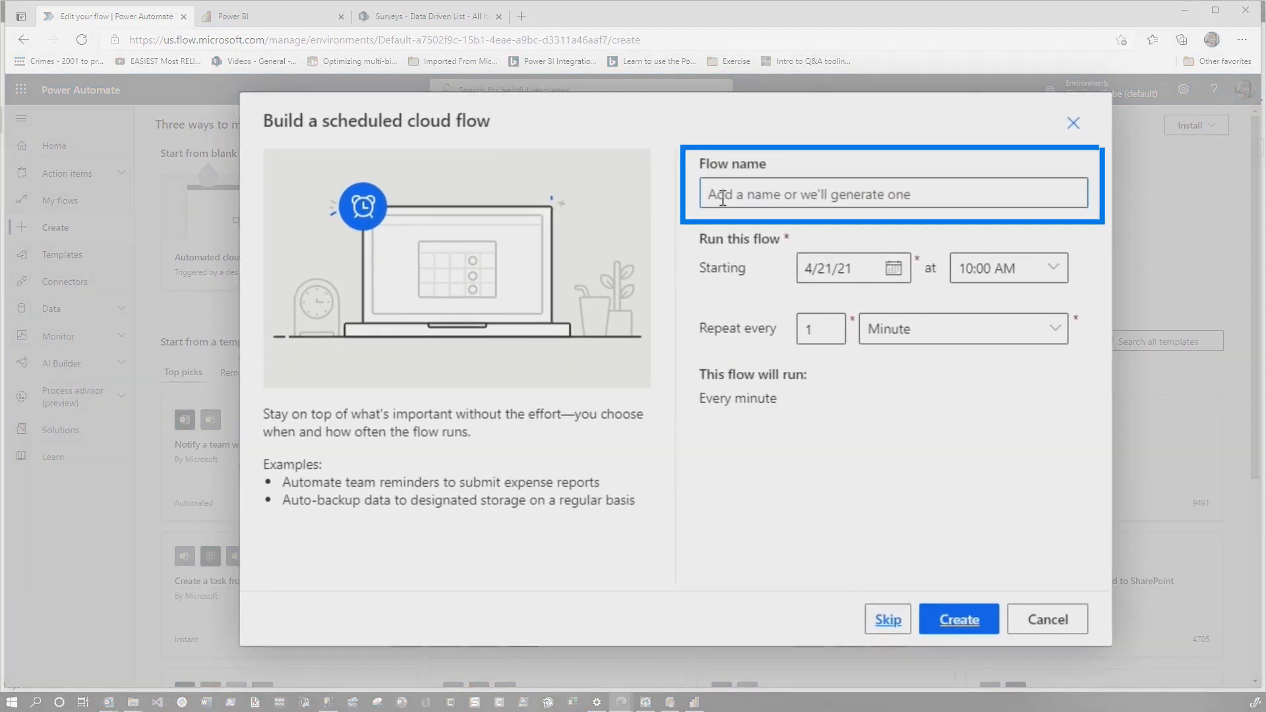
{"action": "type", "text": "Email a Power"}
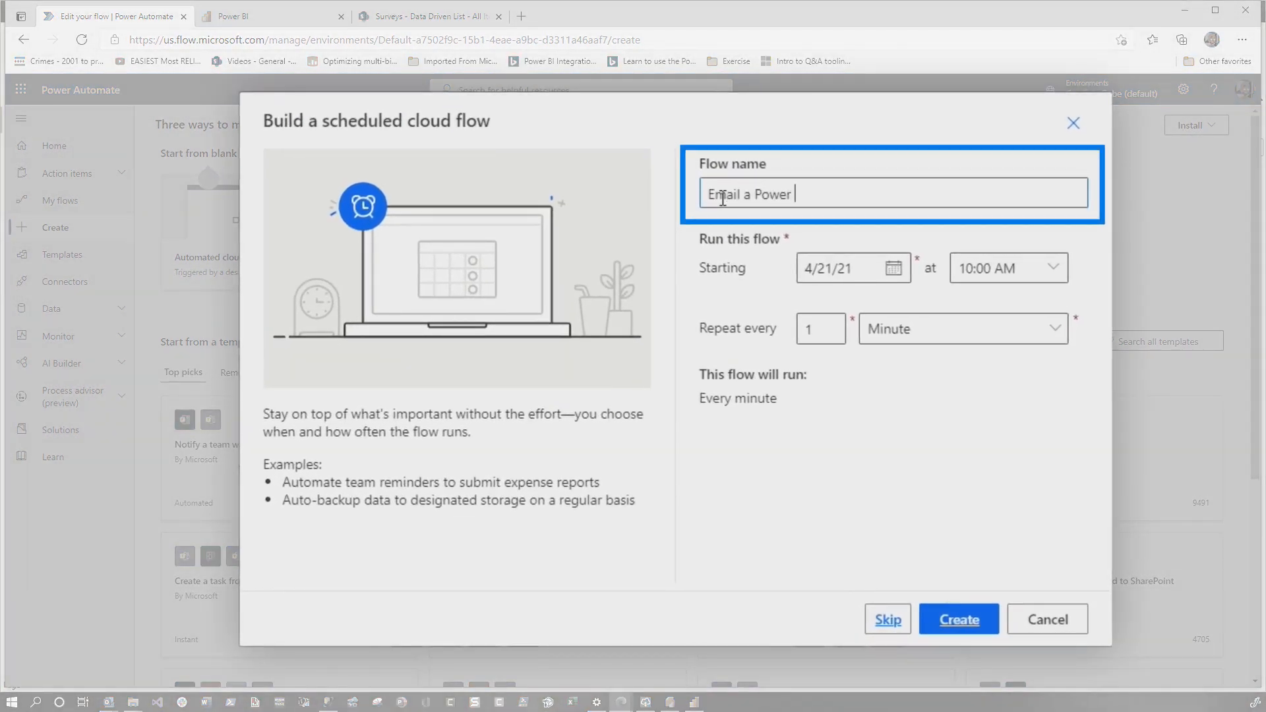
{"action": "type", "text": "BI report to everyone in the List"}
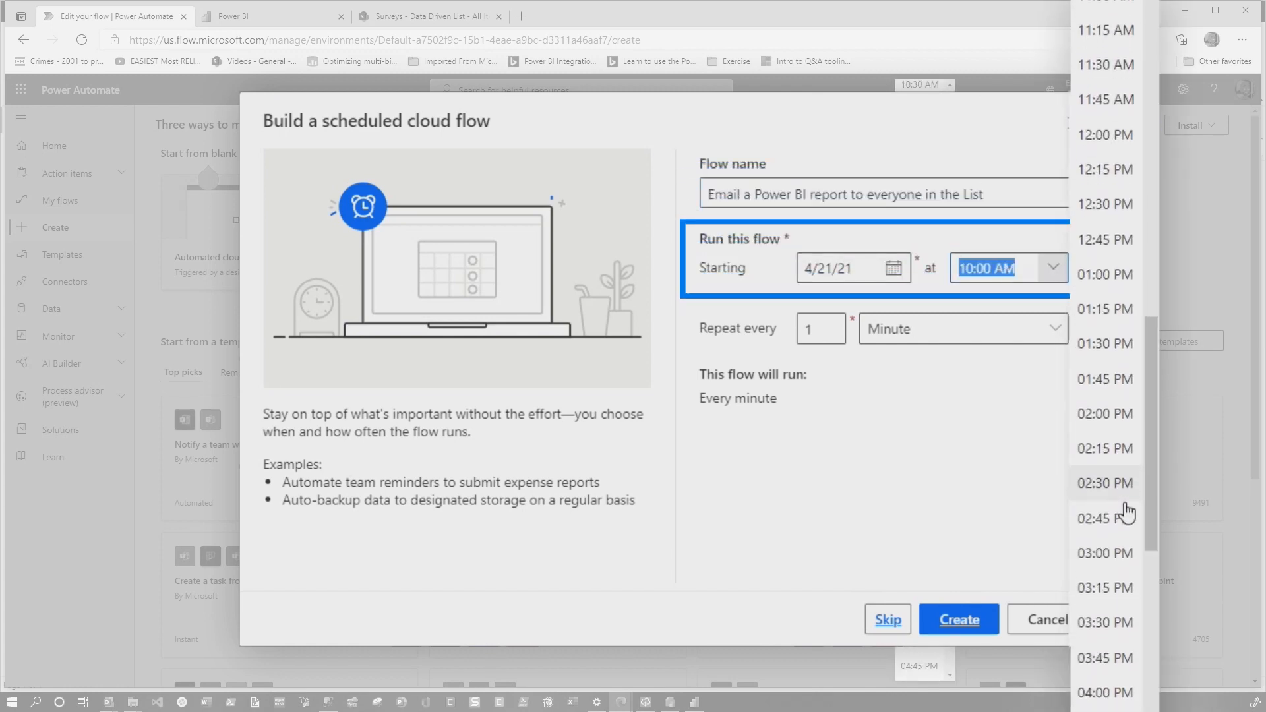
{"action": "left_click", "coordinate": [963, 328]}
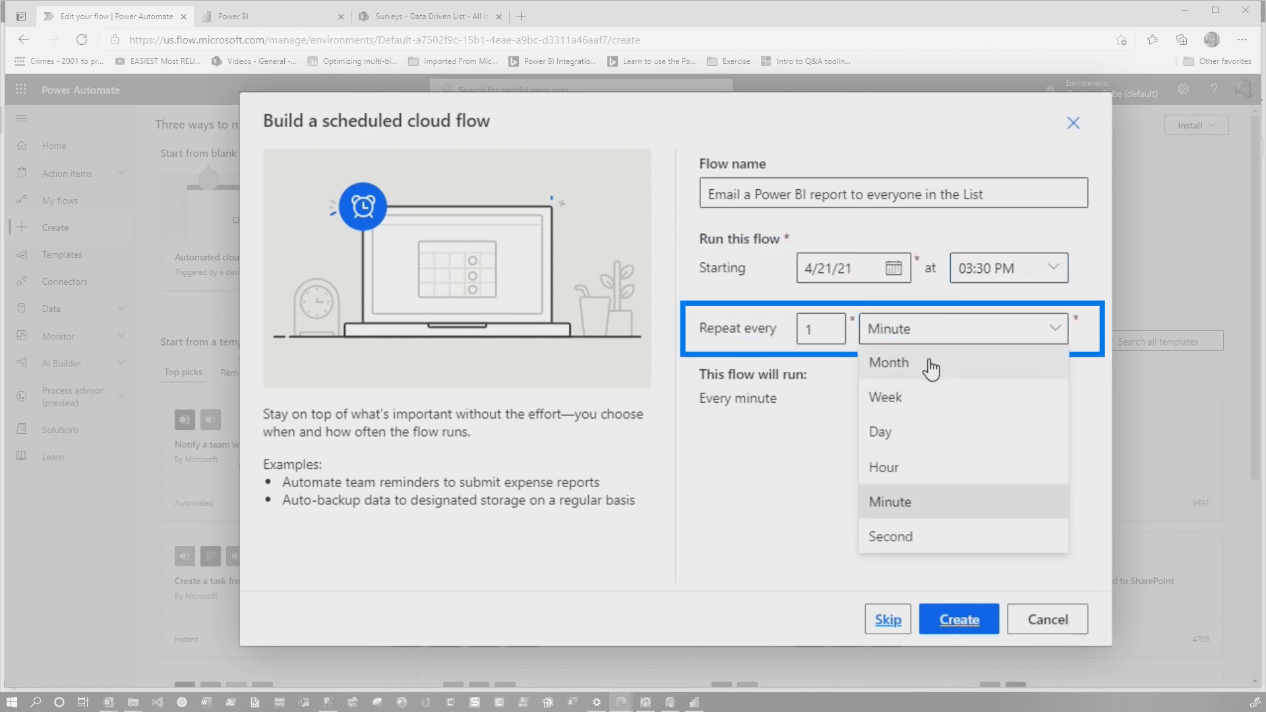
{"action": "left_click", "coordinate": [880, 432]}
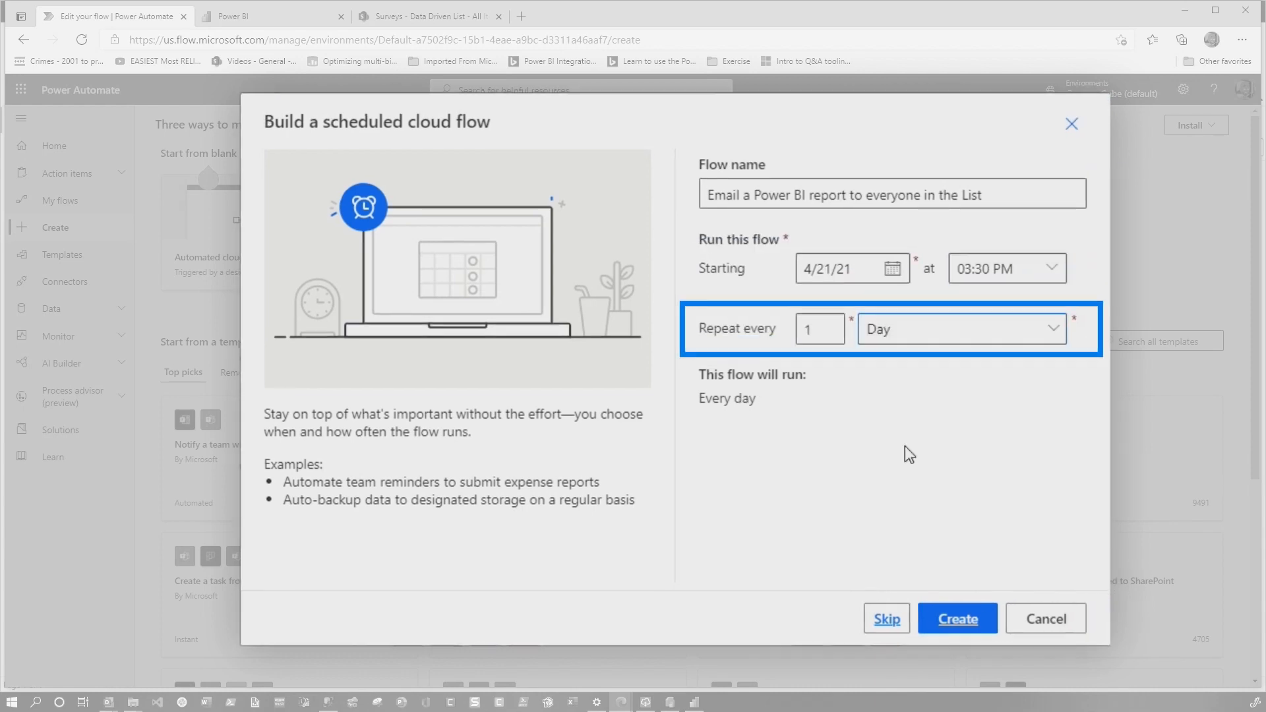
{"action": "left_click", "coordinate": [957, 618]}
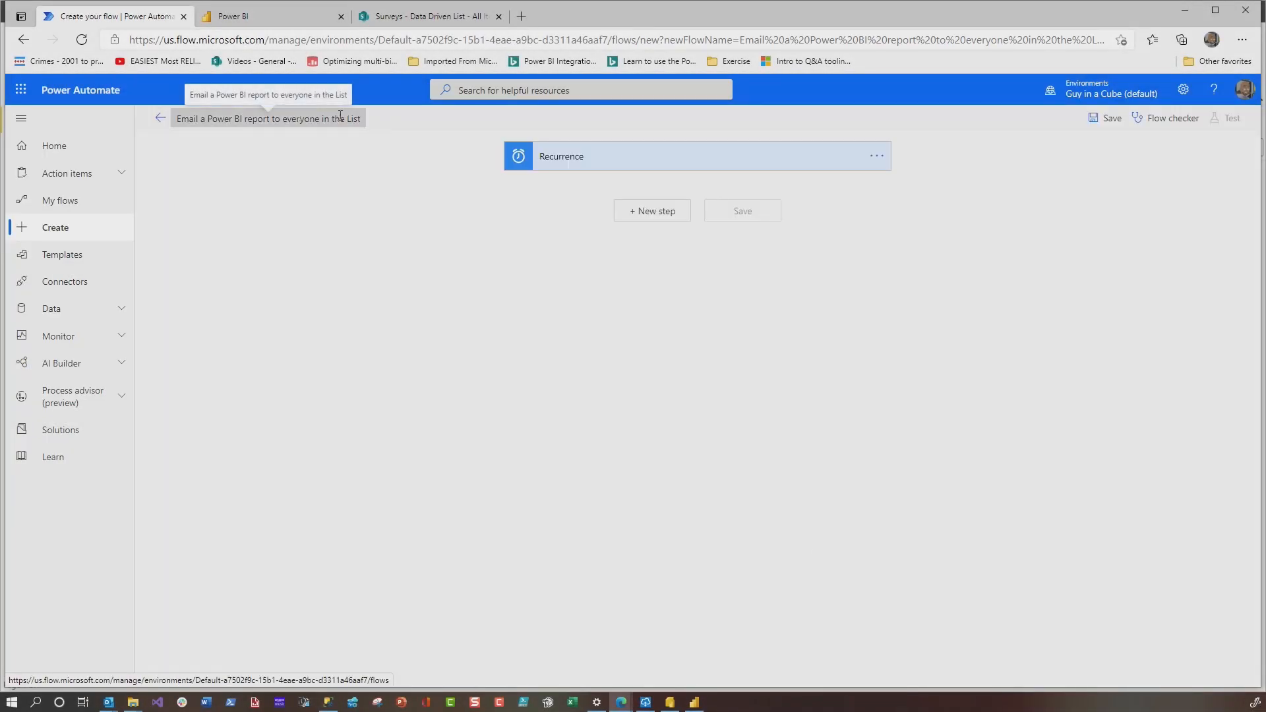
Review the Recurrence trigger and add a SharePoint Get items step after it.
{"action": "left_click", "coordinate": [638, 156]}
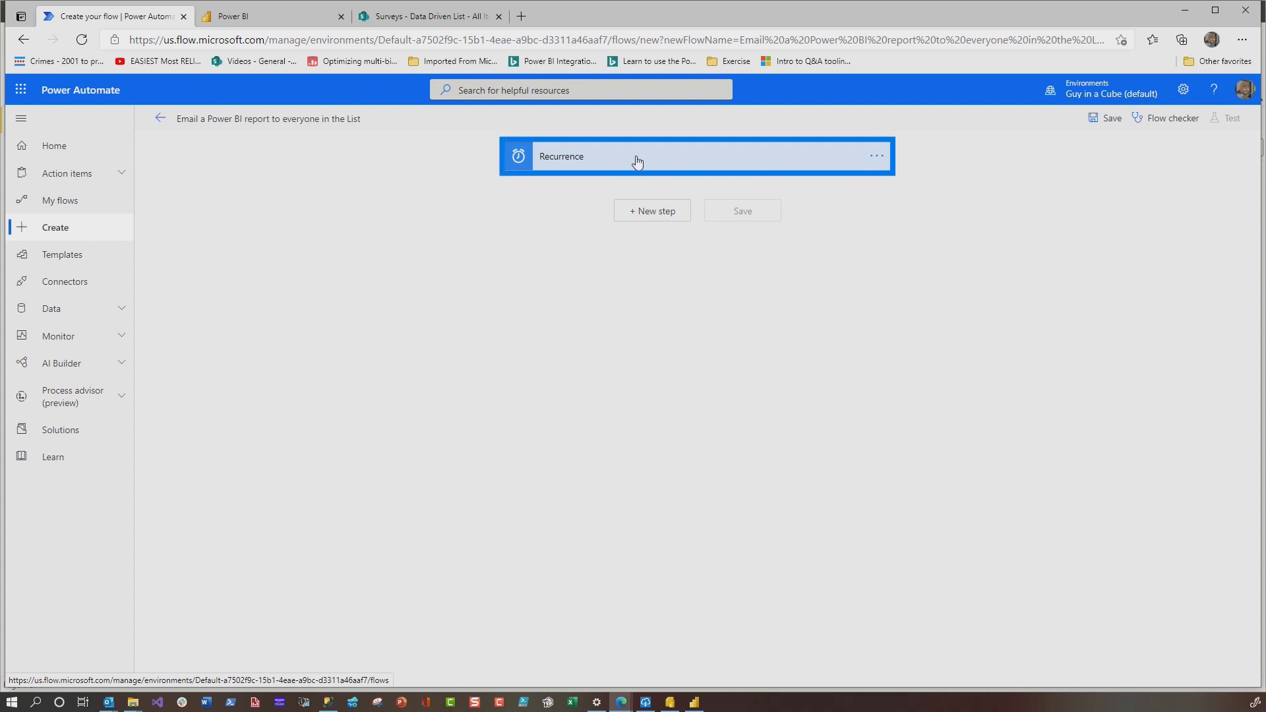
{"action": "left_click", "coordinate": [637, 156]}
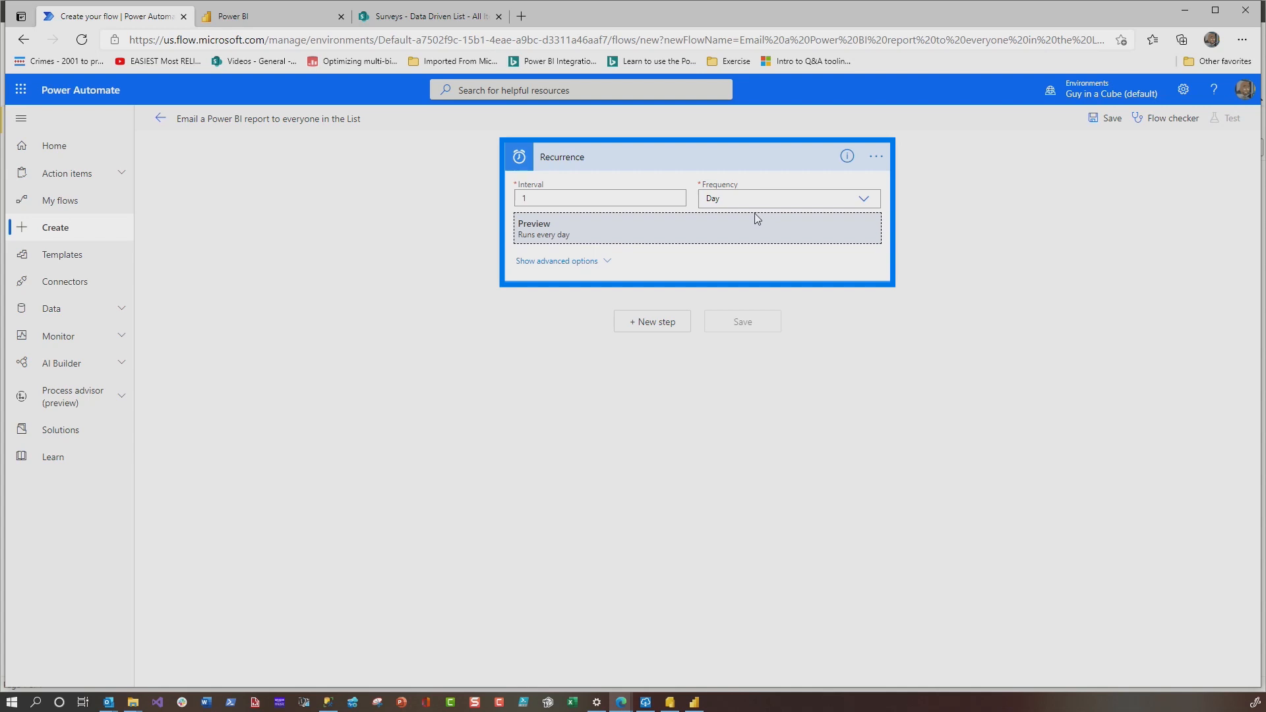
{"action": "left_click", "coordinate": [652, 320]}
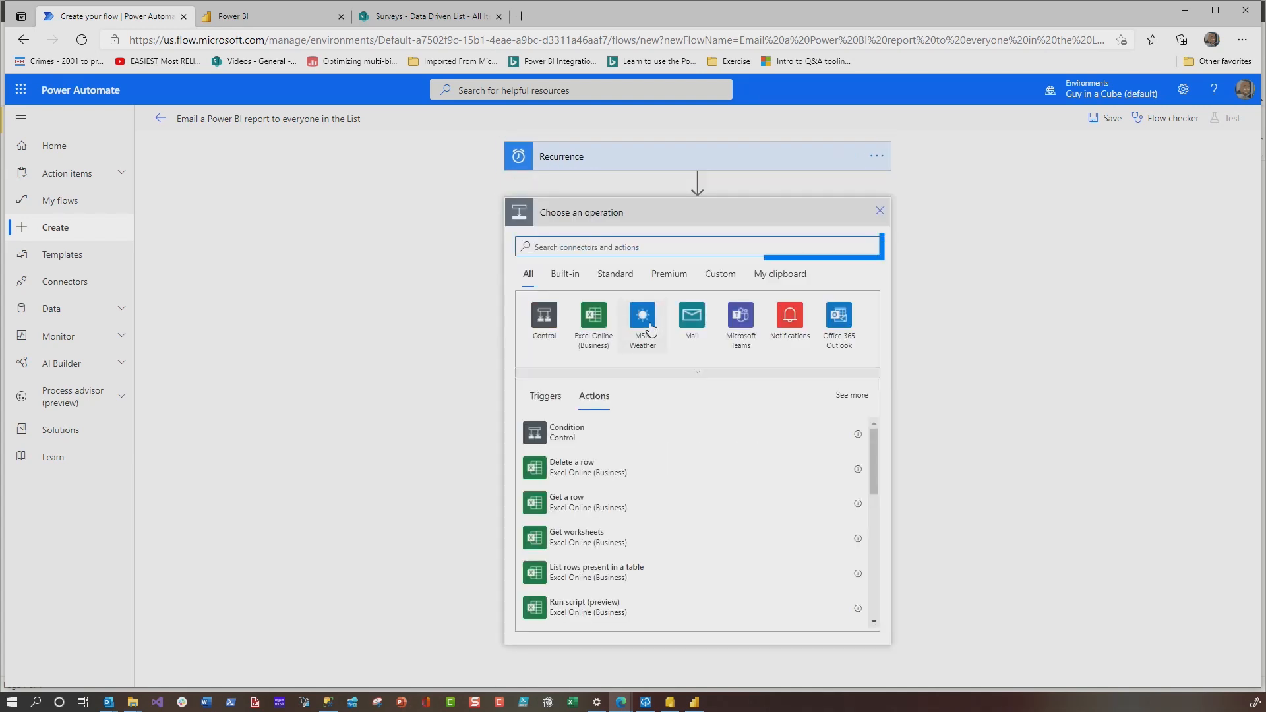
{"action": "type", "text": "g"}
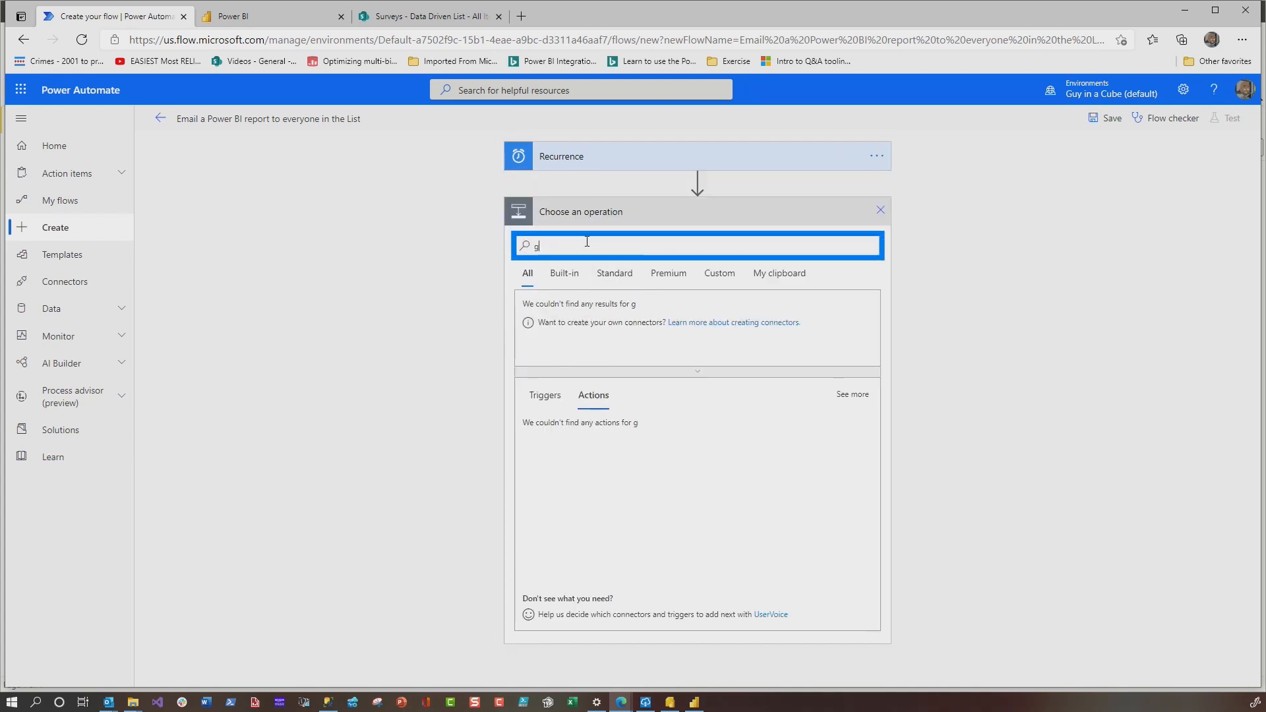
{"action": "type", "text": "et items"}
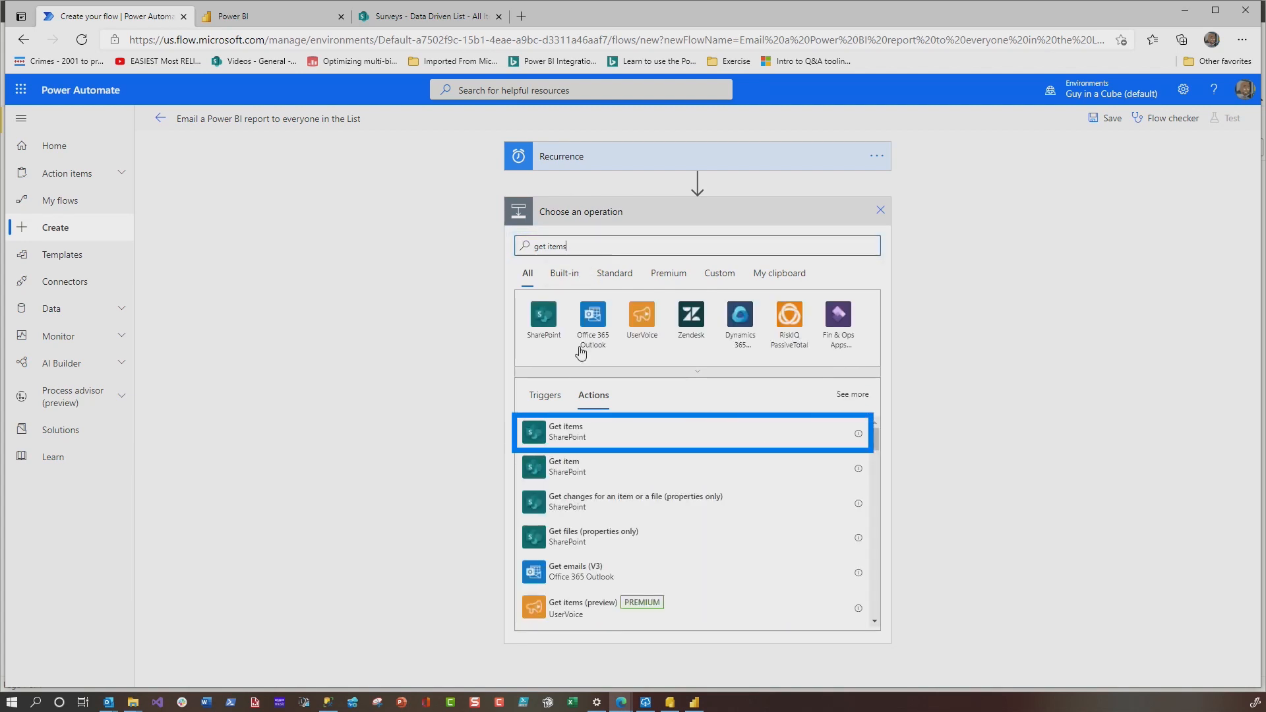
{"action": "mouse_move", "coordinate": [568, 441]}
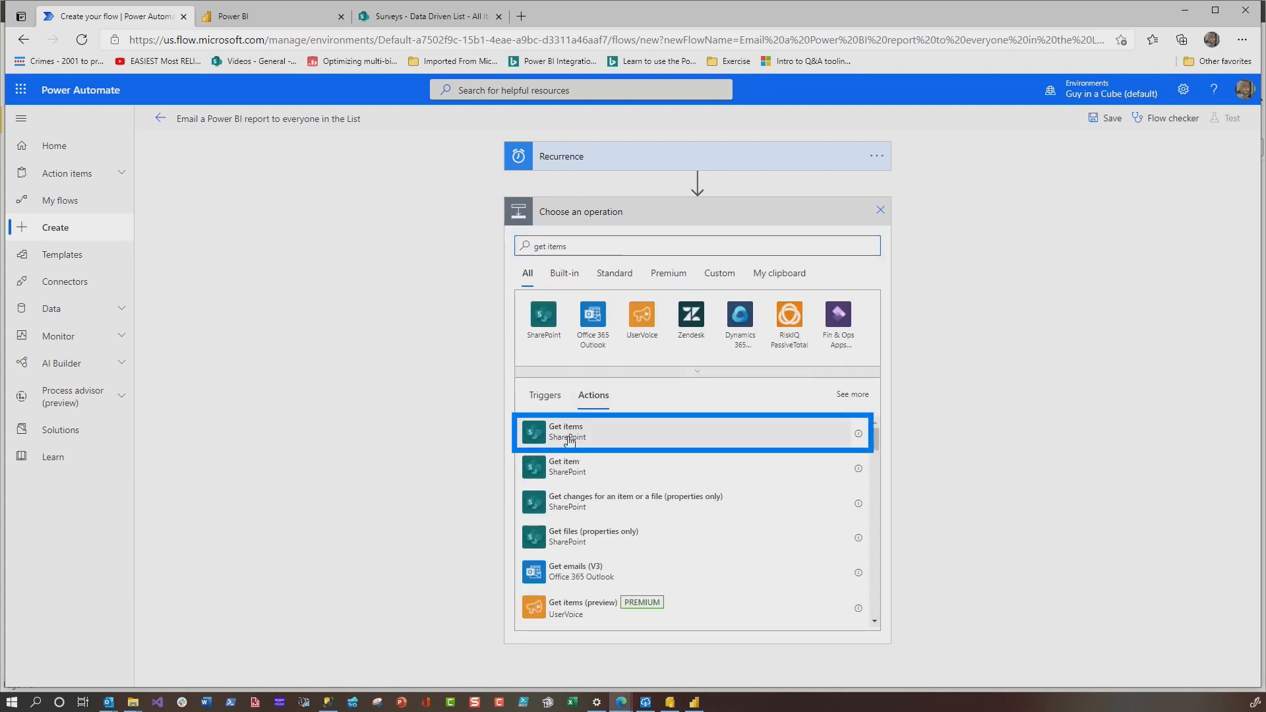
{"action": "left_click", "coordinate": [566, 433]}
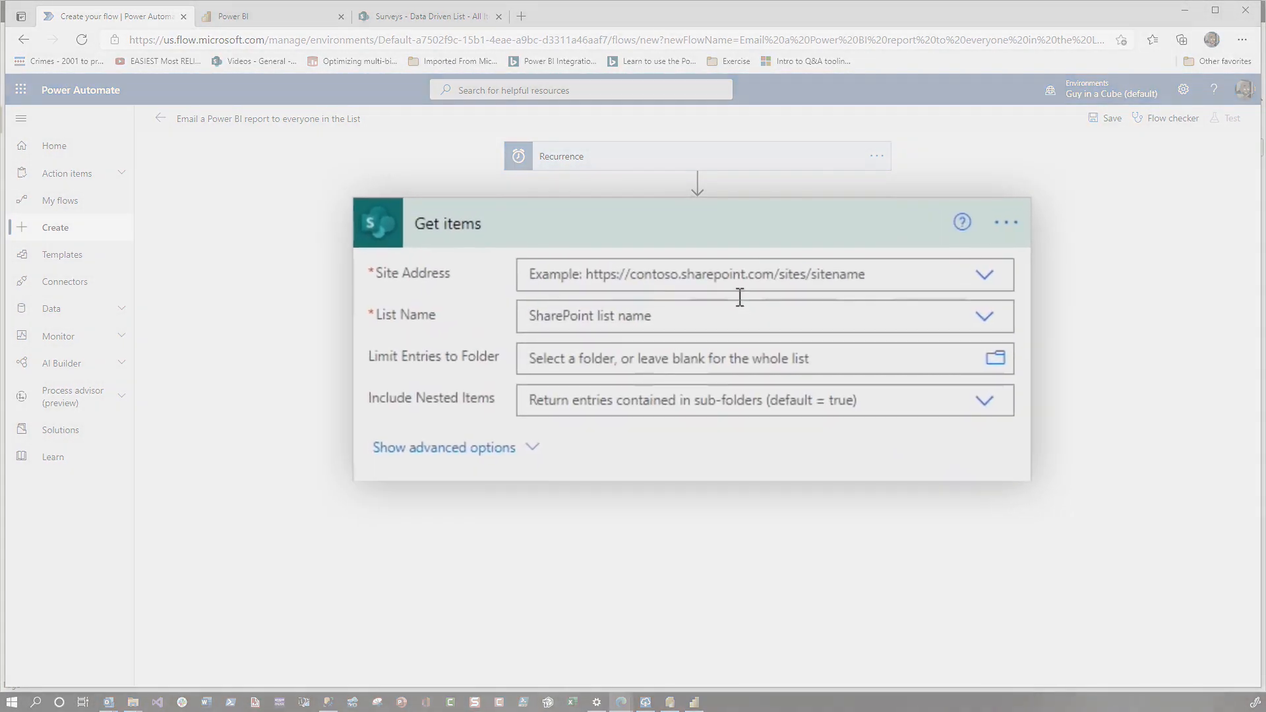
Point Get items at the Surveys site and the Data Driven List.
{"action": "left_click", "coordinate": [752, 274]}
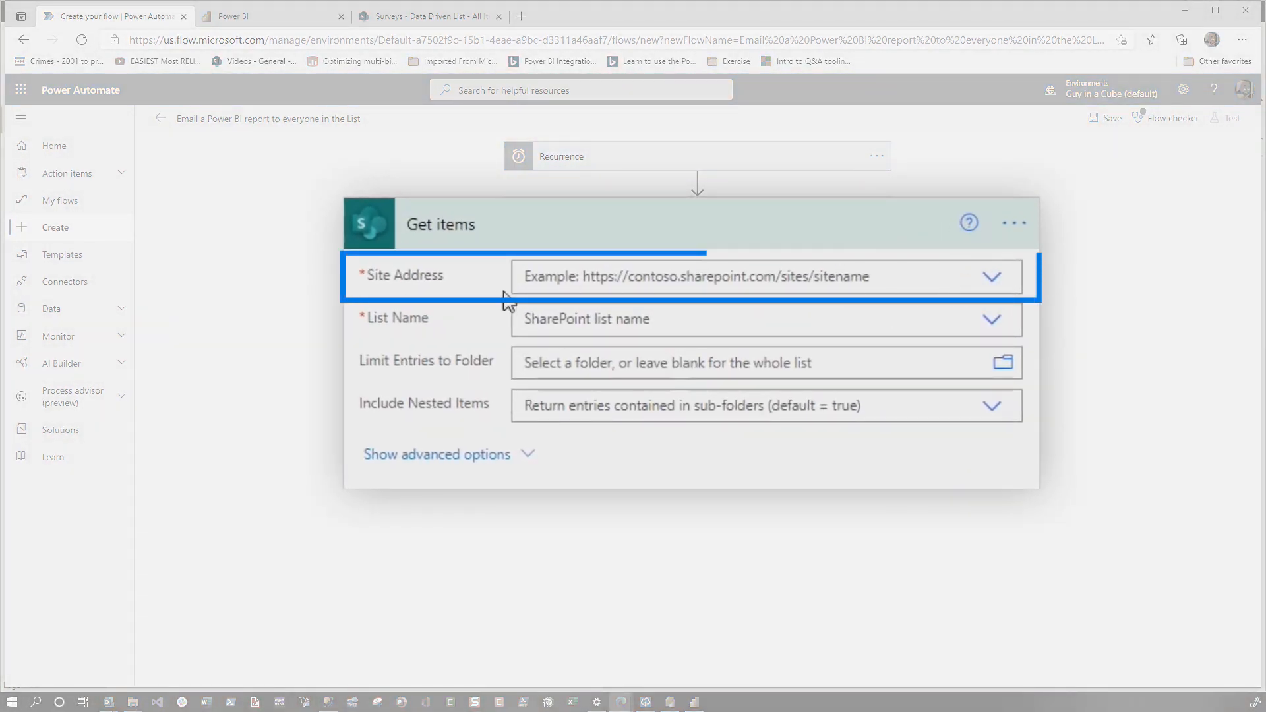
{"action": "left_click", "coordinate": [992, 276]}
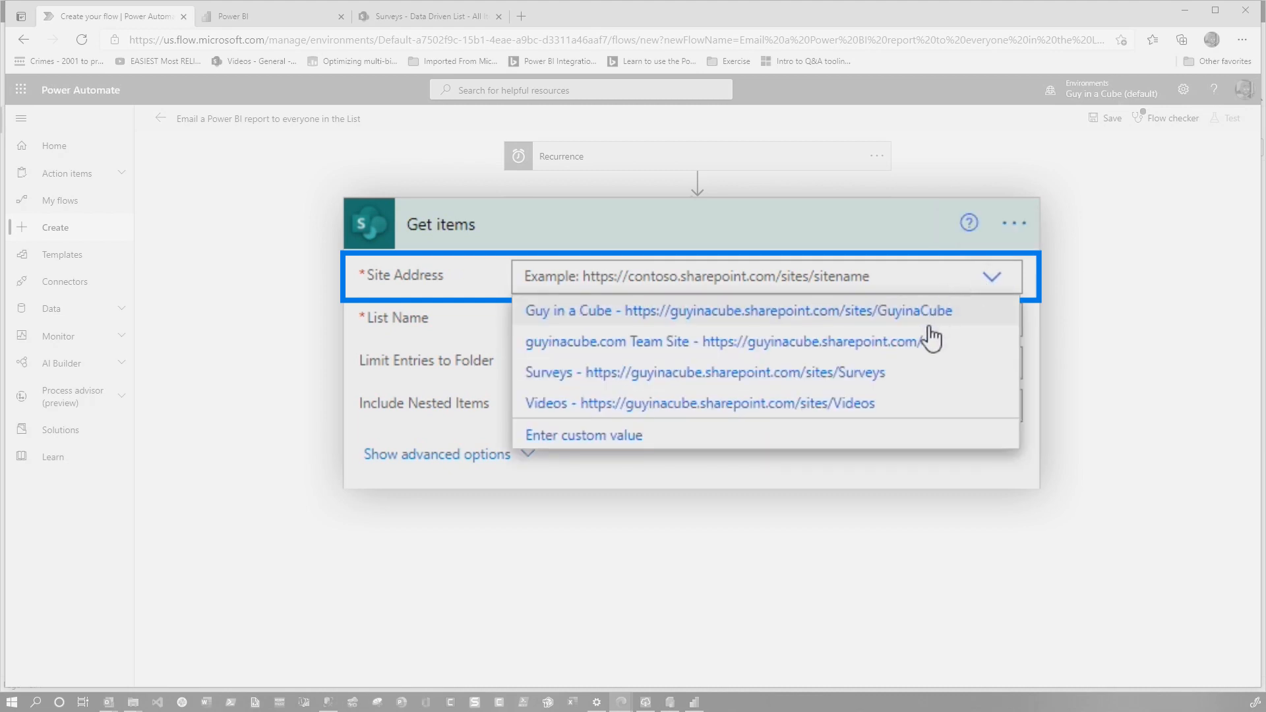
{"action": "mouse_move", "coordinate": [732, 385]}
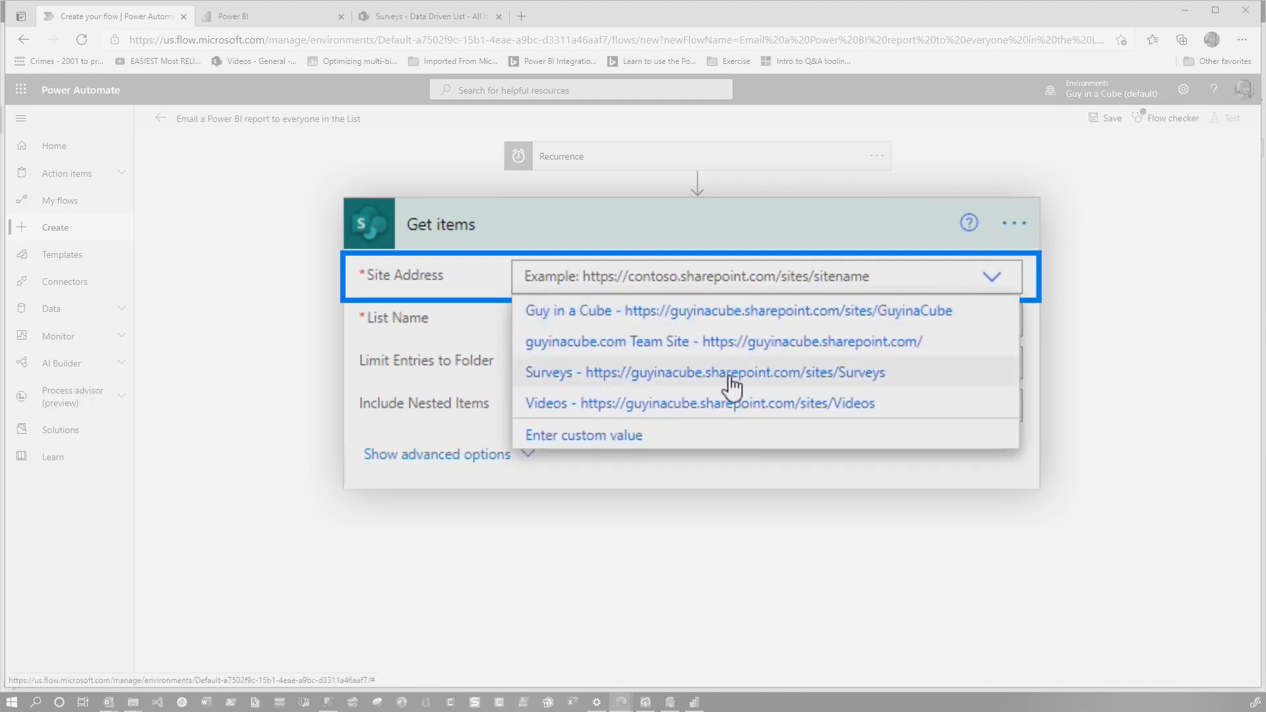
{"action": "left_click", "coordinate": [725, 372]}
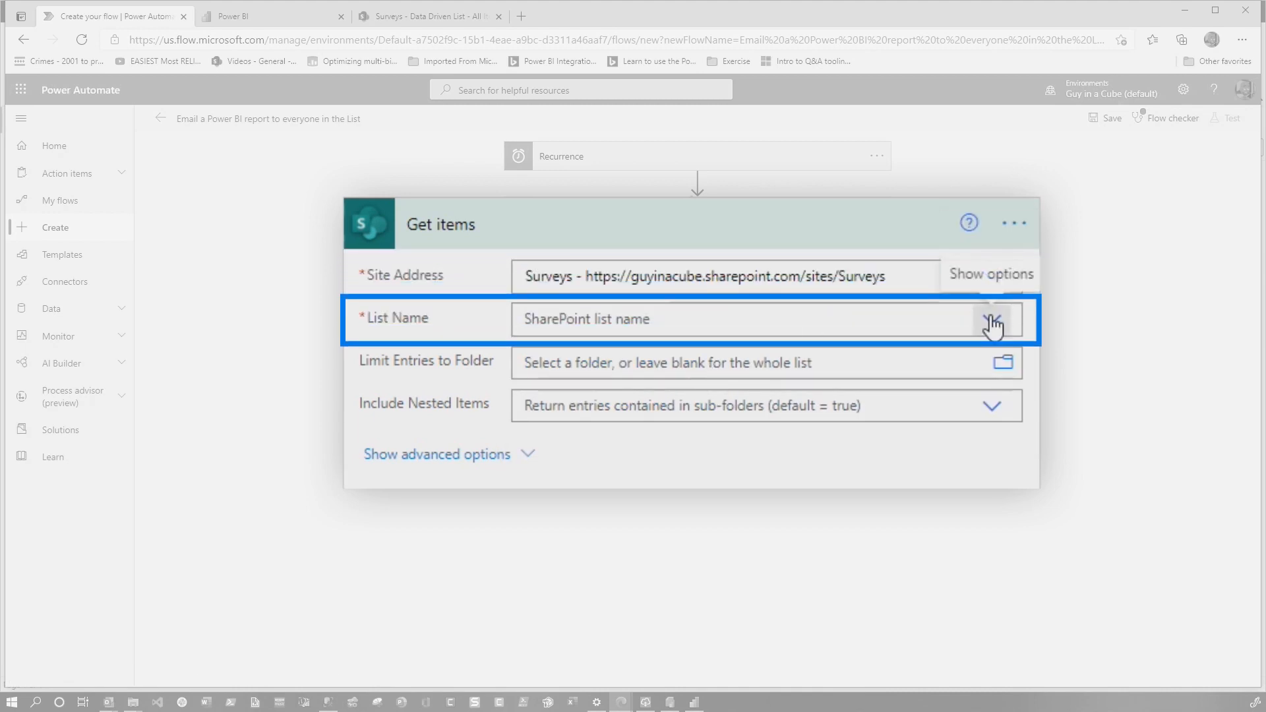
{"action": "left_click", "coordinate": [993, 320]}
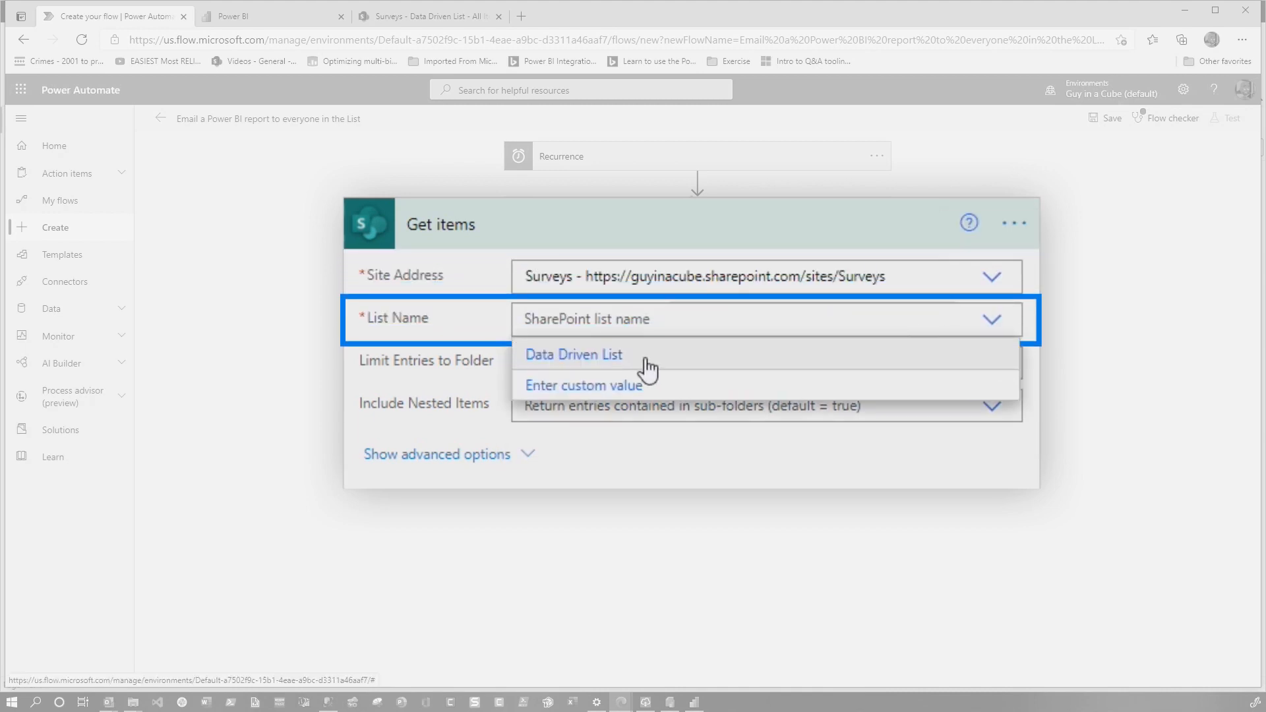
{"action": "left_click", "coordinate": [572, 355]}
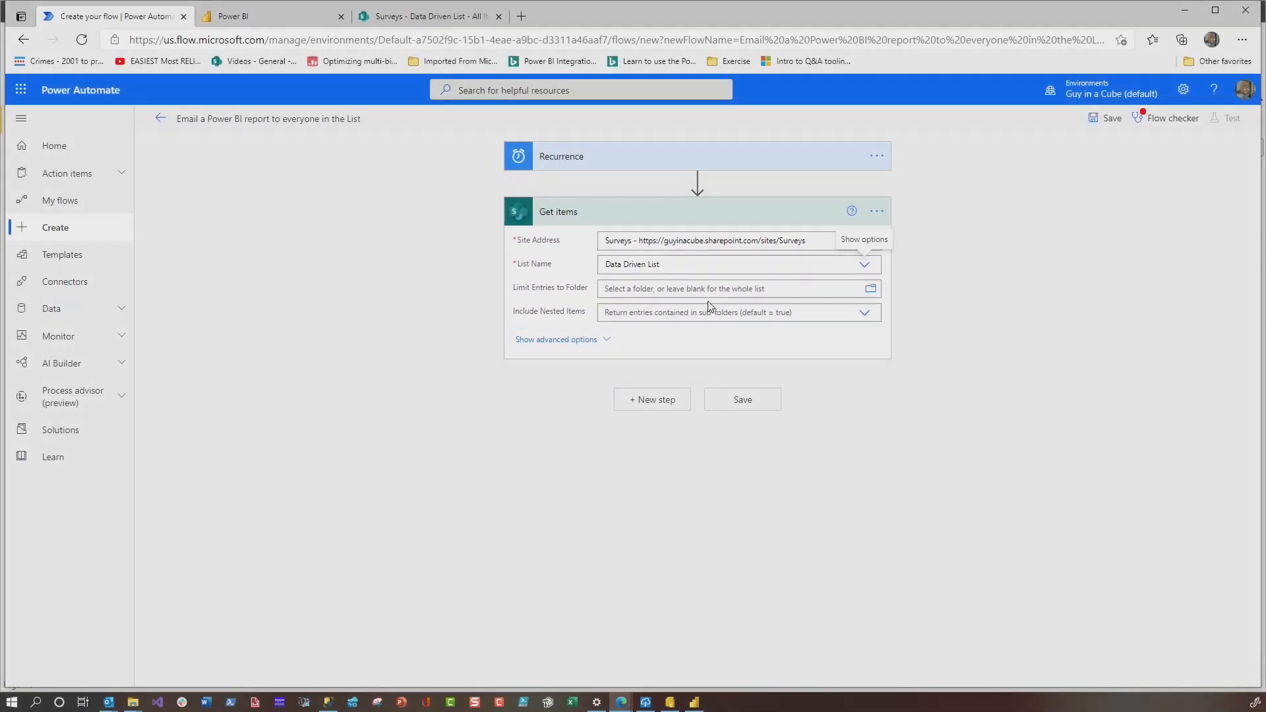
Add an Apply to each loop running over the Get items value output.
{"action": "left_click", "coordinate": [652, 400]}
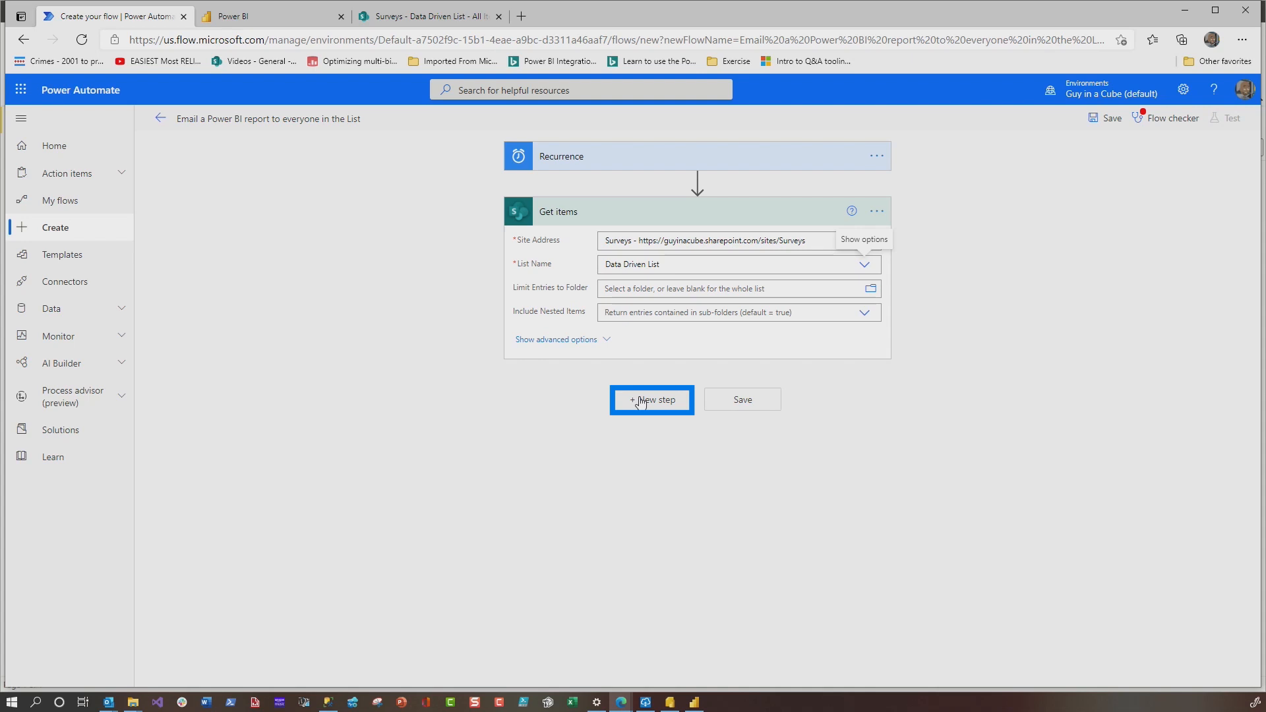
{"action": "left_click", "coordinate": [651, 399]}
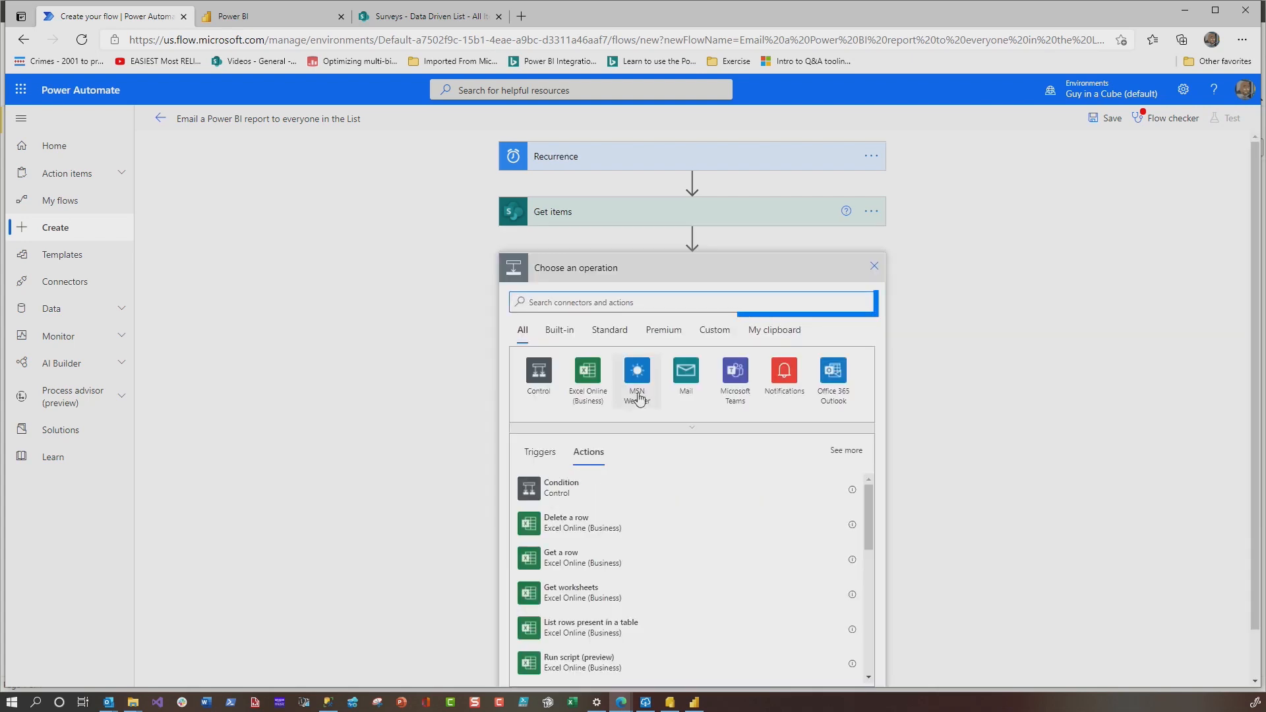
{"action": "type", "text": "apply"}
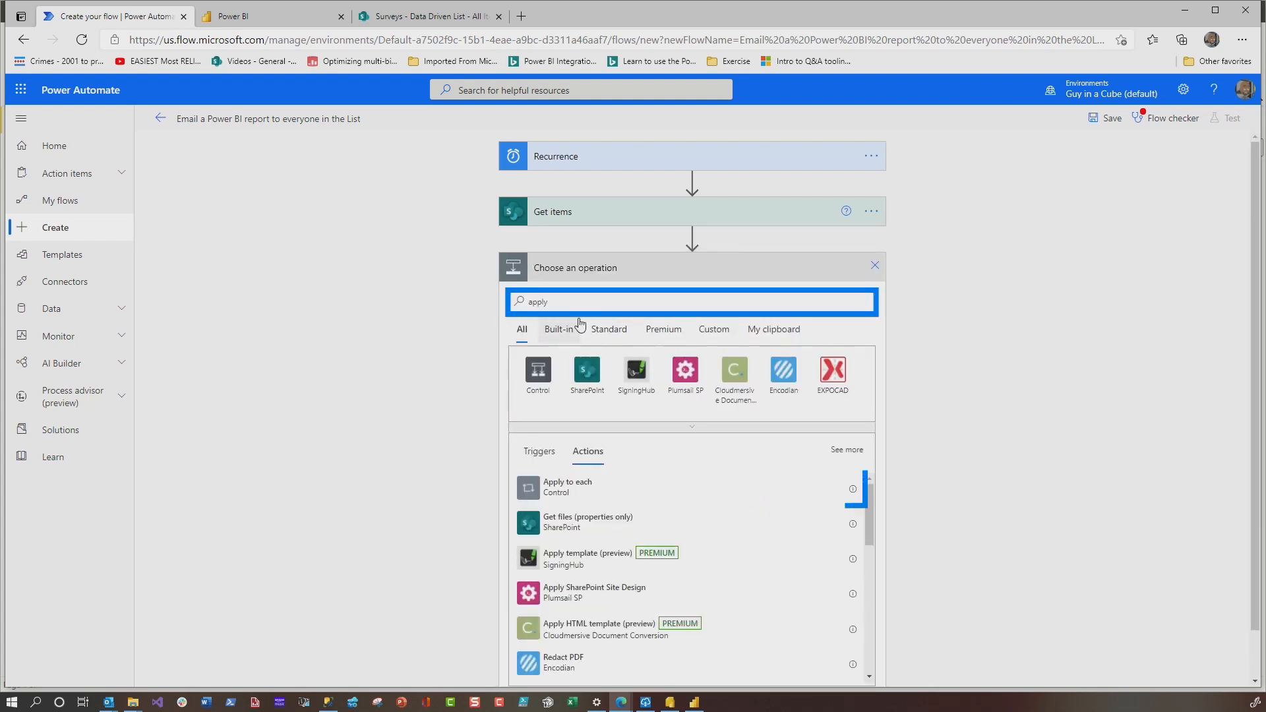
{"action": "left_click", "coordinate": [567, 487]}
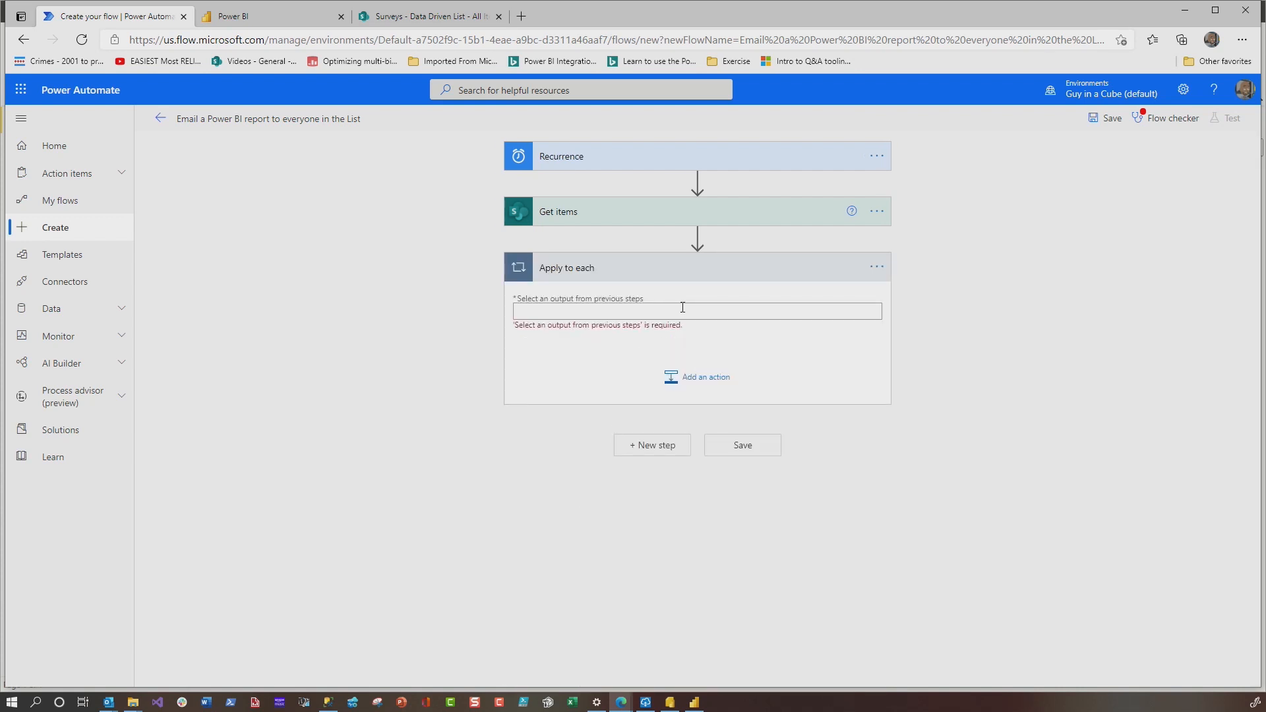
{"action": "left_click", "coordinate": [683, 311]}
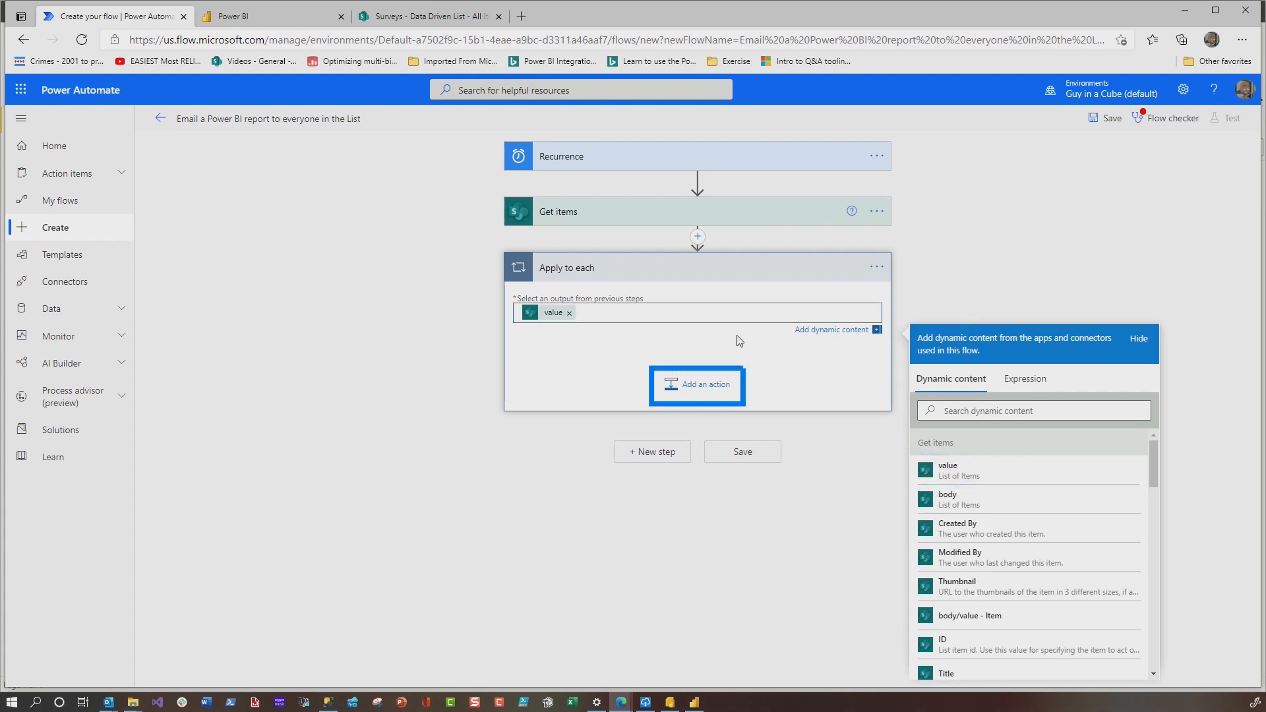
{"action": "mouse_move", "coordinate": [708, 389]}
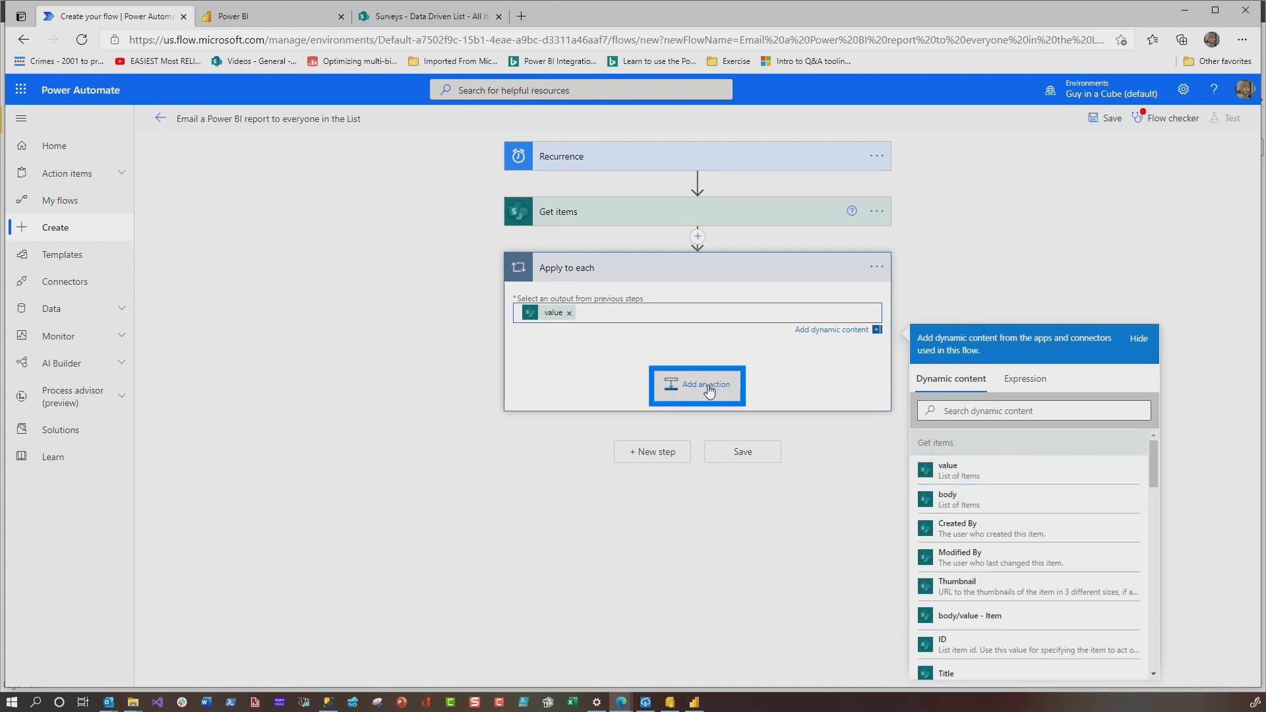
Start adding an action inside the loop, searching for Power BI actions.
{"action": "left_click", "coordinate": [696, 385]}
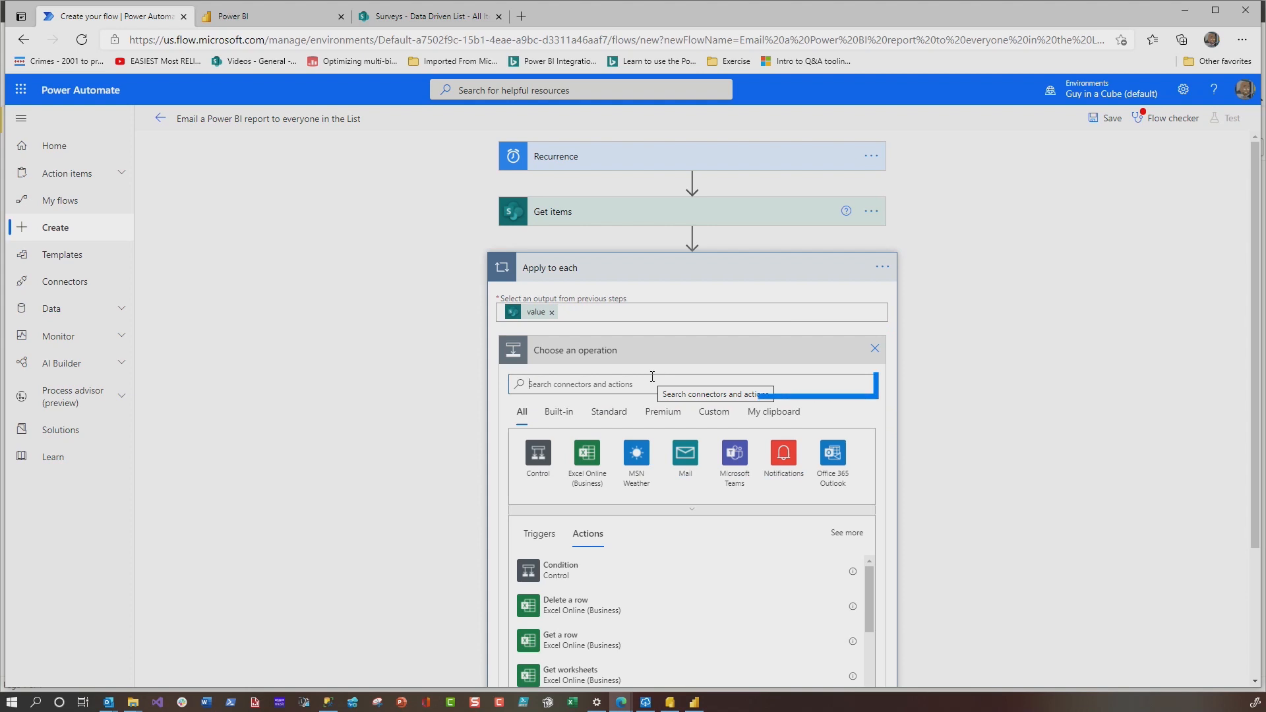
{"action": "type", "text": "power bi"}
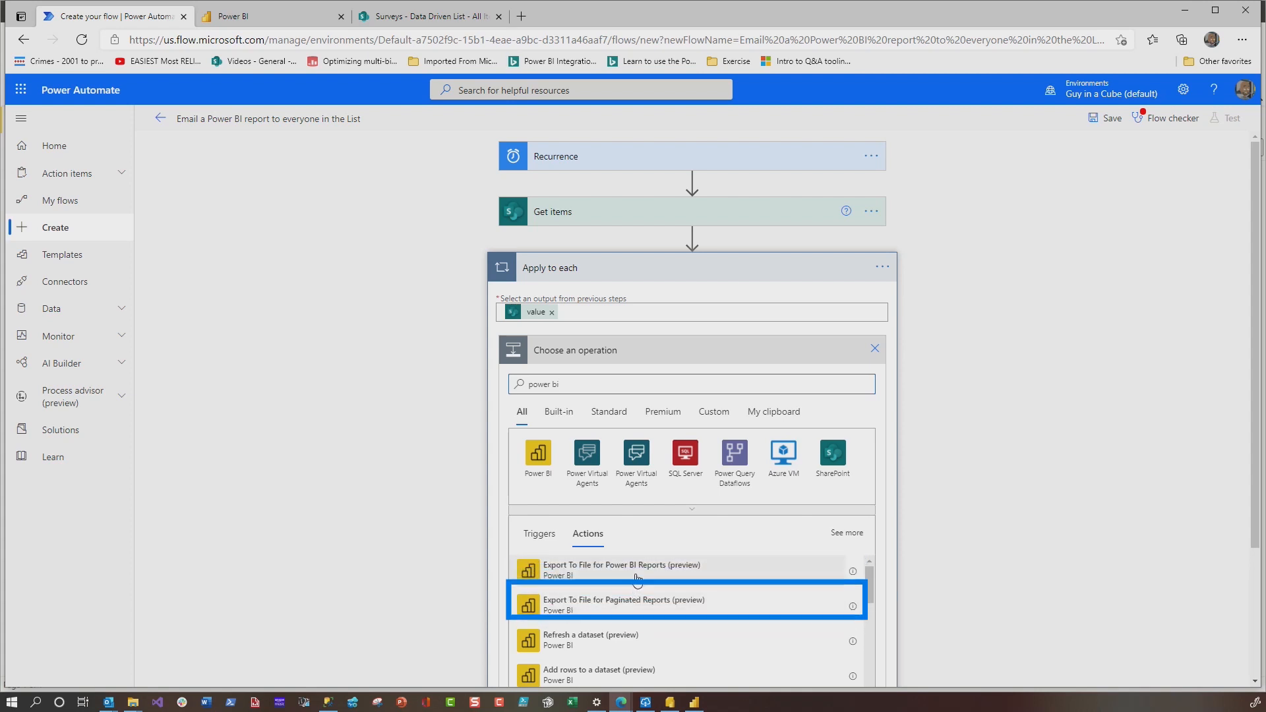
{"action": "mouse_move", "coordinate": [637, 579]}
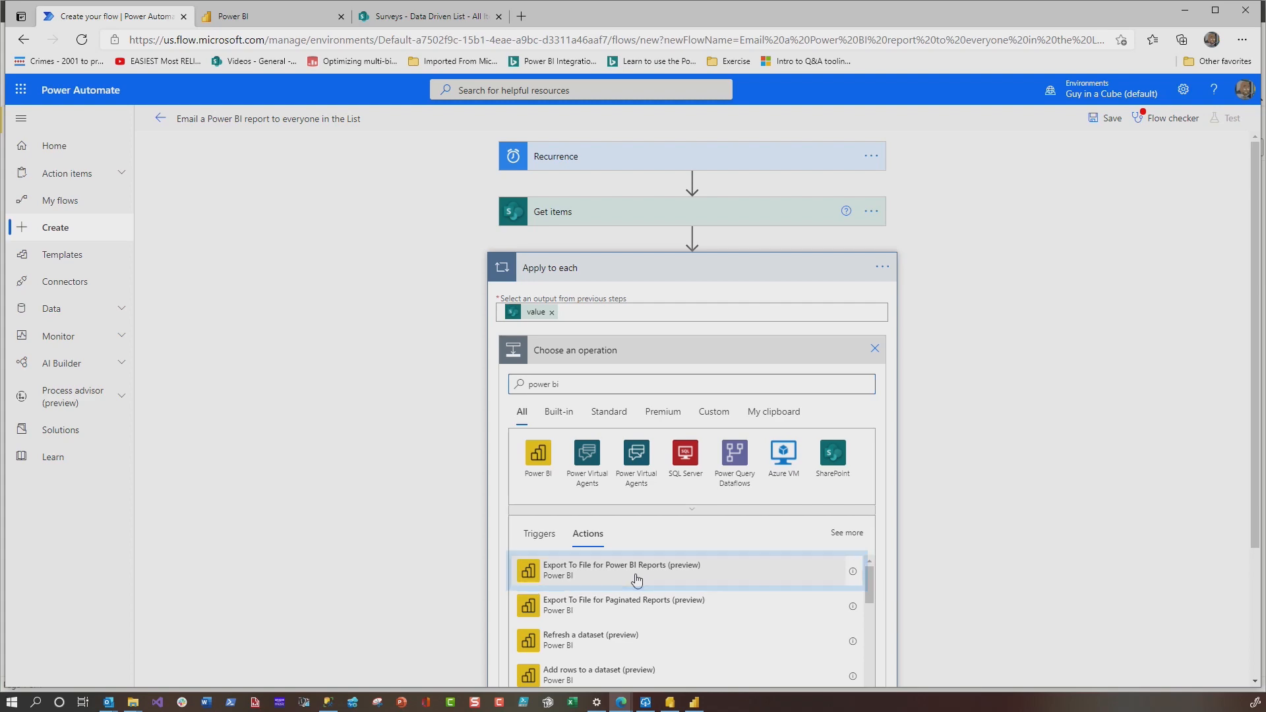
Add Export To File for Power BI Reports: Row Level Security workspace, DD-AdventureWorks report, PDF format.
{"action": "left_click", "coordinate": [637, 570]}
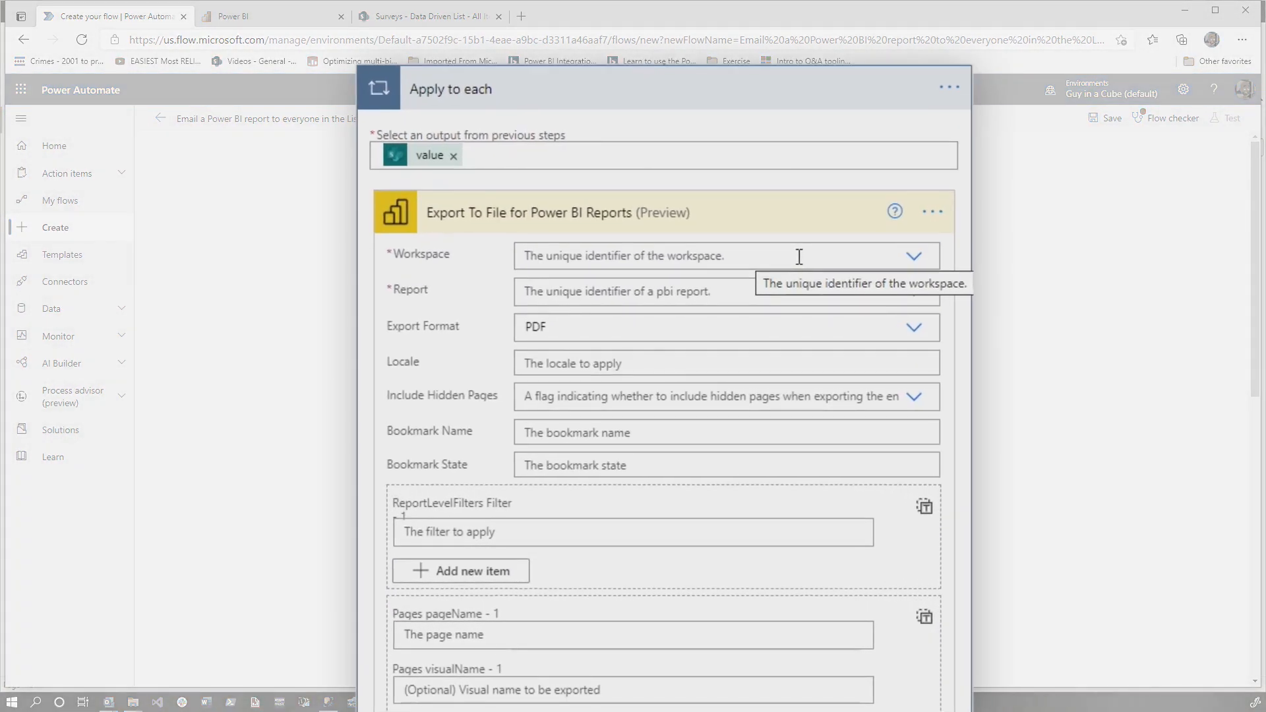
{"action": "left_click", "coordinate": [914, 255]}
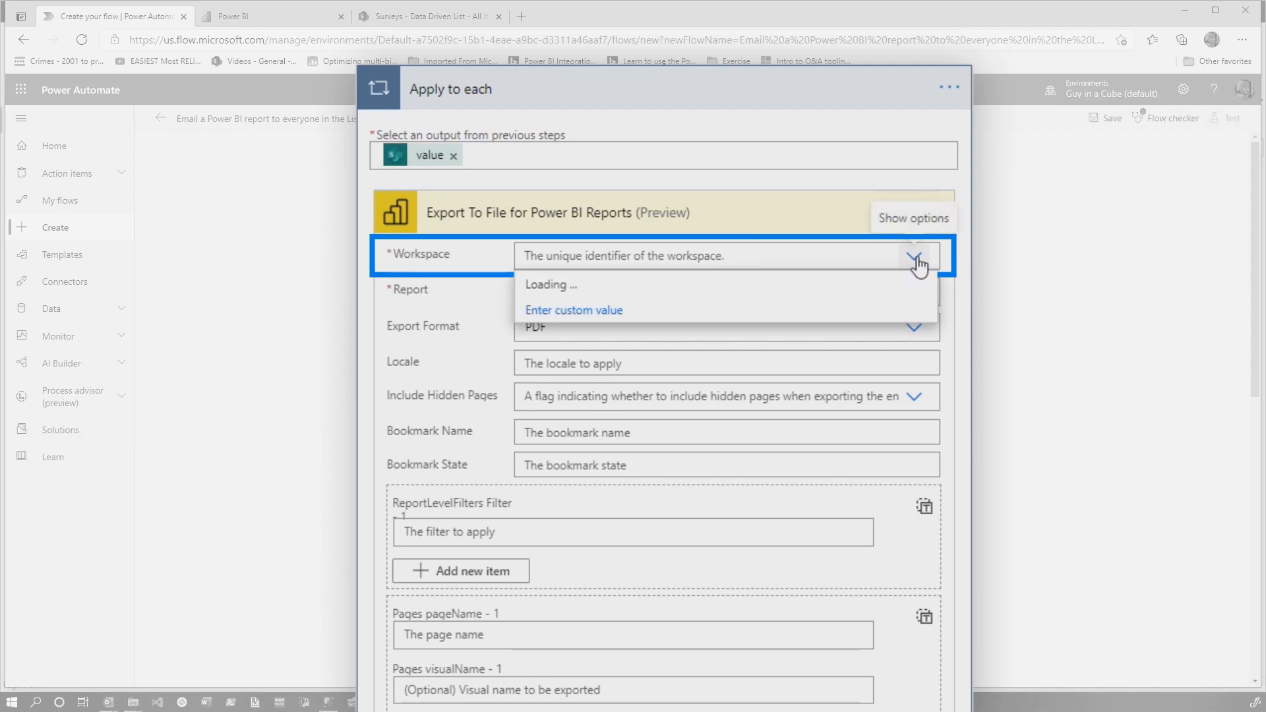
{"action": "left_click", "coordinate": [915, 256]}
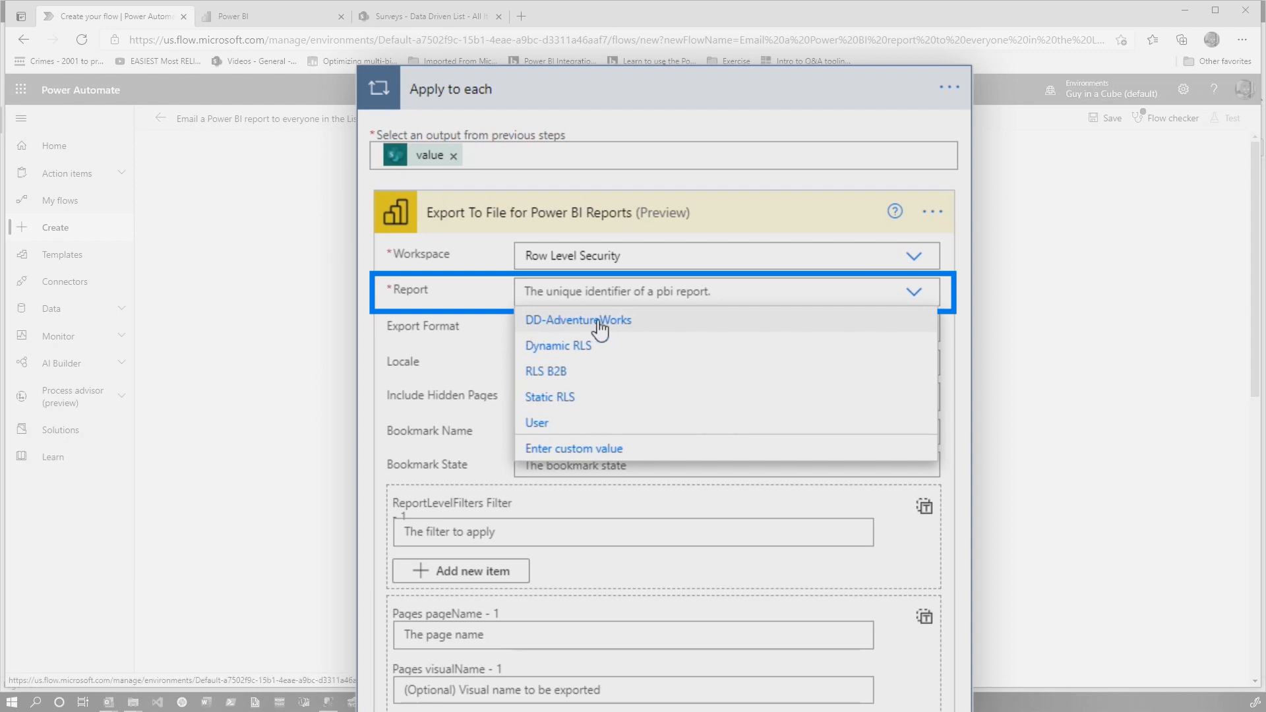
{"action": "left_click", "coordinate": [577, 320]}
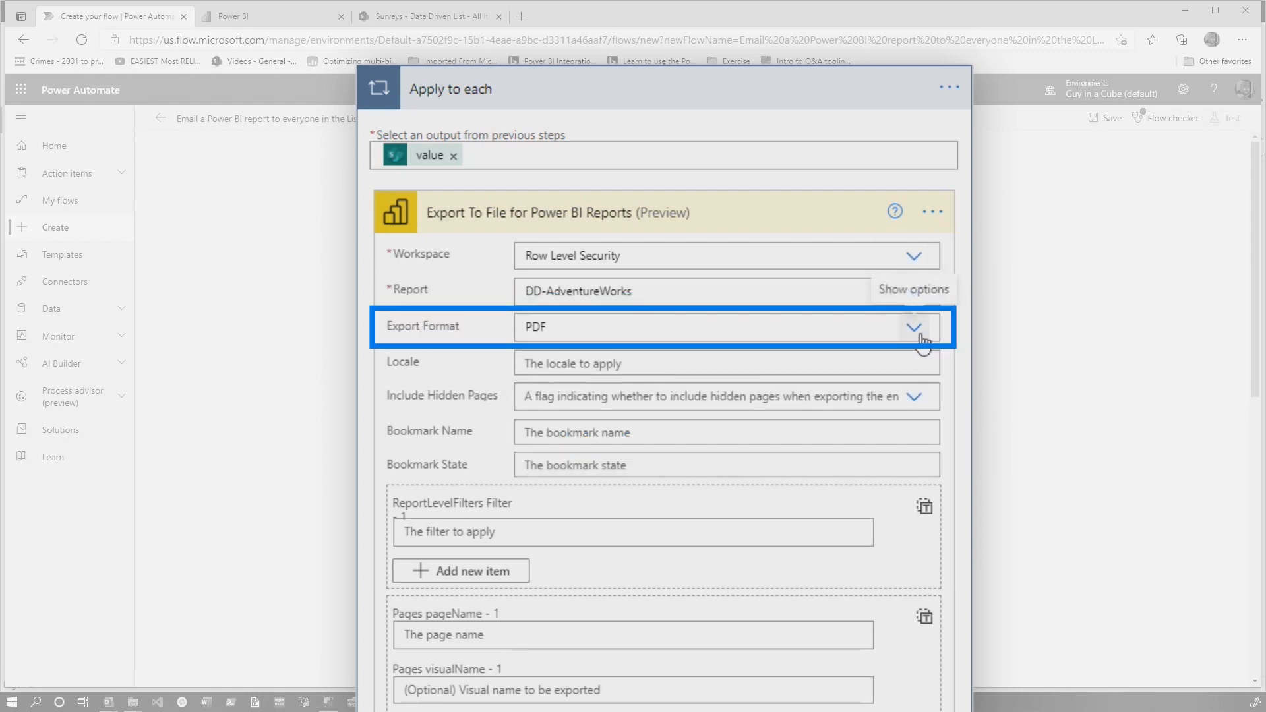
{"action": "left_click", "coordinate": [914, 327]}
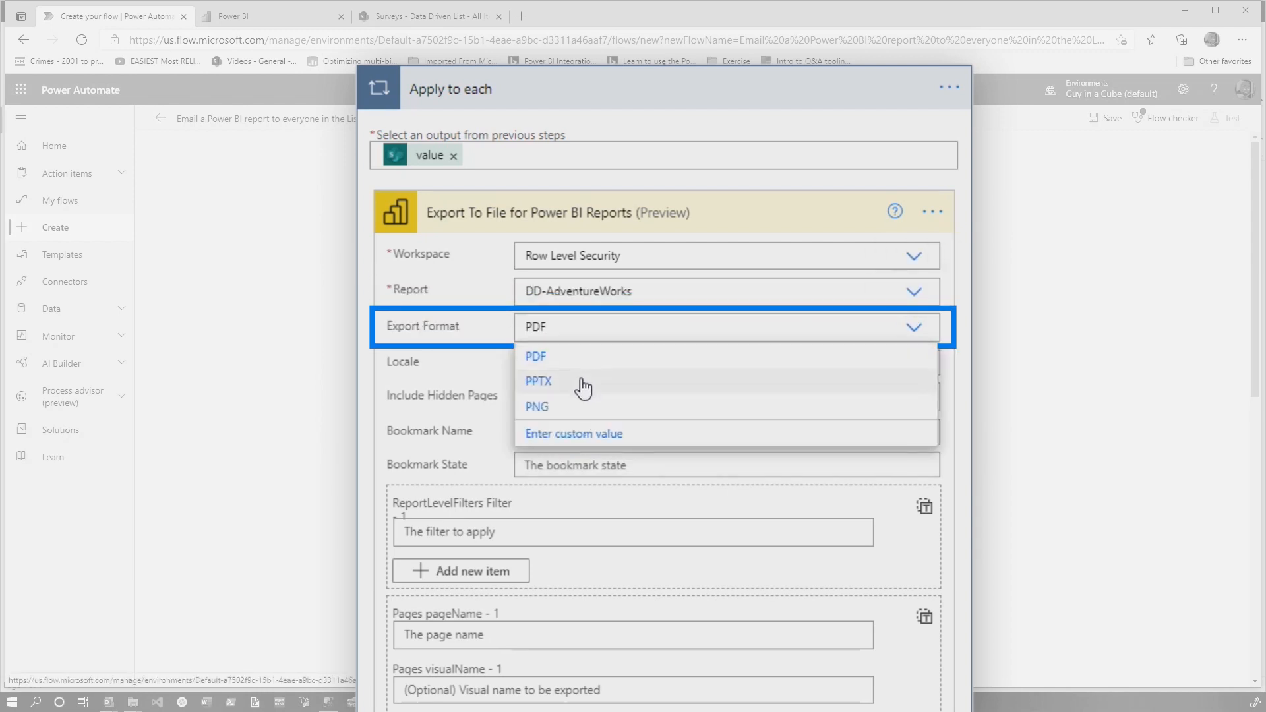
{"action": "left_click", "coordinate": [535, 356]}
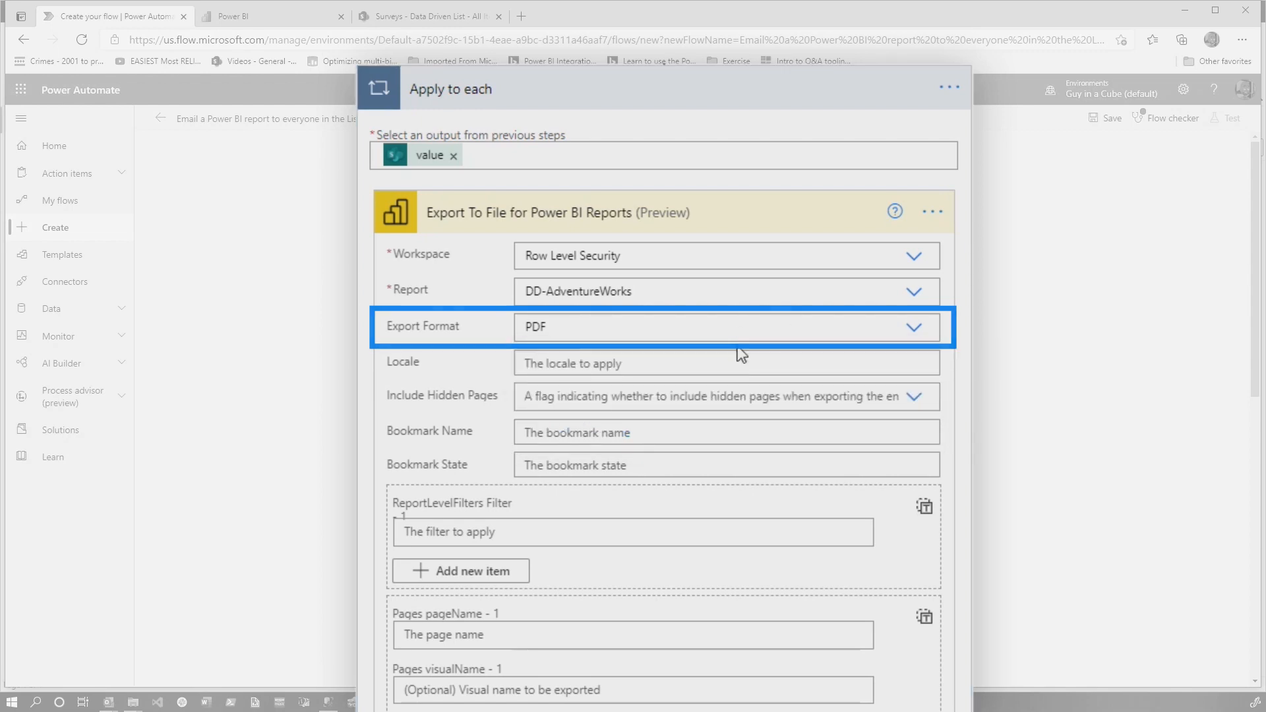
{"action": "scroll", "scroll_direction": "down", "scroll_amount": 3}
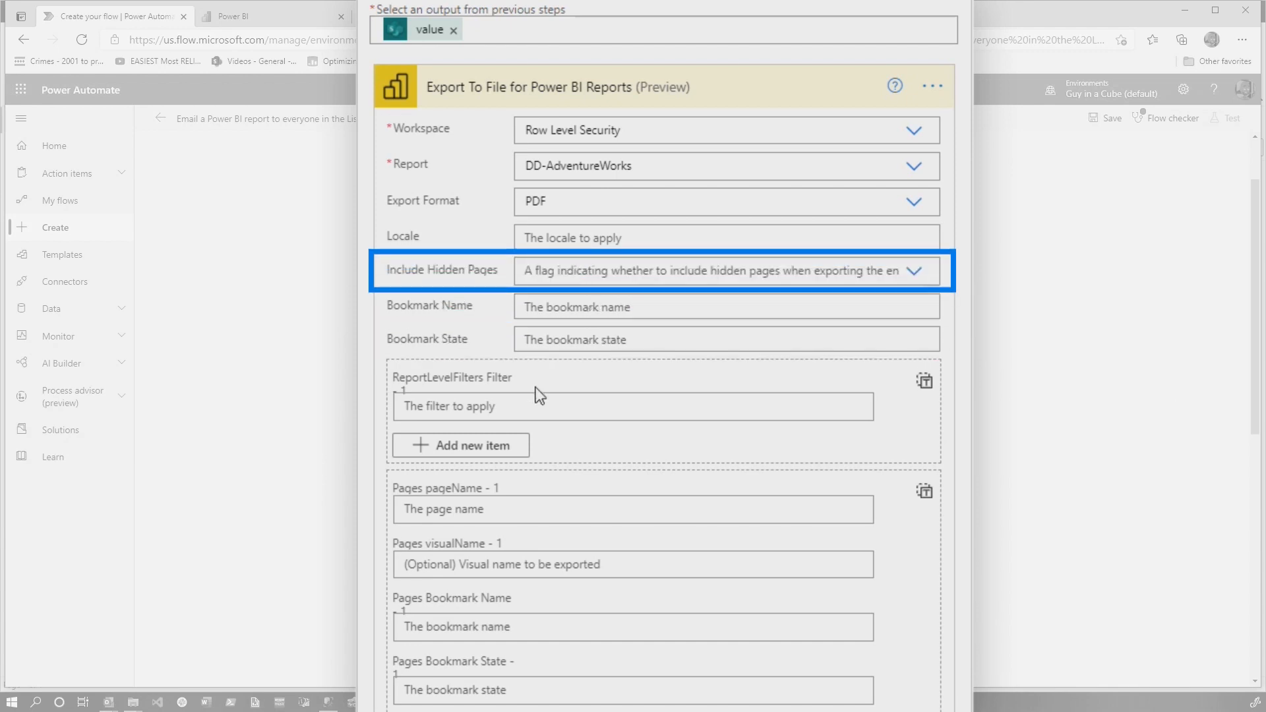
{"action": "scroll", "scroll_direction": "down", "scroll_amount": 3}
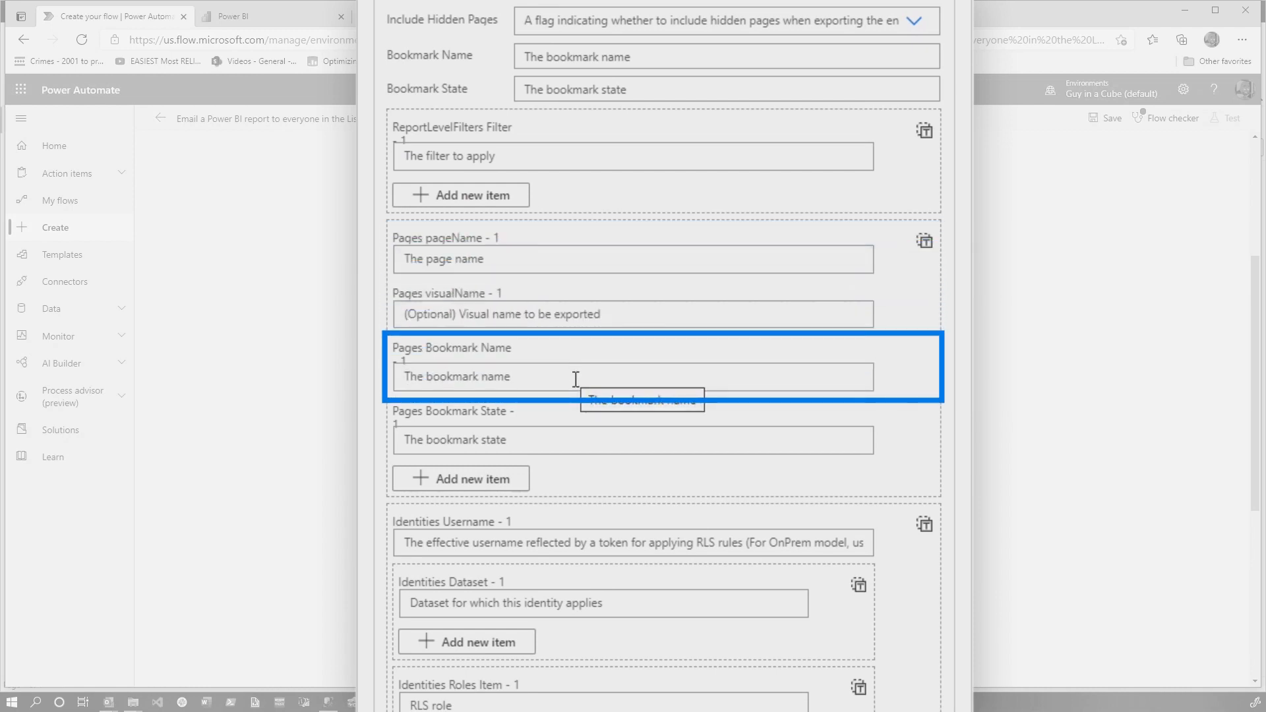
{"action": "scroll", "scroll_direction": "down", "scroll_amount": 3}
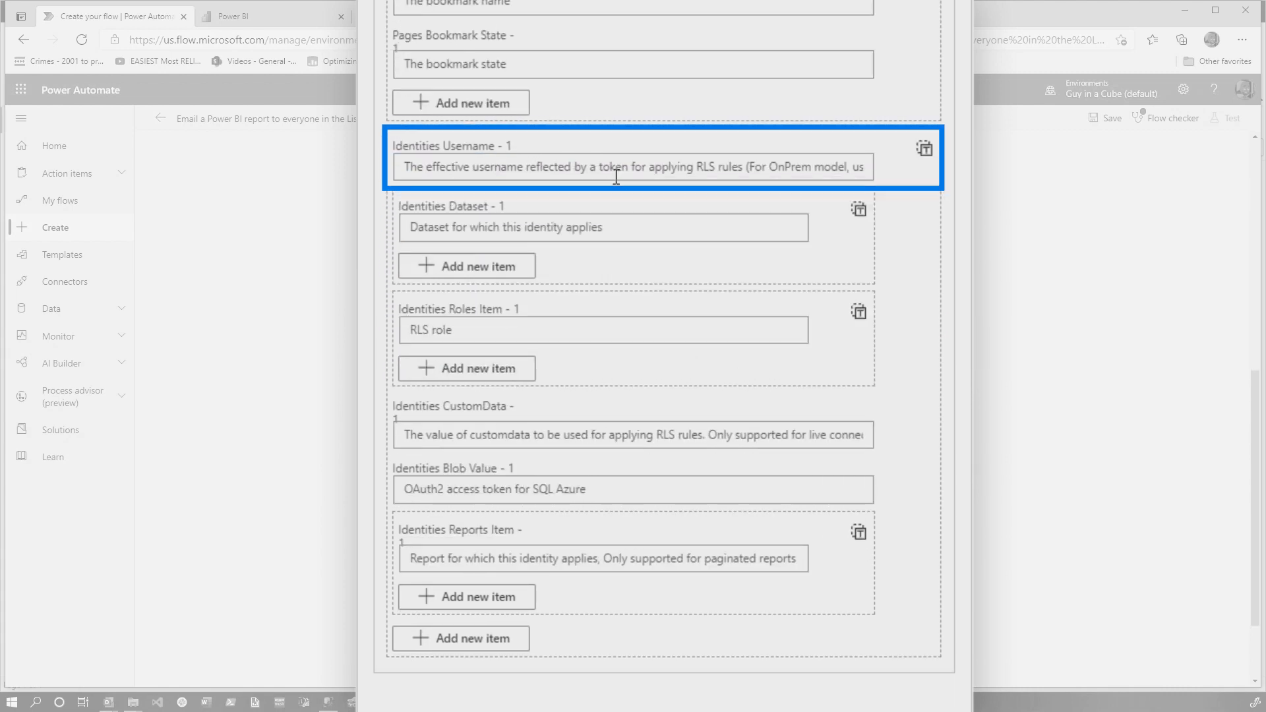
Set the export action's Identities Username to the Get items EmailAddress dynamic value.
{"action": "left_click", "coordinate": [617, 168]}
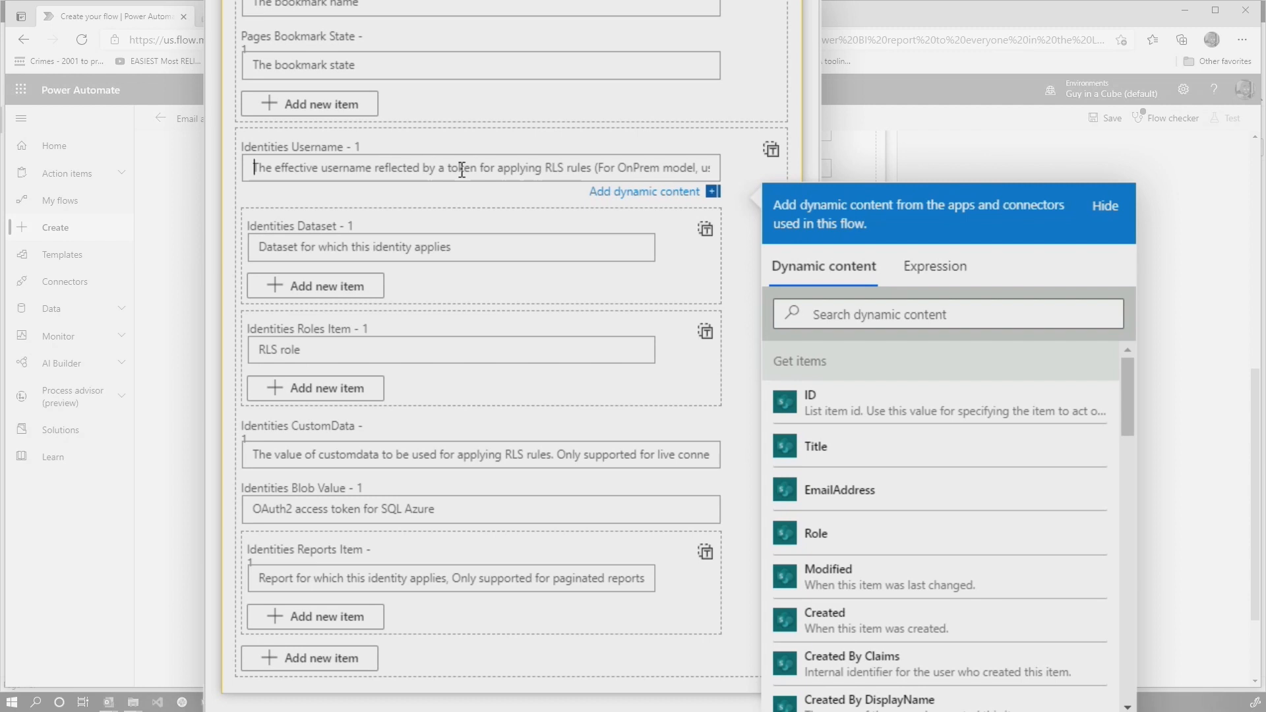
{"action": "left_click", "coordinate": [839, 490]}
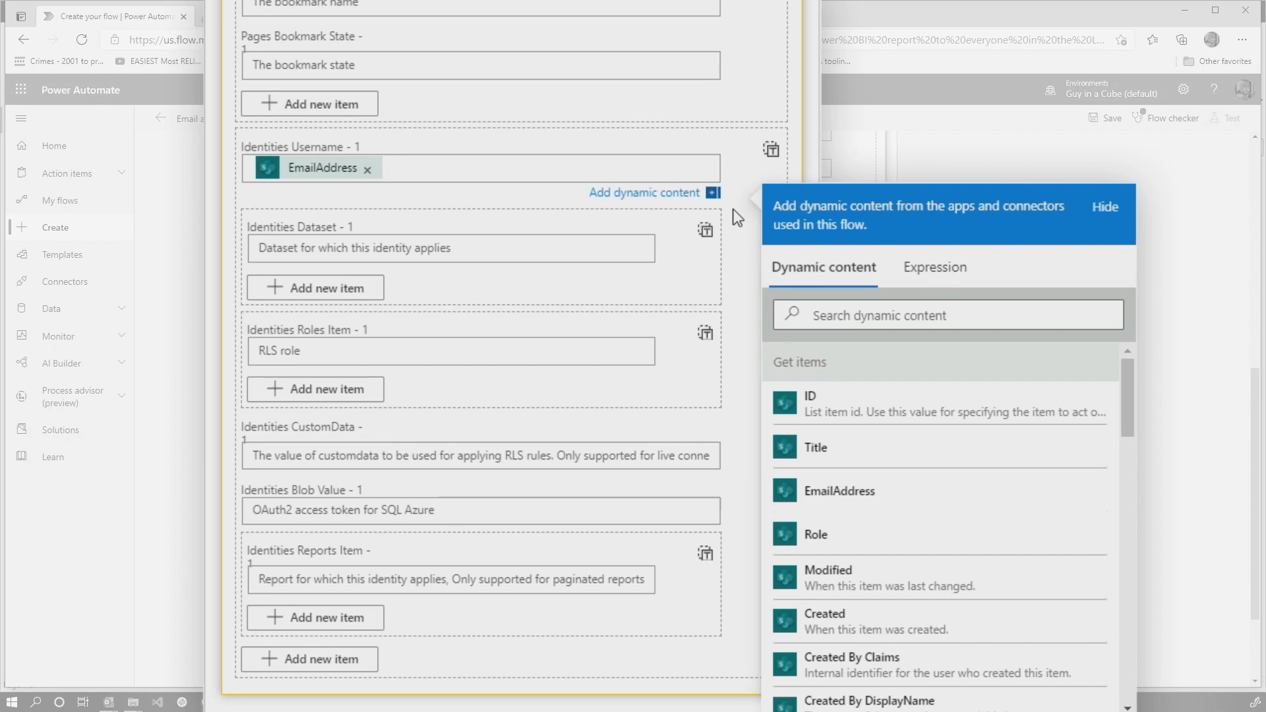
{"action": "mouse_move", "coordinate": [393, 248]}
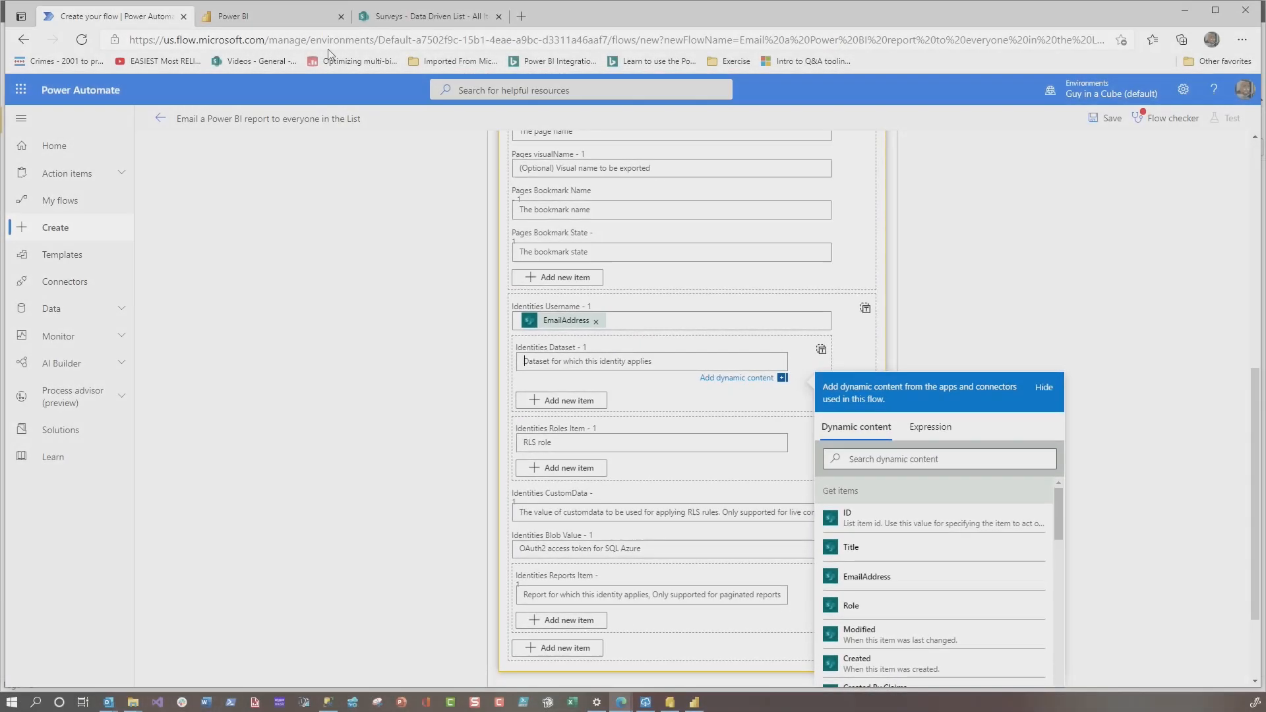
Copy the DD-AdventureWorks dataset ID from its Power BI settings URL and return to the flow.
{"action": "left_click", "coordinate": [235, 17]}
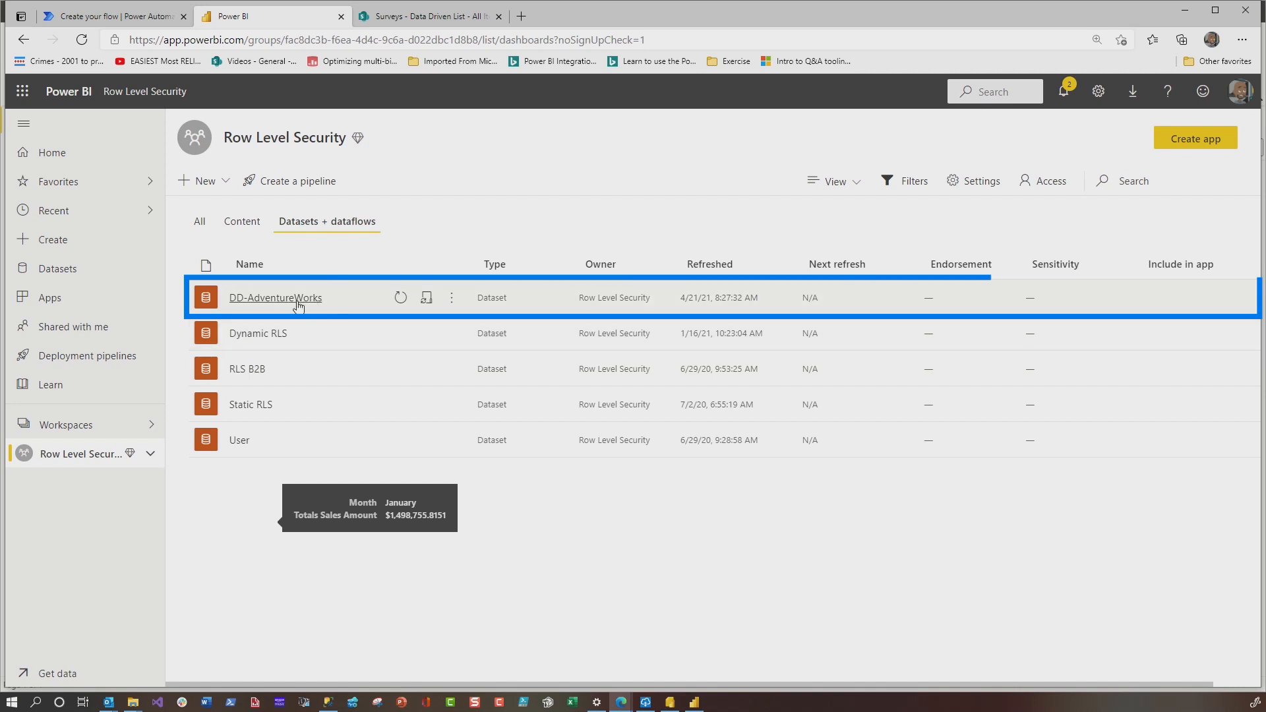
{"action": "mouse_move", "coordinate": [426, 298]}
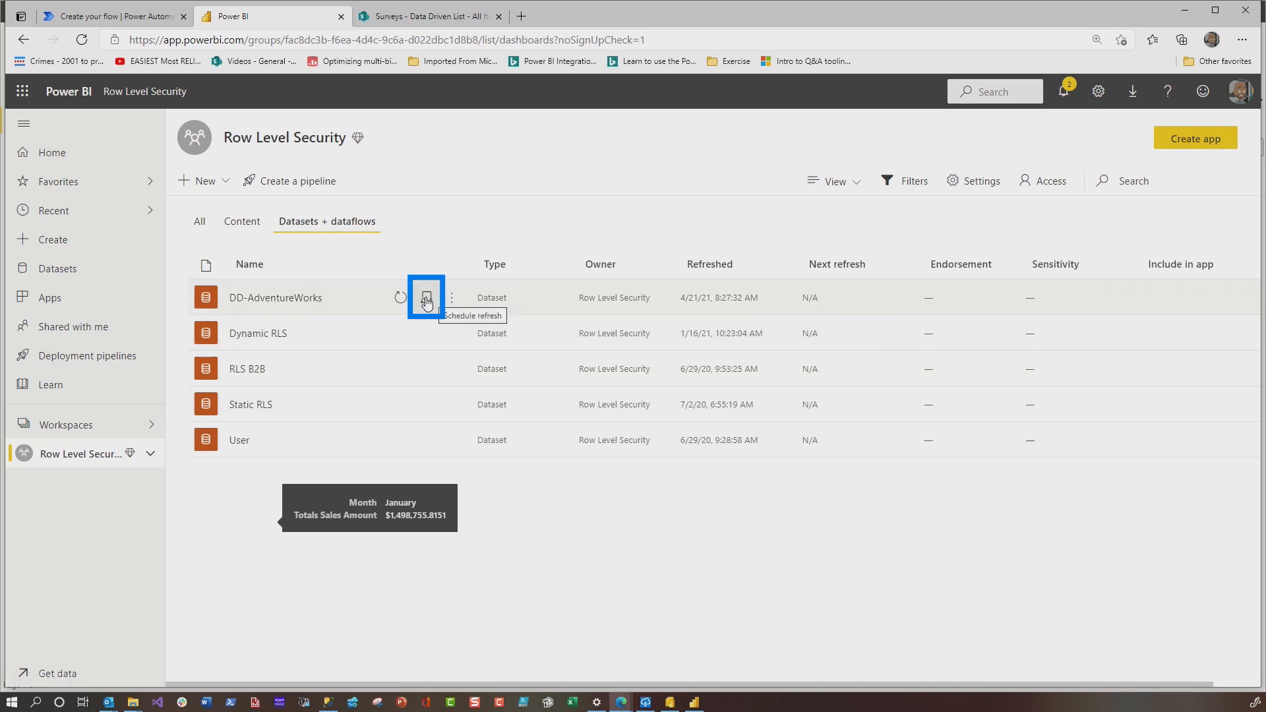
{"action": "left_click", "coordinate": [426, 298]}
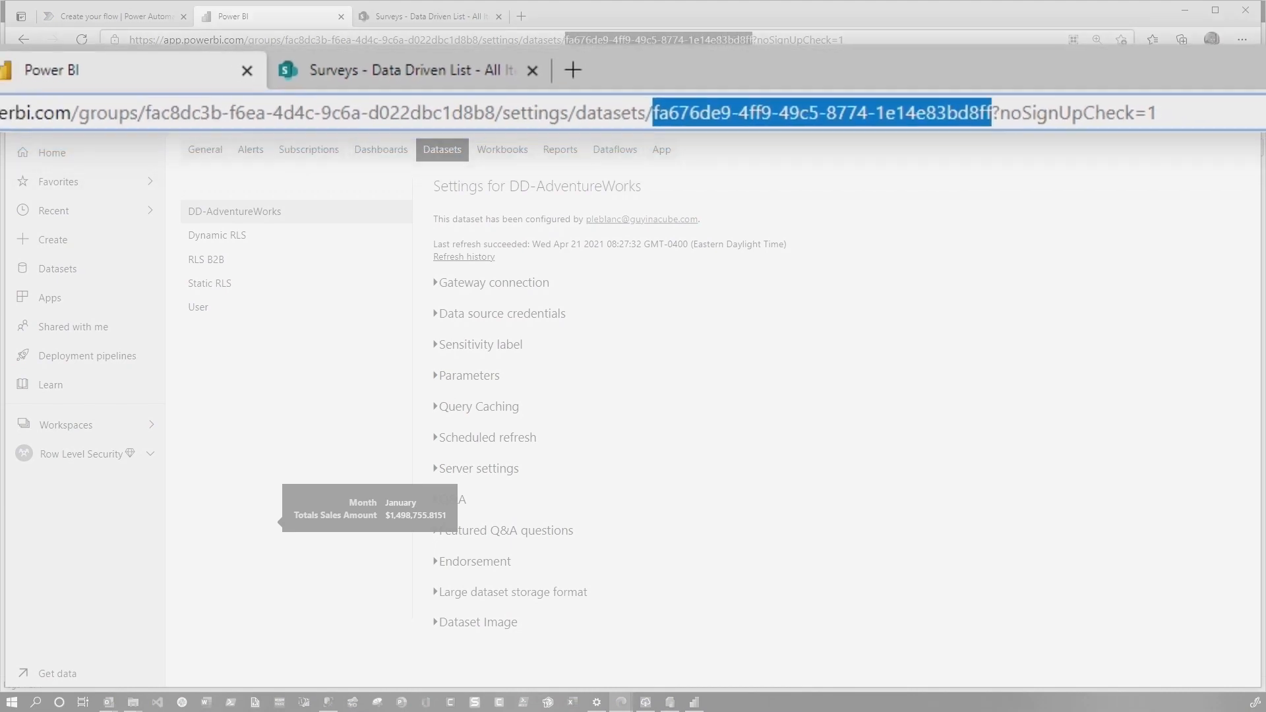
{"action": "left_click", "coordinate": [119, 17]}
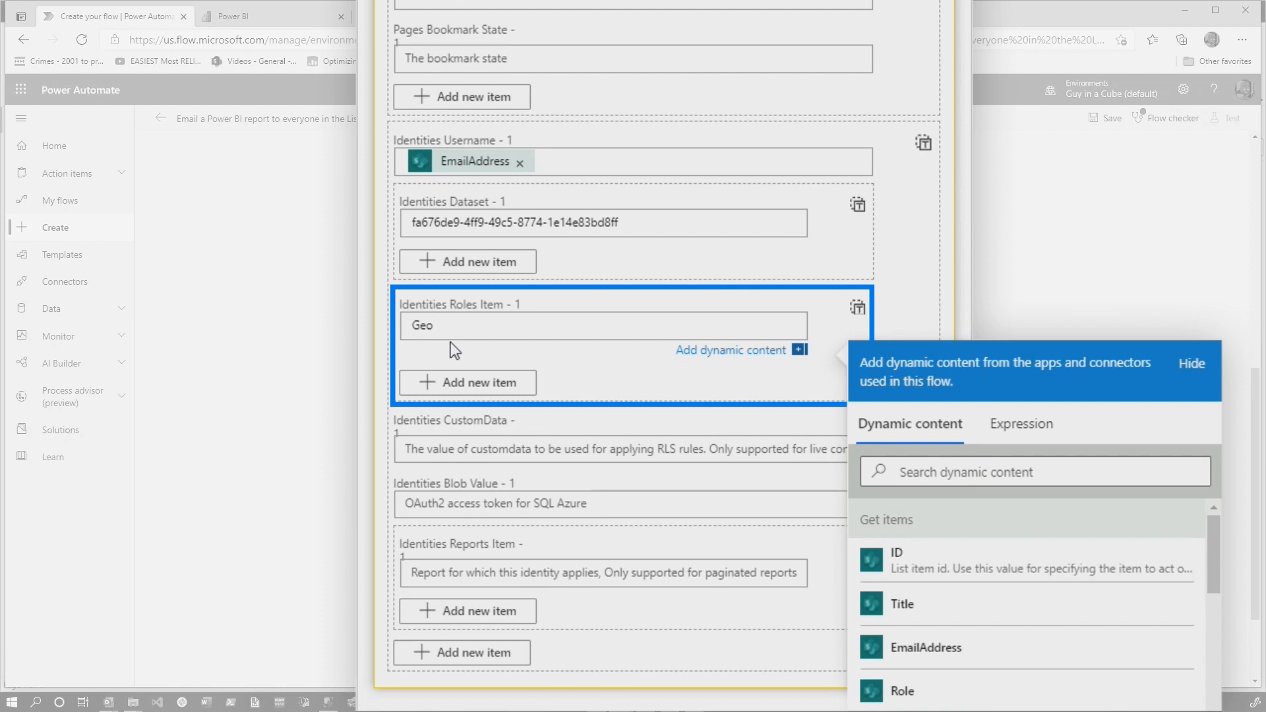
Fill the export identity's dataset fa676de9-4ff9-49c5-8774-1e14e83bd8ff and Roles entry, then collapse the card.
{"action": "type", "text": "RLS role"}
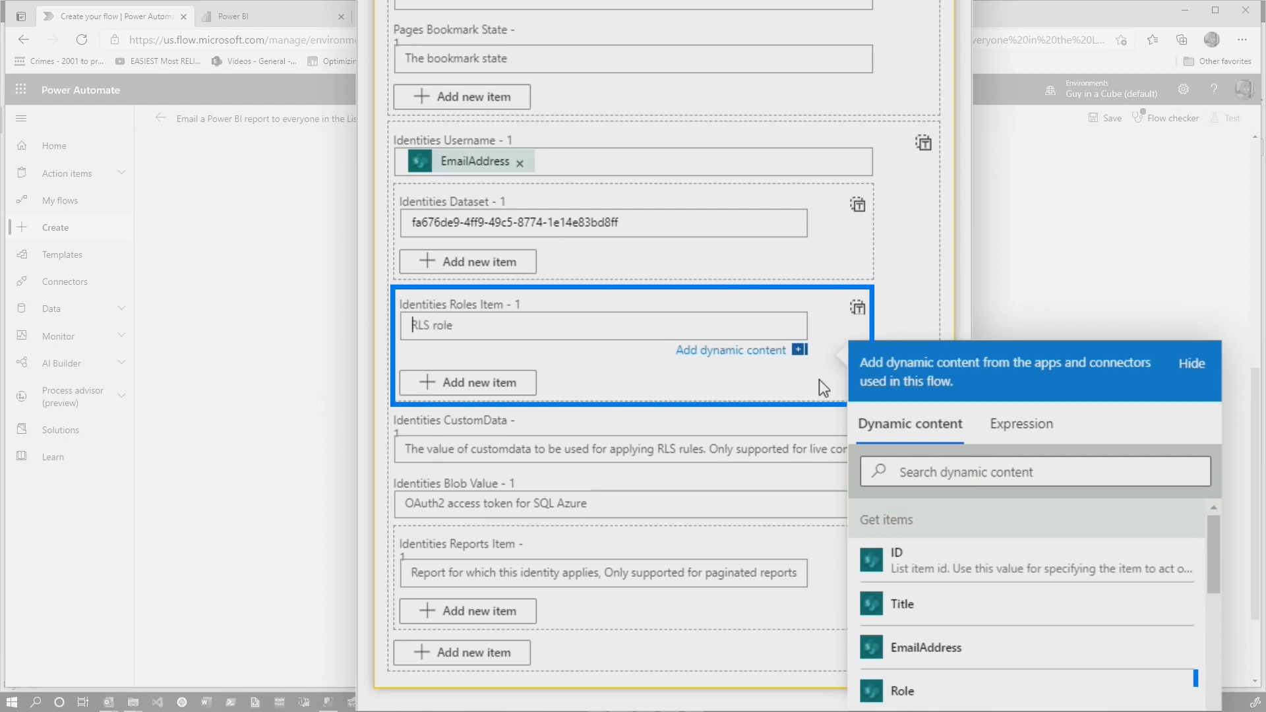
{"action": "left_click", "coordinate": [905, 691]}
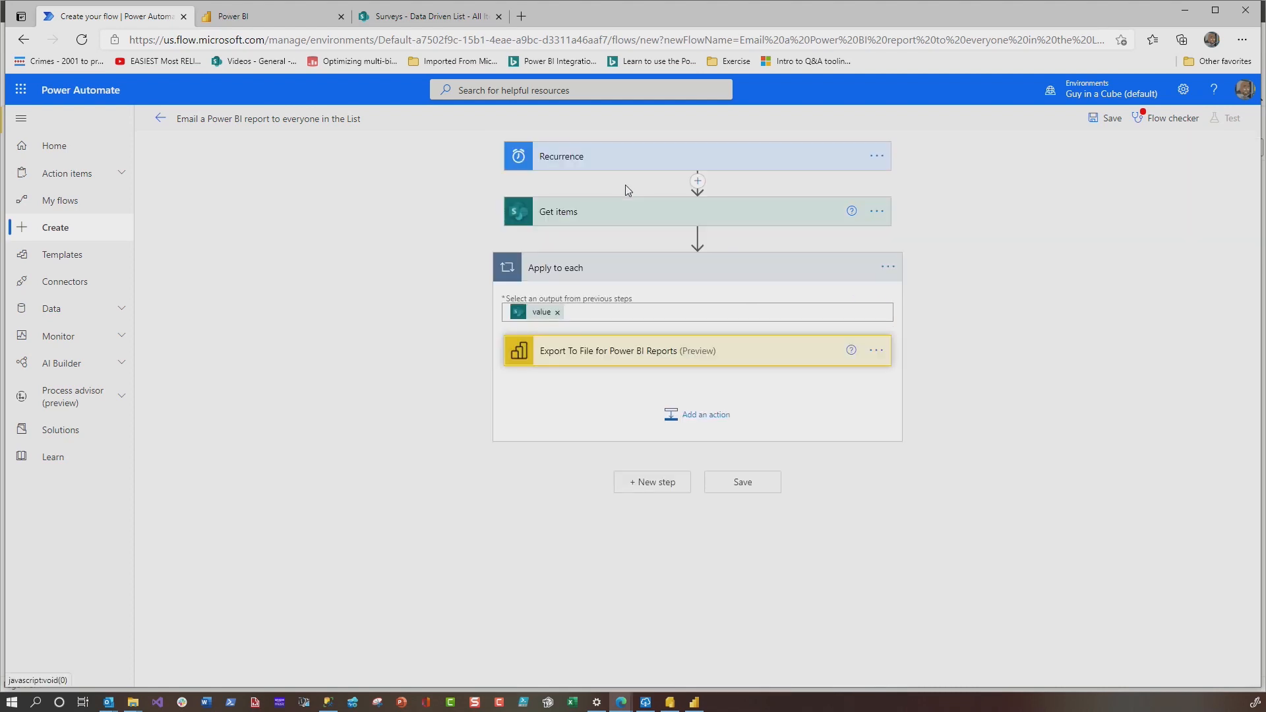
Add Send an email (V2) to EmailAddress with subject PowerBi.pdf and body 'Here is your report'.
{"action": "left_click", "coordinate": [696, 415]}
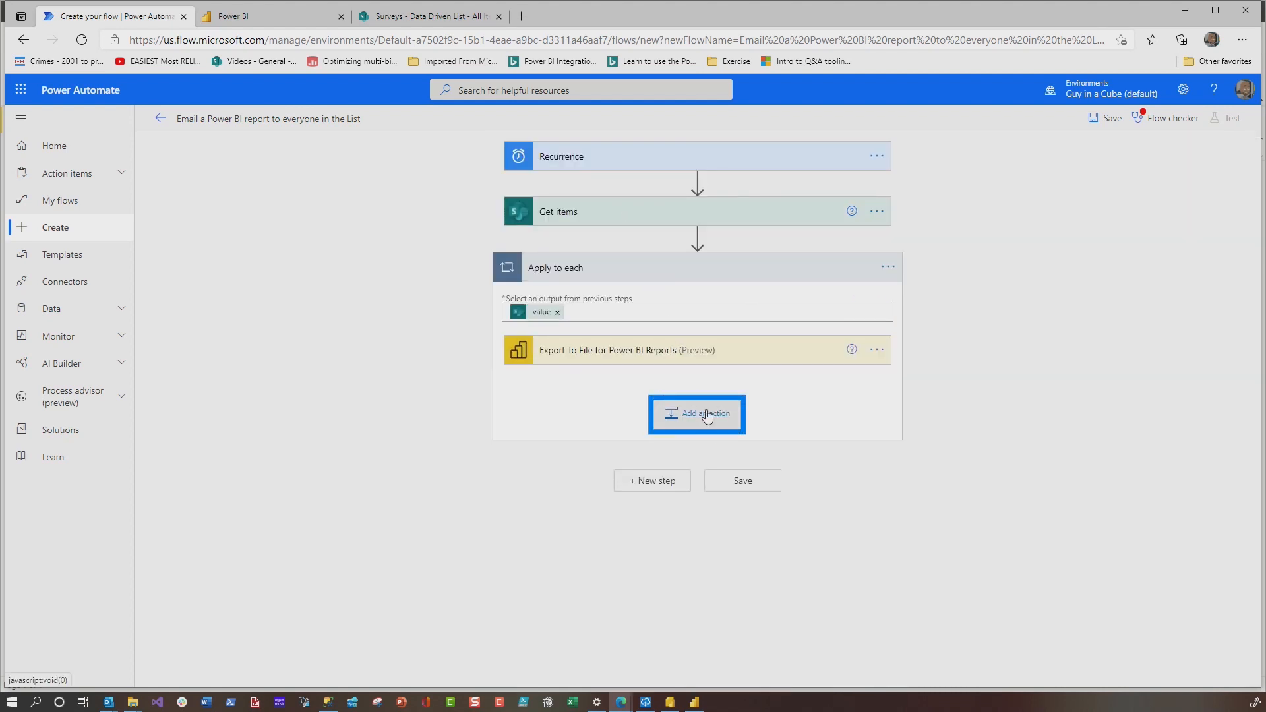
{"action": "left_click", "coordinate": [696, 414]}
{"action": "type", "text": "send"}
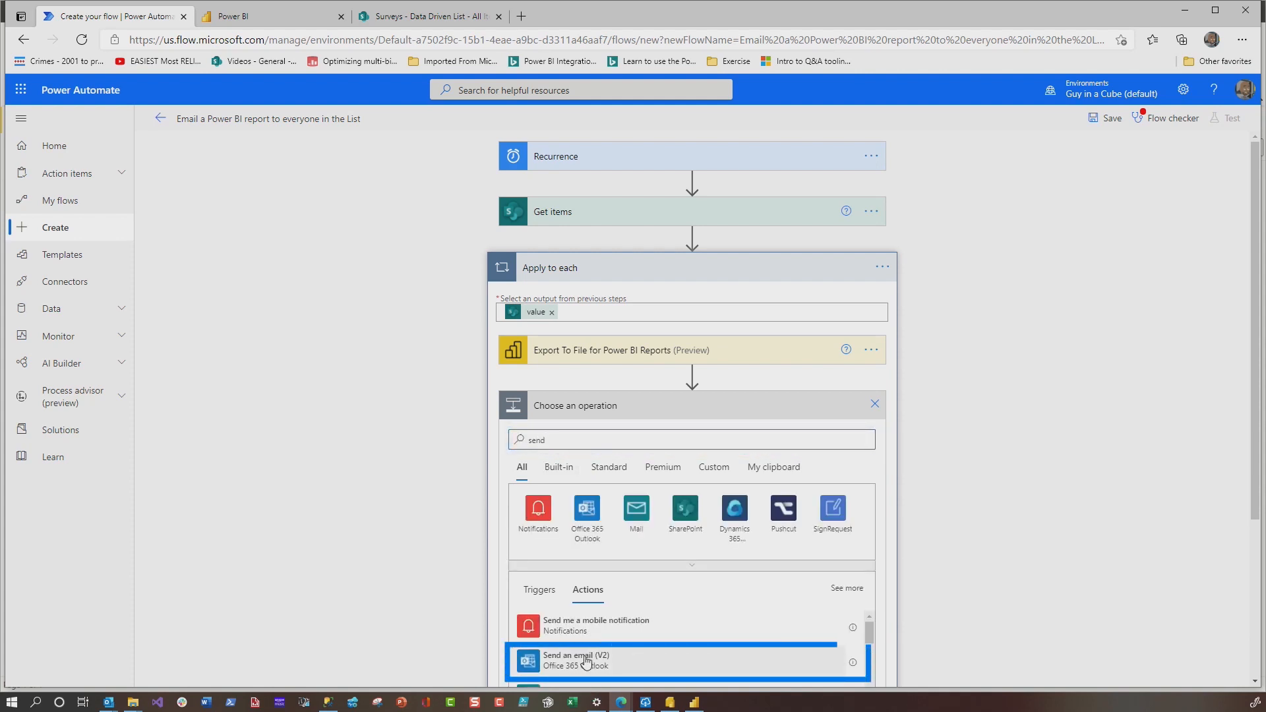
{"action": "left_click", "coordinate": [584, 662]}
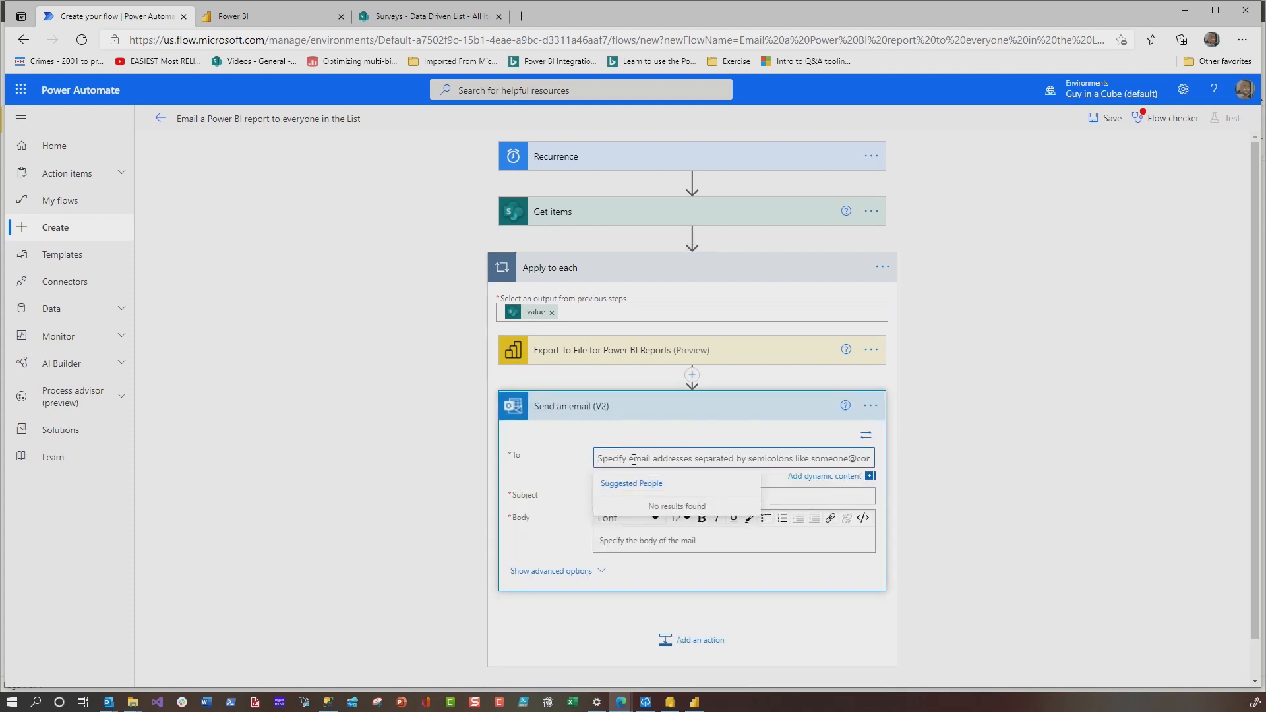
{"action": "left_click", "coordinate": [955, 615]}
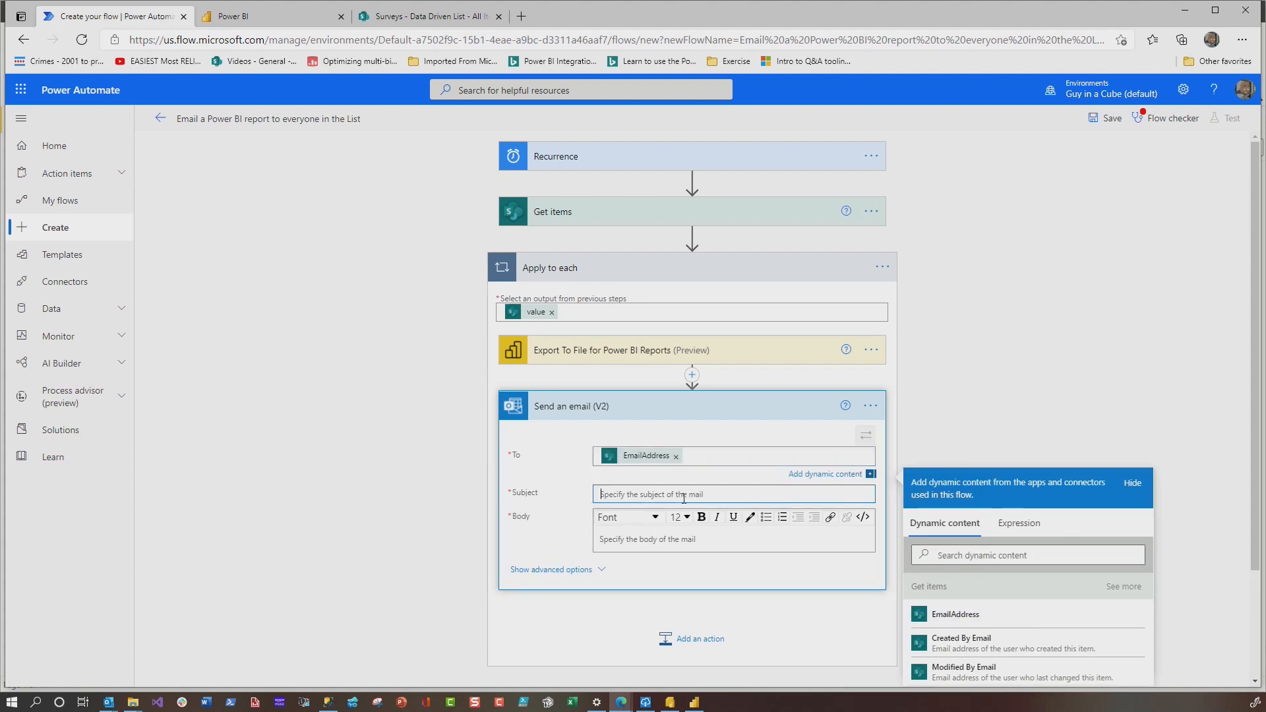
{"action": "type", "text": "PowerBi.pdf"}
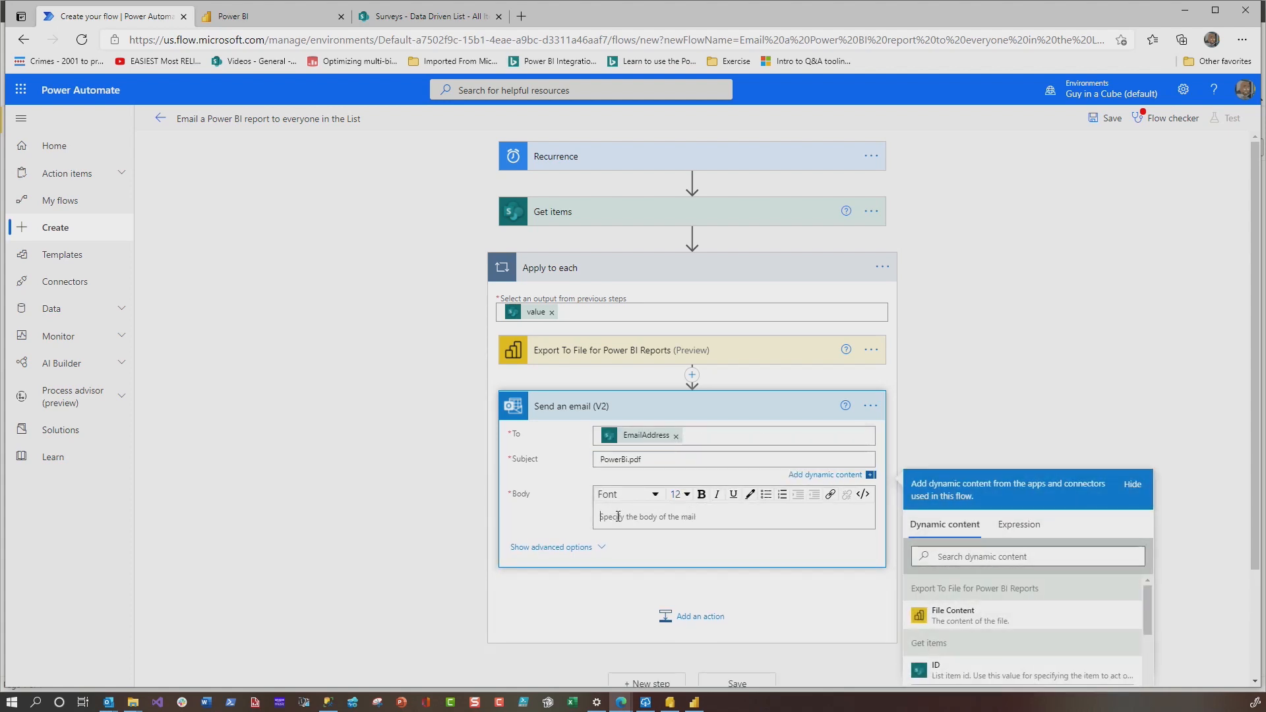
{"action": "type", "text": "Here is your"}
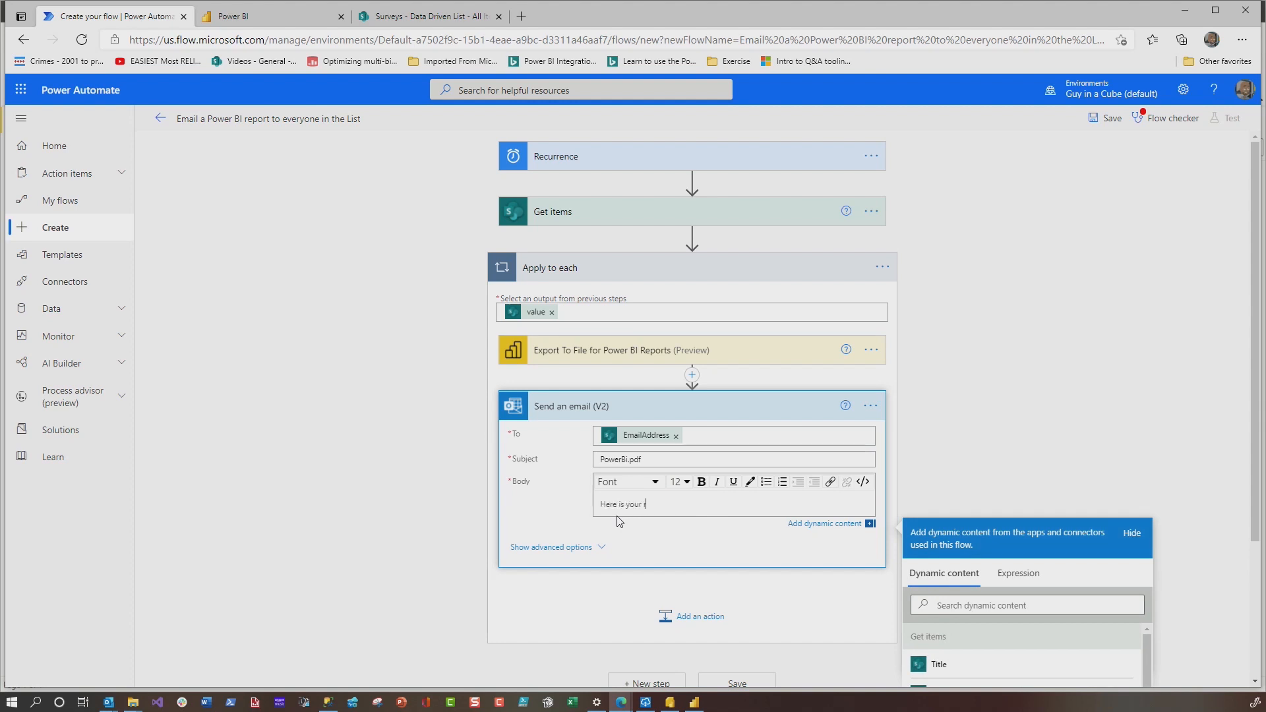
Attach the exported File Content as PowerBi.pdf using the advanced email options.
{"action": "left_click", "coordinate": [551, 546]}
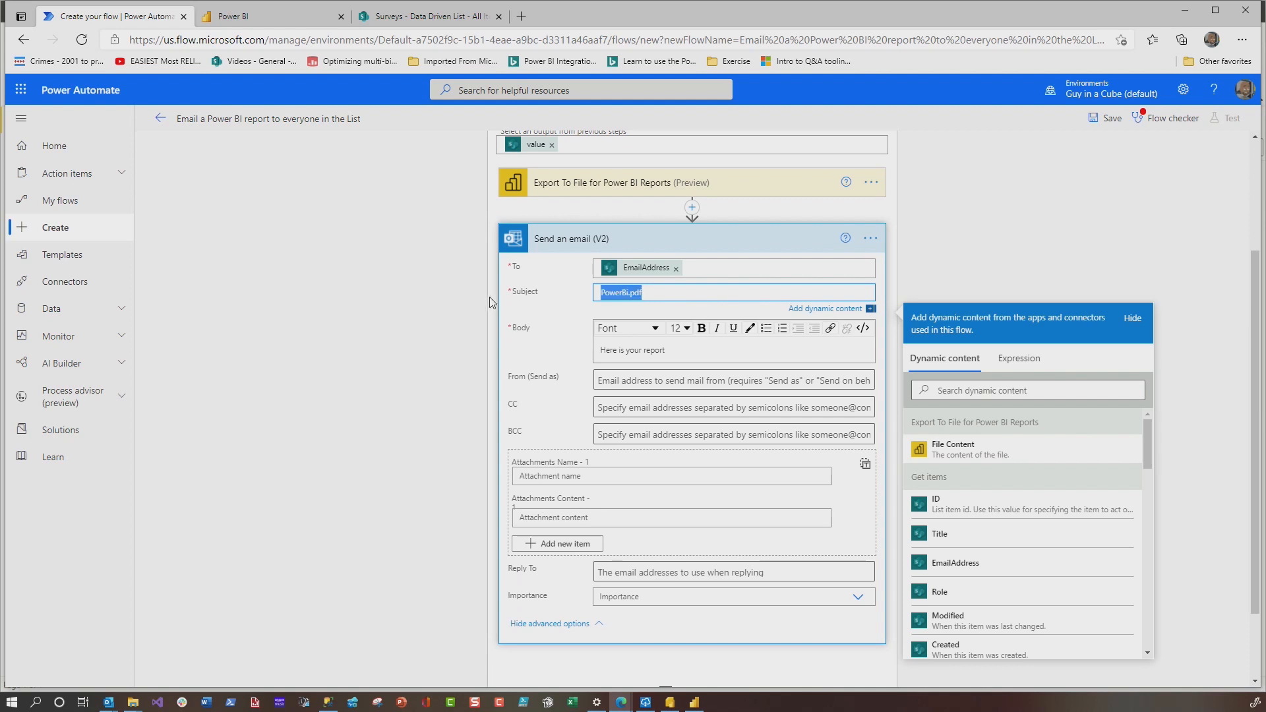
{"action": "left_click", "coordinate": [671, 475]}
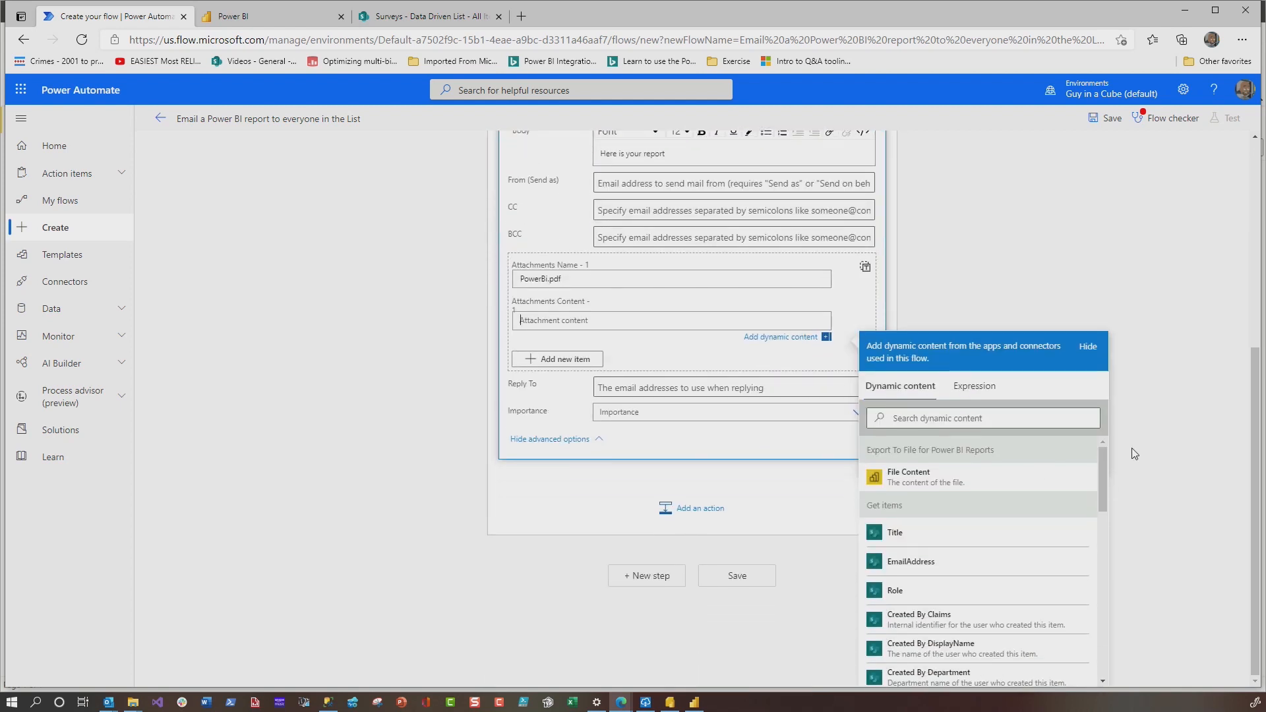
{"action": "left_click", "coordinate": [920, 479]}
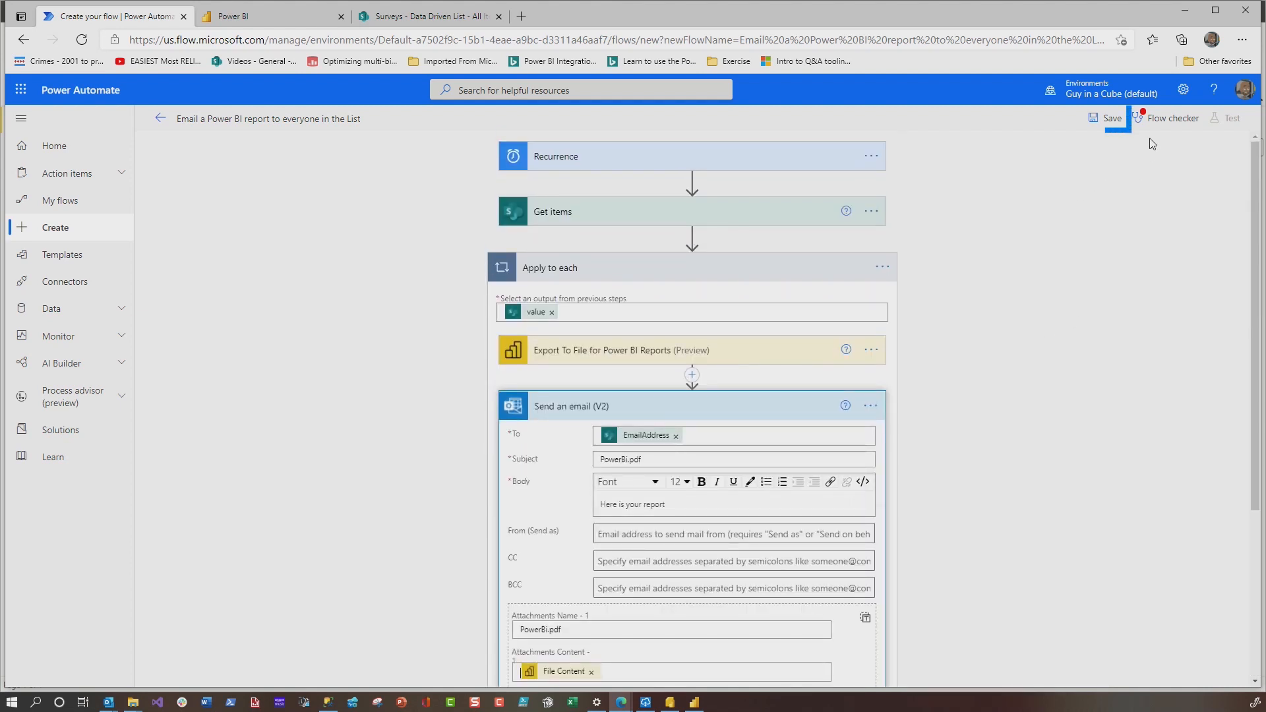
Save the flow and start a manual test run from the Test pane.
{"action": "left_click", "coordinate": [1108, 118]}
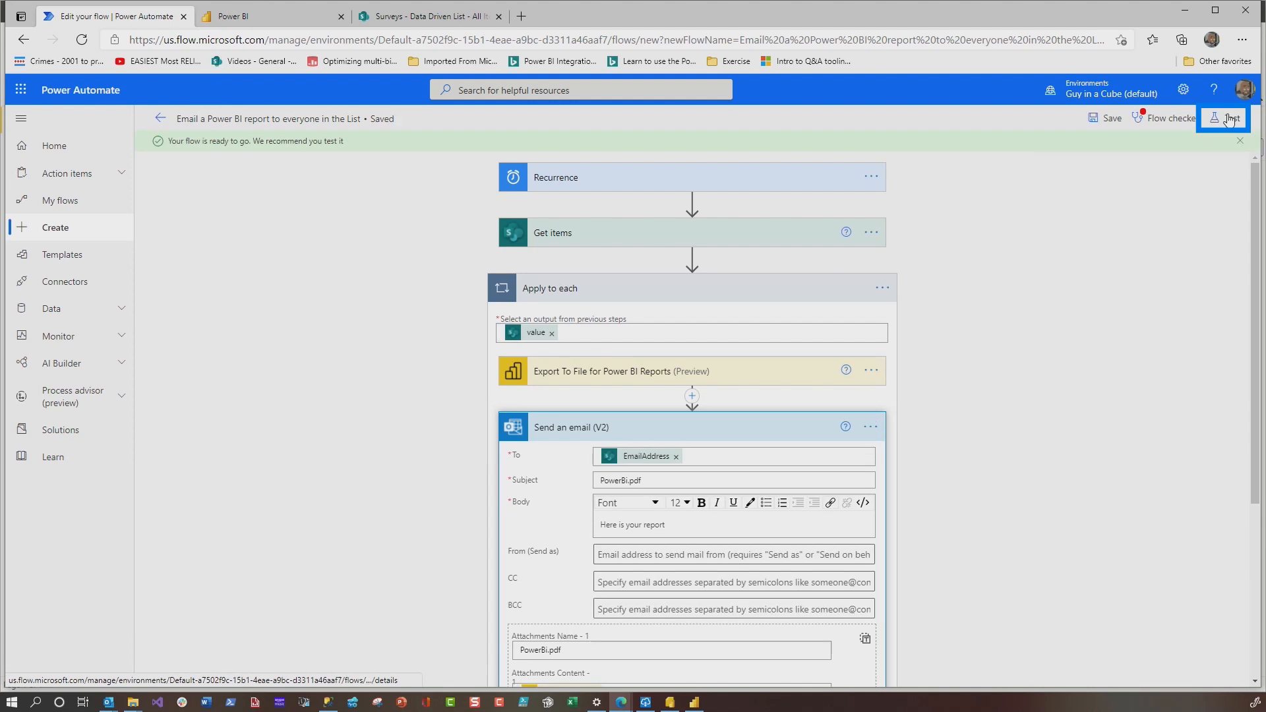
{"action": "left_click", "coordinate": [1227, 118]}
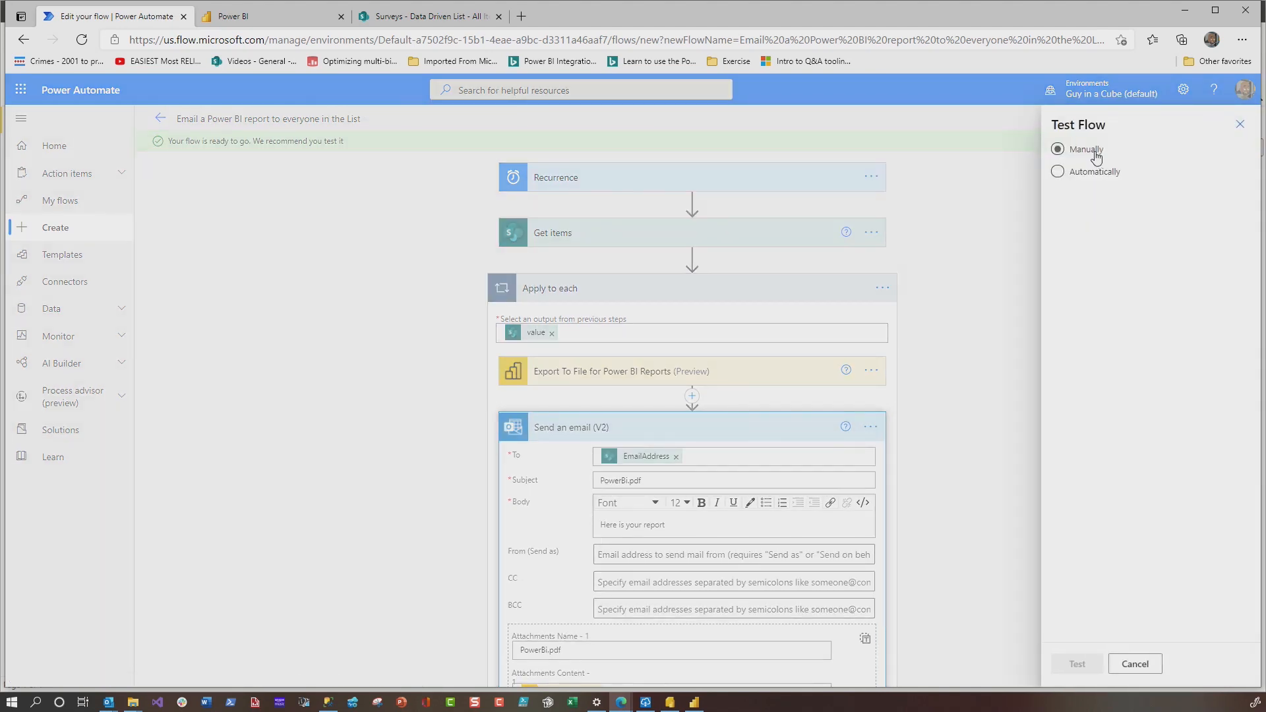
{"action": "left_click", "coordinate": [1058, 171]}
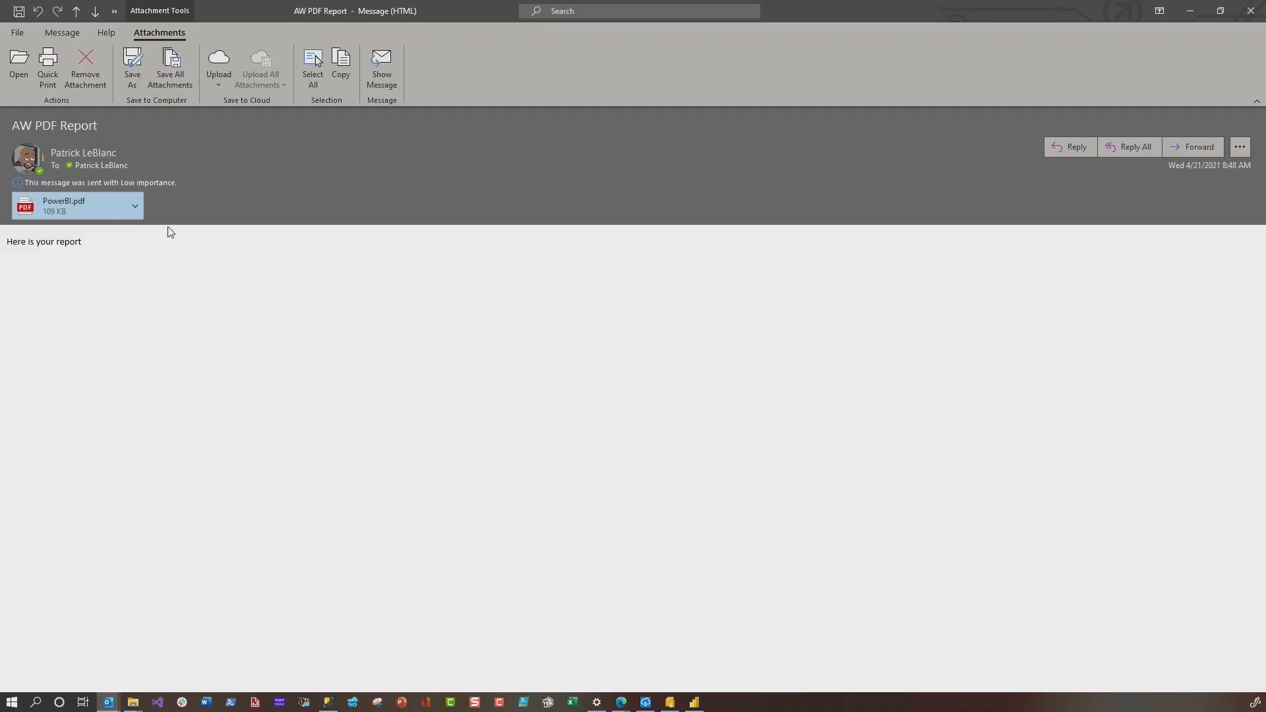
{"action": "mouse_move", "coordinate": [163, 235]}
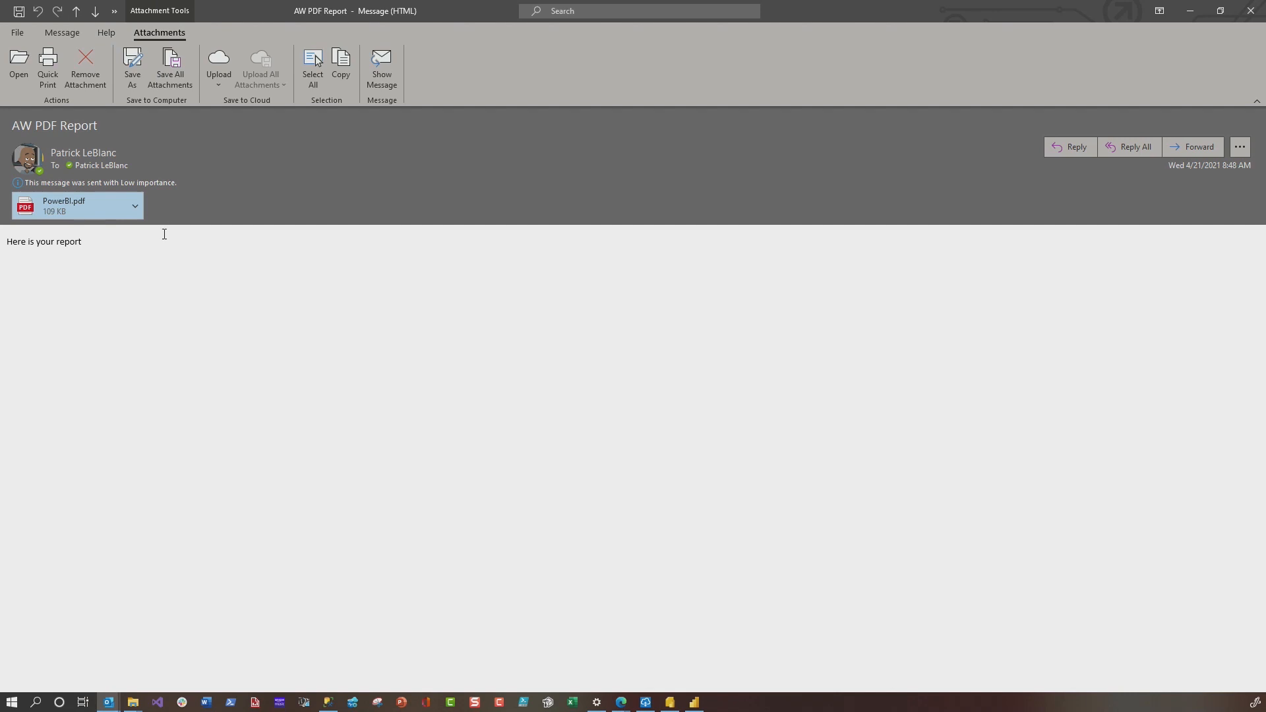
Open the PowerBi.pdf attachment from the AW PDF Report email and confirm opening it.
{"action": "left_click", "coordinate": [133, 206]}
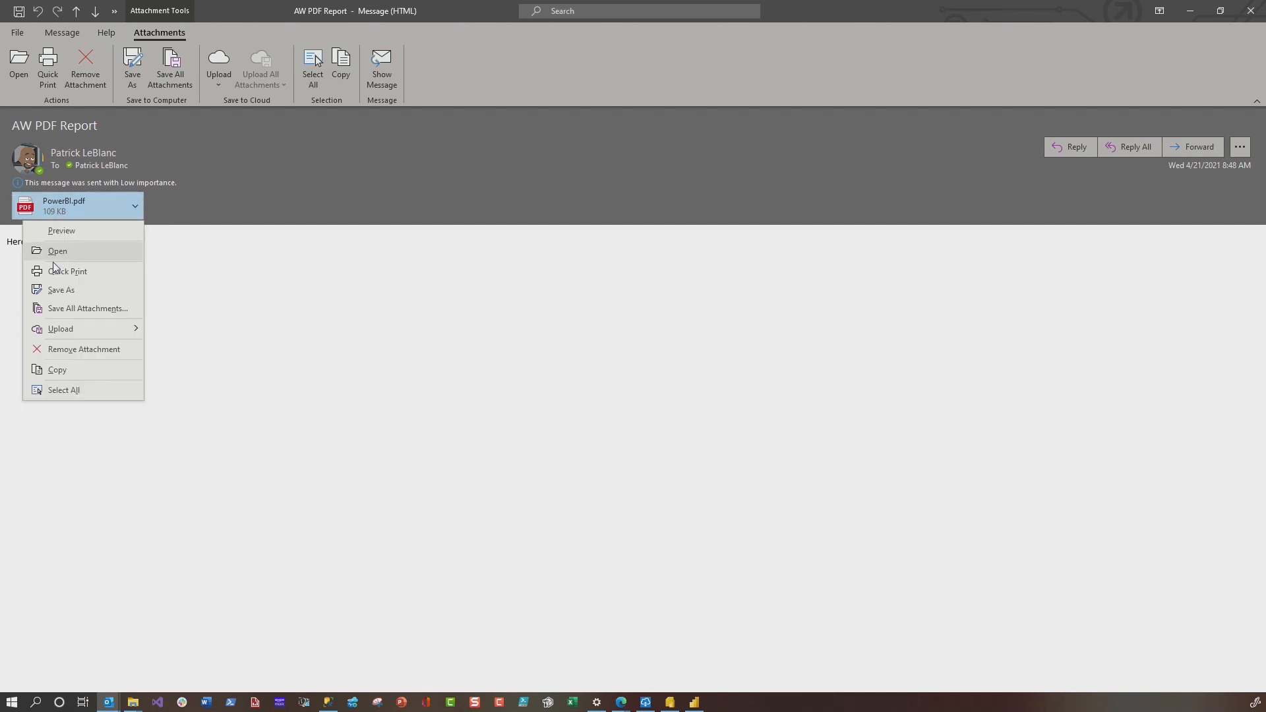
{"action": "left_click", "coordinate": [58, 251]}
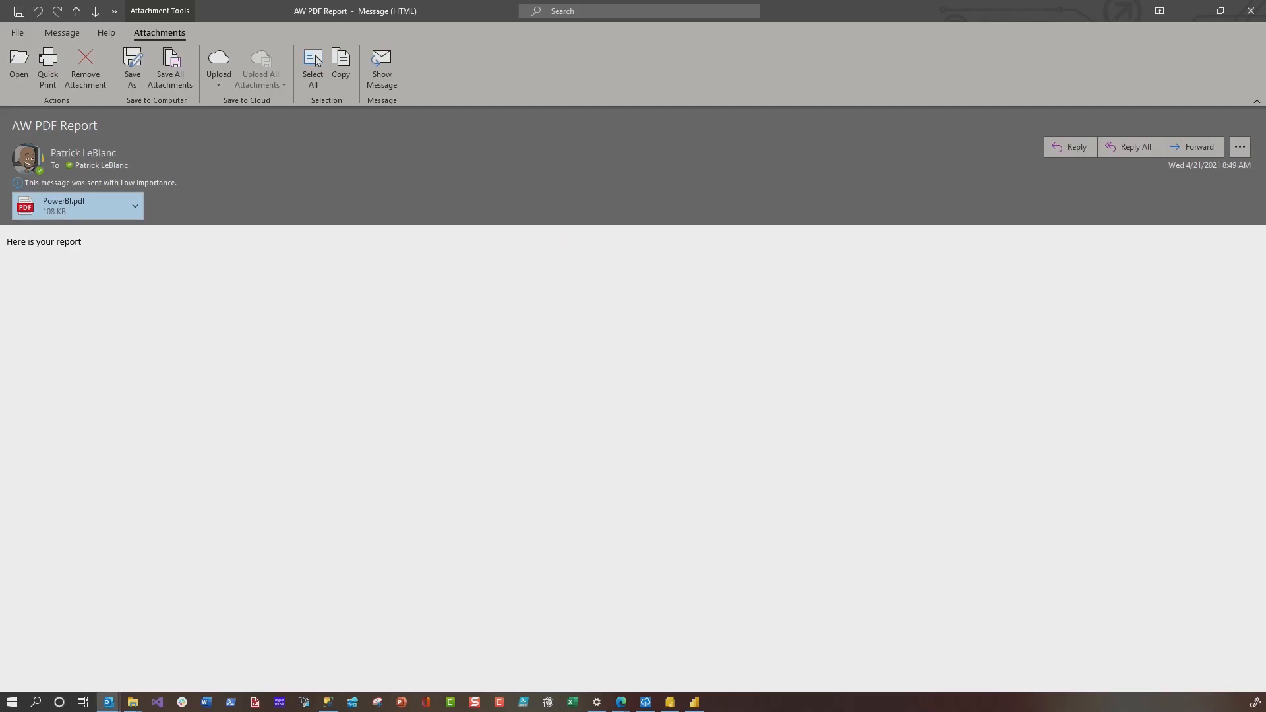
{"action": "mouse_move", "coordinate": [150, 211]}
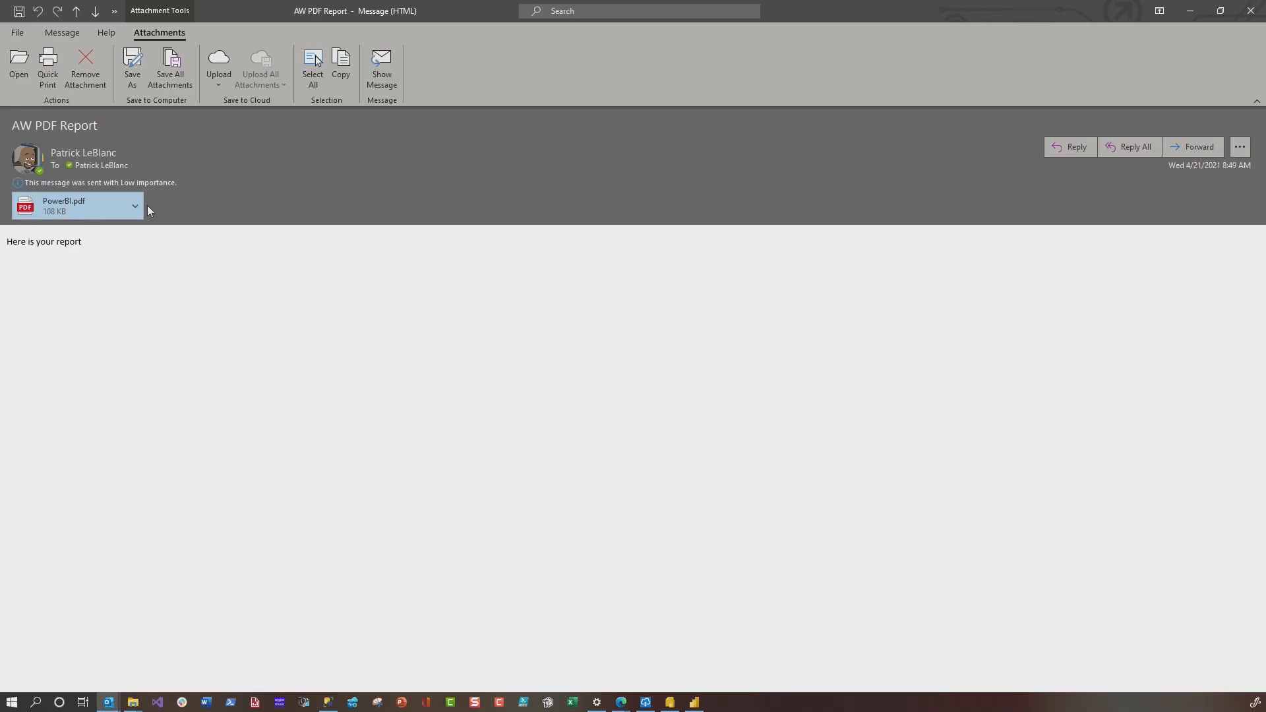
{"action": "double_click", "coordinate": [63, 205]}
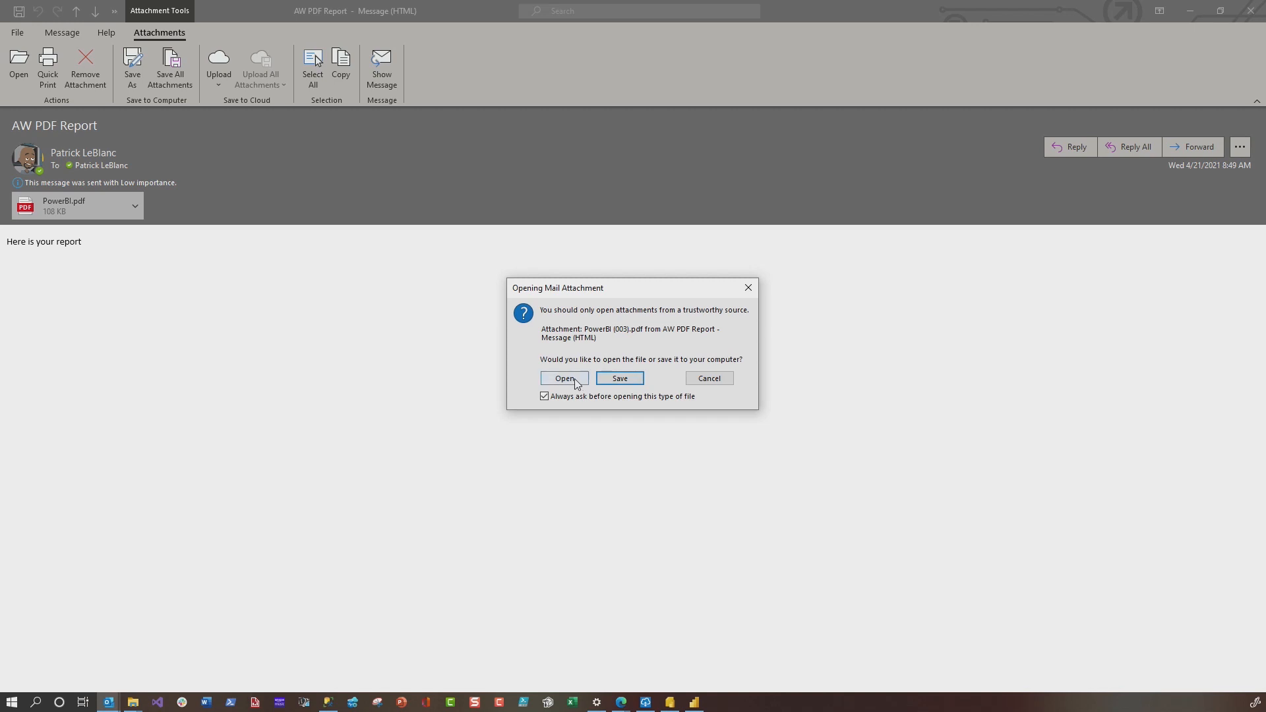
{"action": "left_click", "coordinate": [564, 377]}
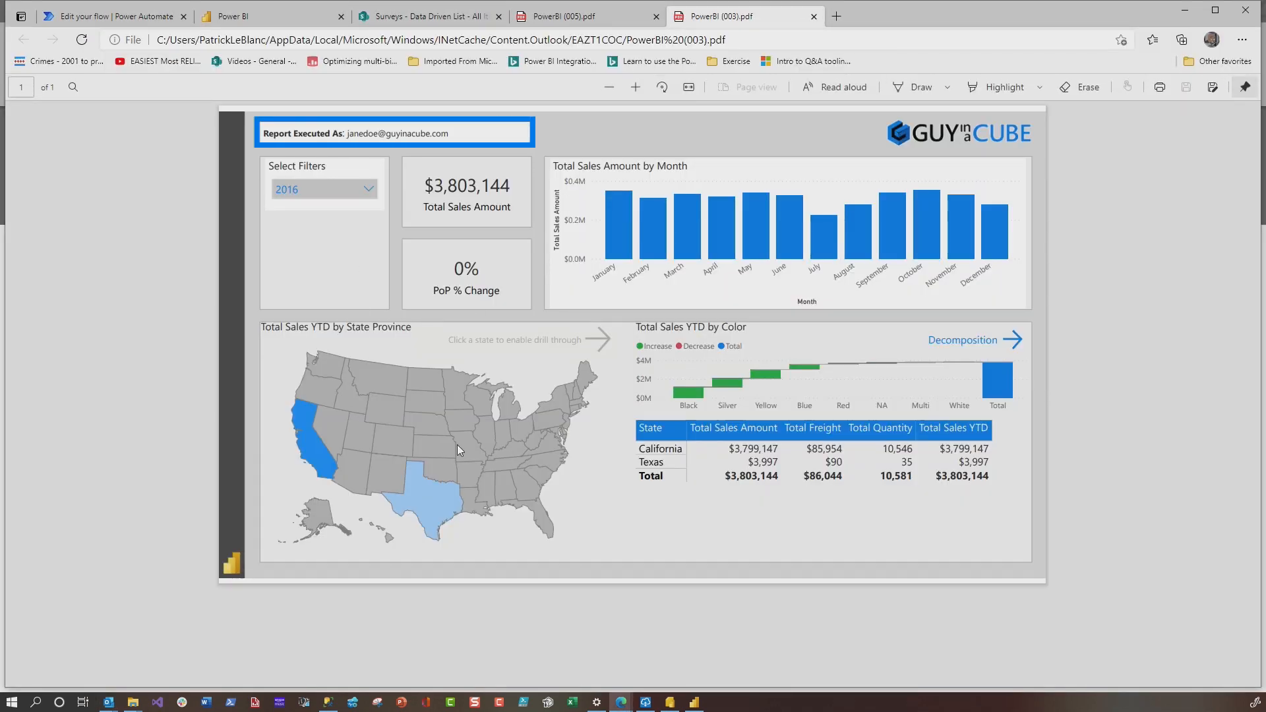
{"action": "mouse_move", "coordinate": [334, 485]}
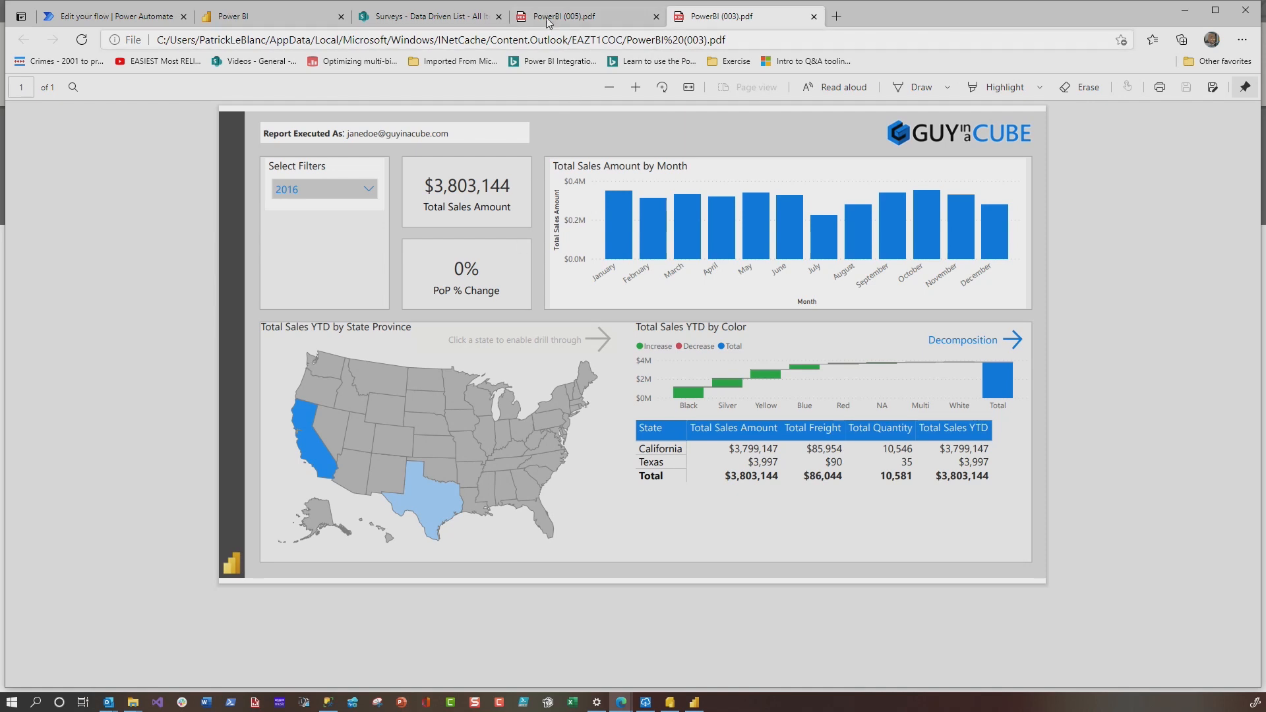
Compare the second exported PDF (johndoe, $2,407,354 sales) and return to the flow editor.
{"action": "left_click", "coordinate": [562, 14]}
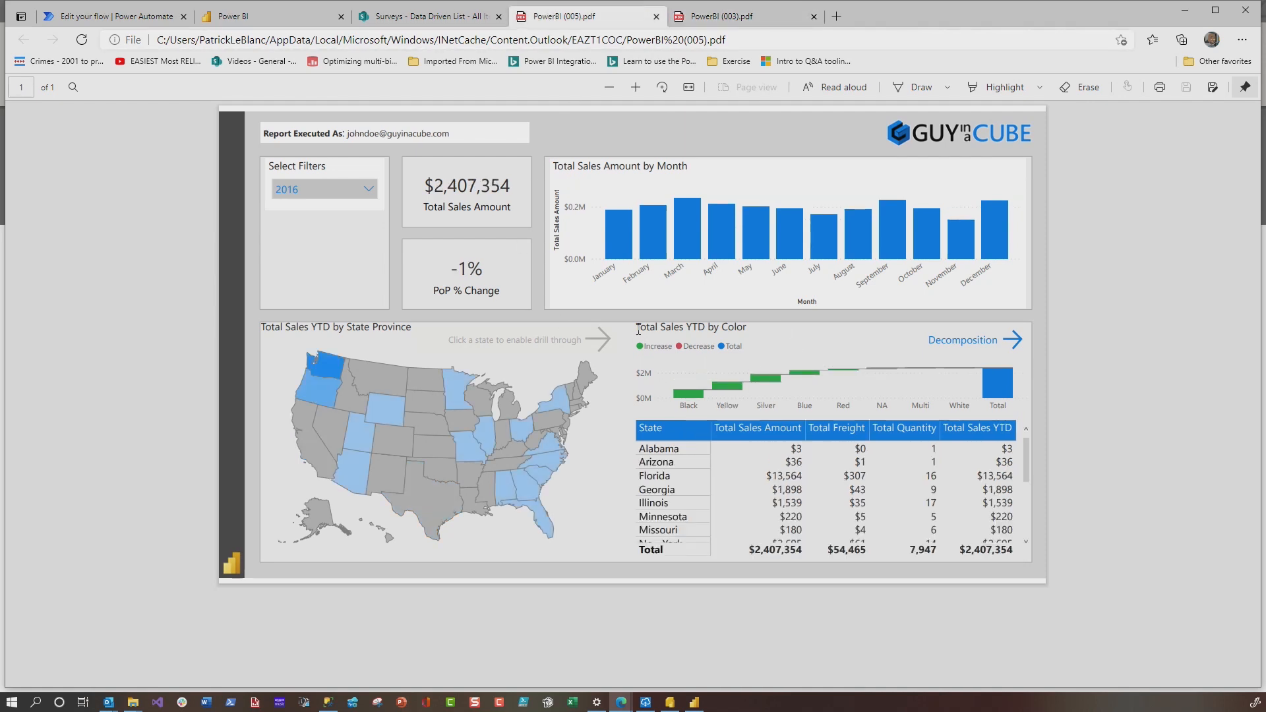
{"action": "left_click", "coordinate": [99, 15]}
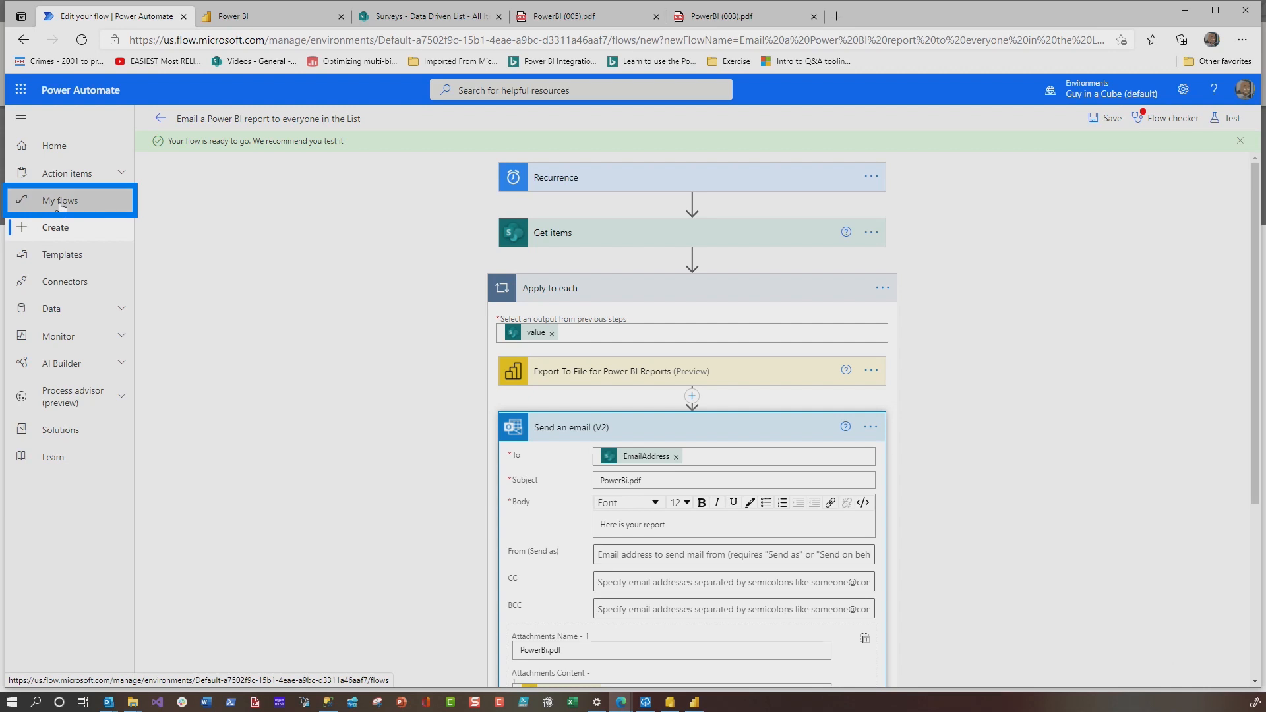
From My flows, review the Scheduled Paginated DD Subscription flow's Export To File for Paginated Reports step.
{"action": "left_click", "coordinate": [55, 201]}
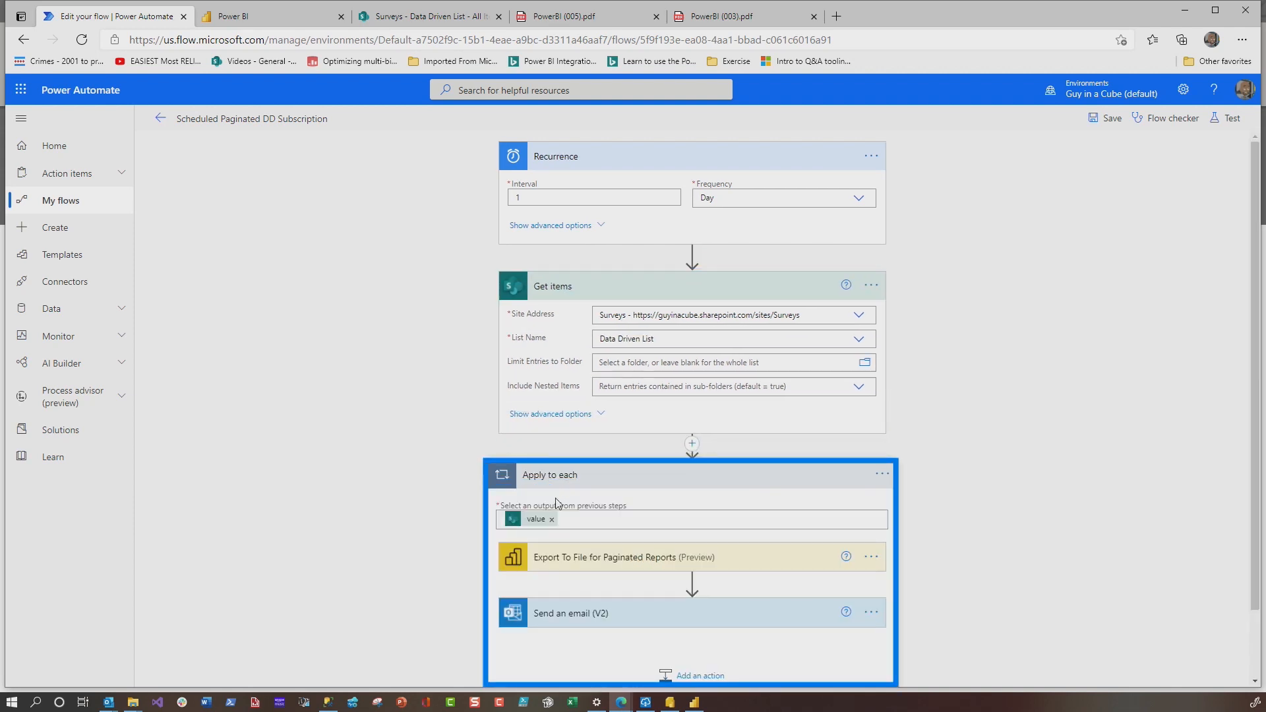
{"action": "left_click", "coordinate": [622, 556]}
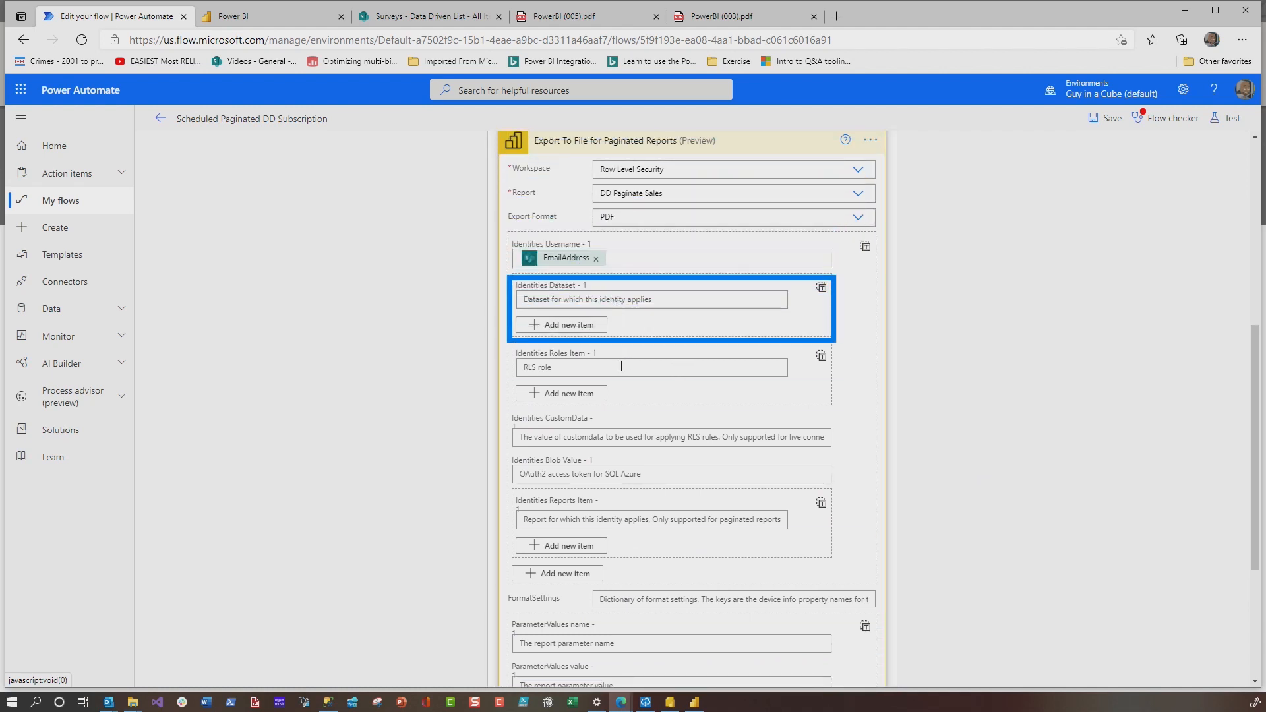
{"action": "left_click", "coordinate": [652, 367]}
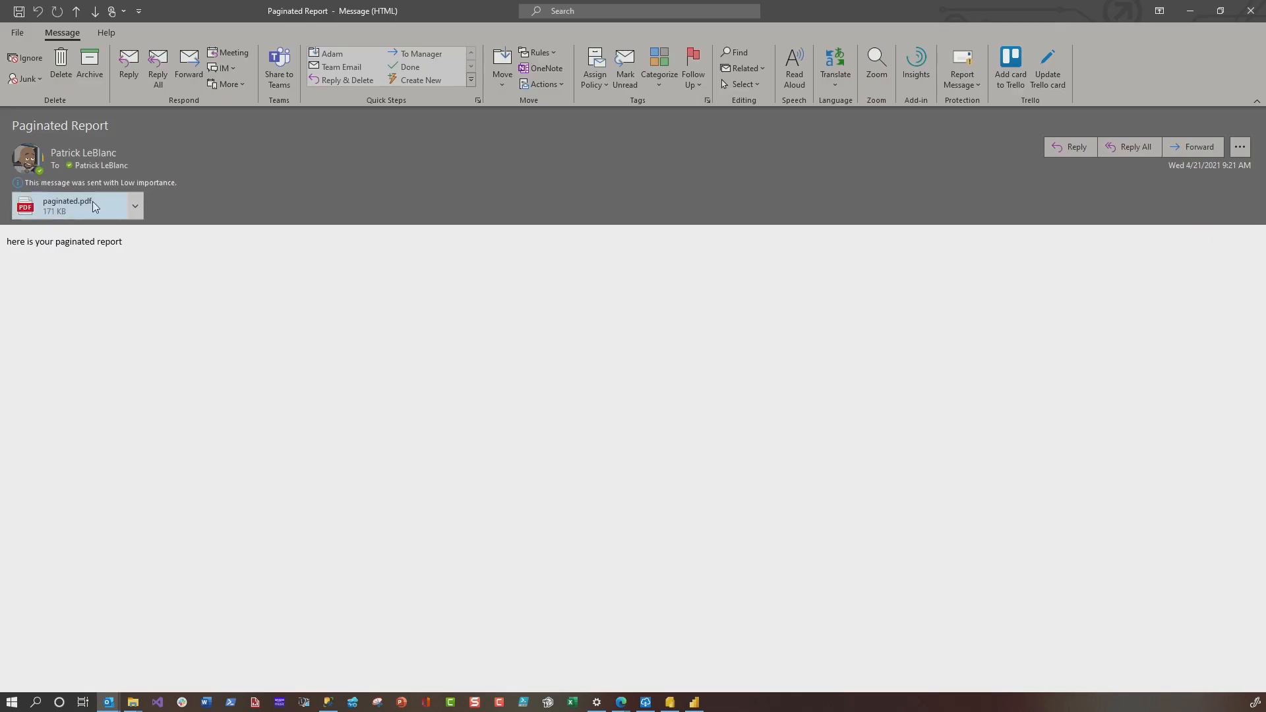
Open the emailed paginated.pdf attachment showing johndoe's sales by state.
{"action": "left_click", "coordinate": [135, 206]}
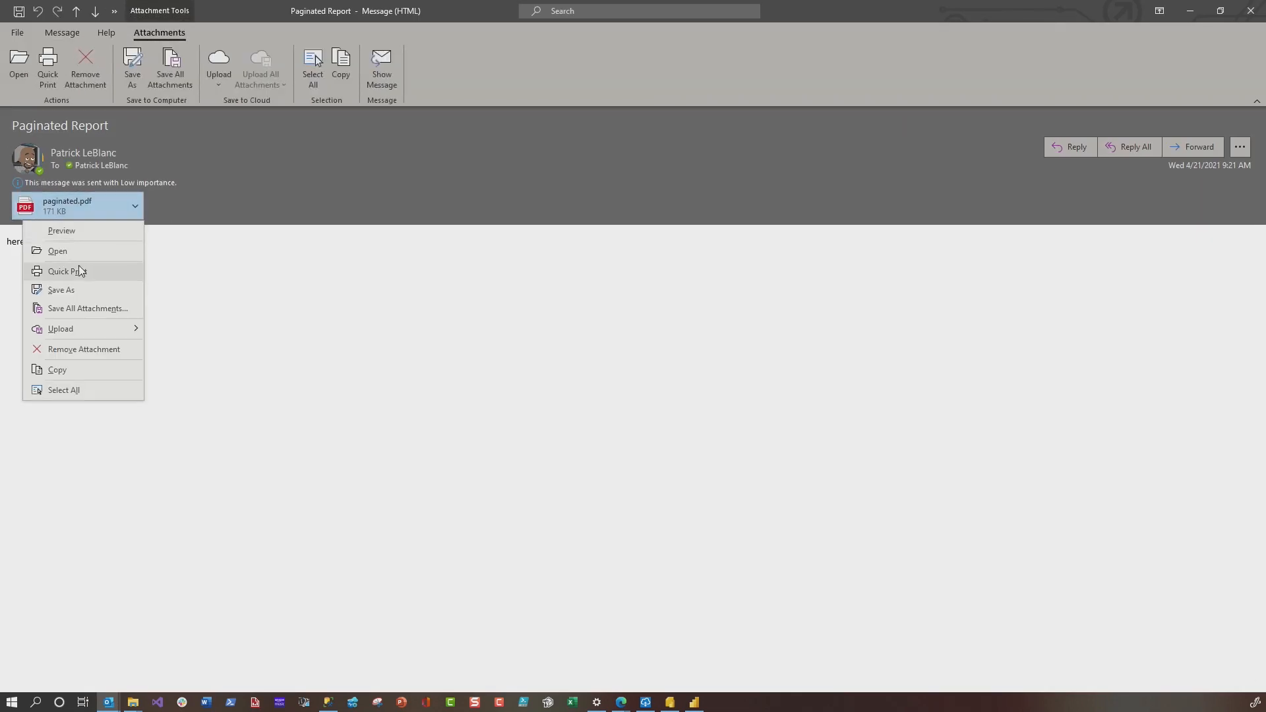
{"action": "left_click", "coordinate": [58, 250]}
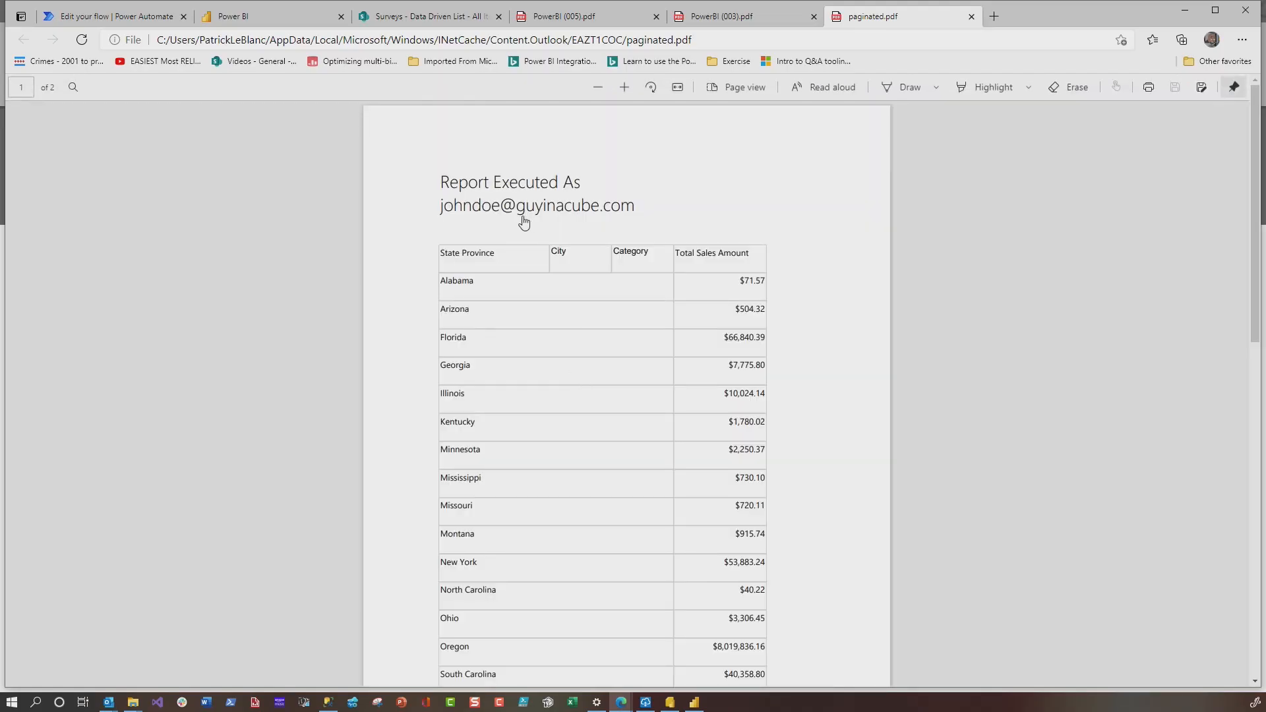
{"action": "mouse_move", "coordinate": [467, 387]}
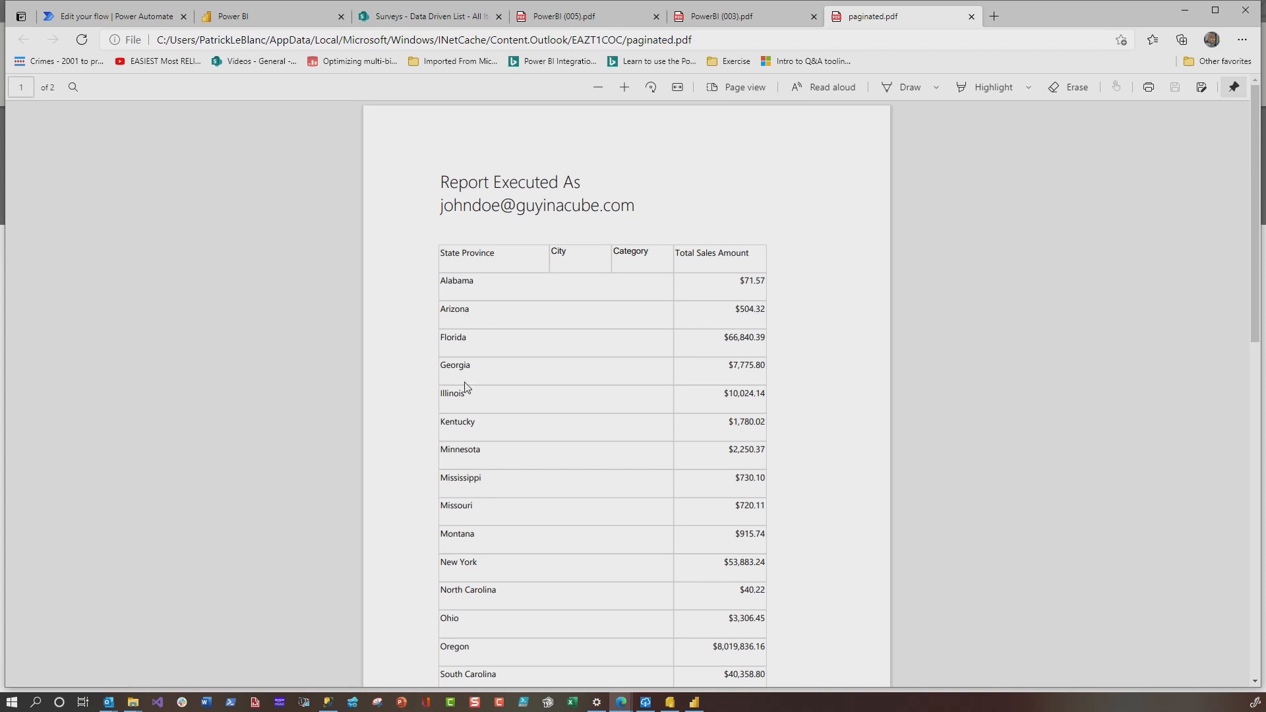
{"action": "scroll", "scroll_direction": "down", "scroll_amount": 3}
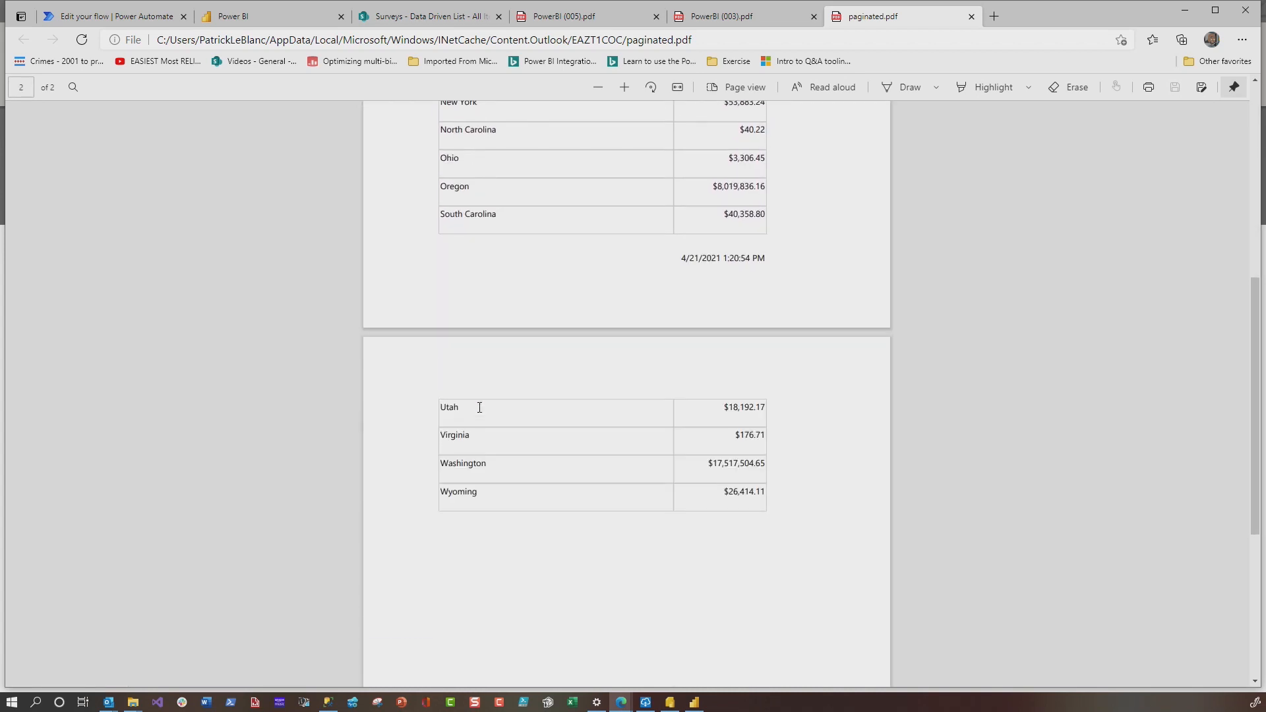
{"action": "scroll", "scroll_direction": "up", "scroll_amount": 3}
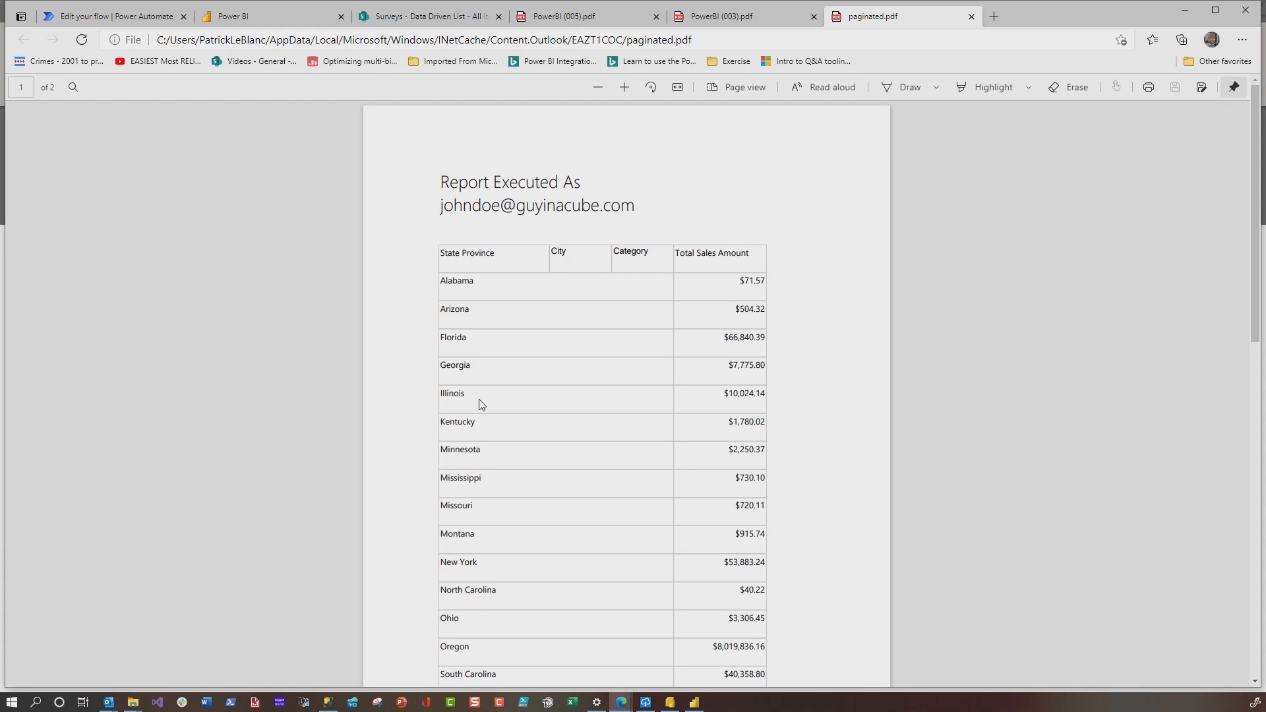